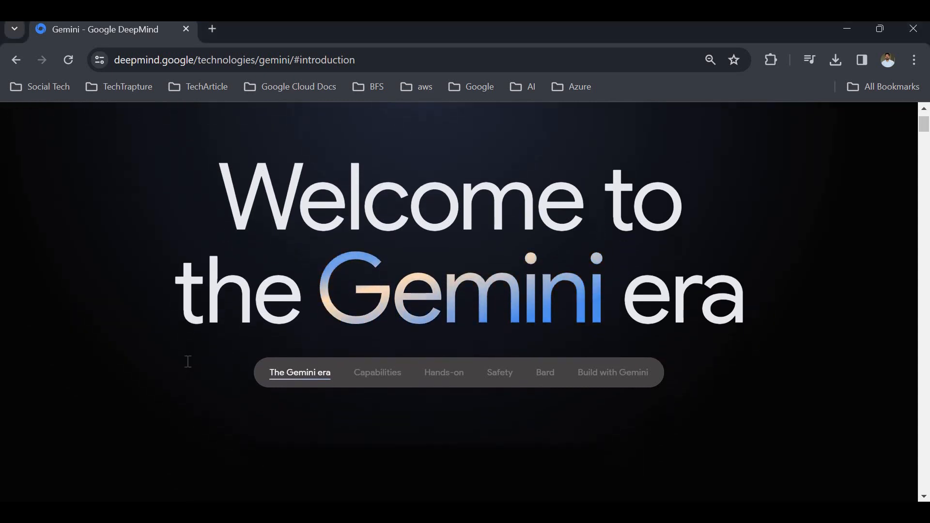
Scroll past the 'Welcome to the Gemini era' heading to the multimodality paragraph
scroll("down", 3)
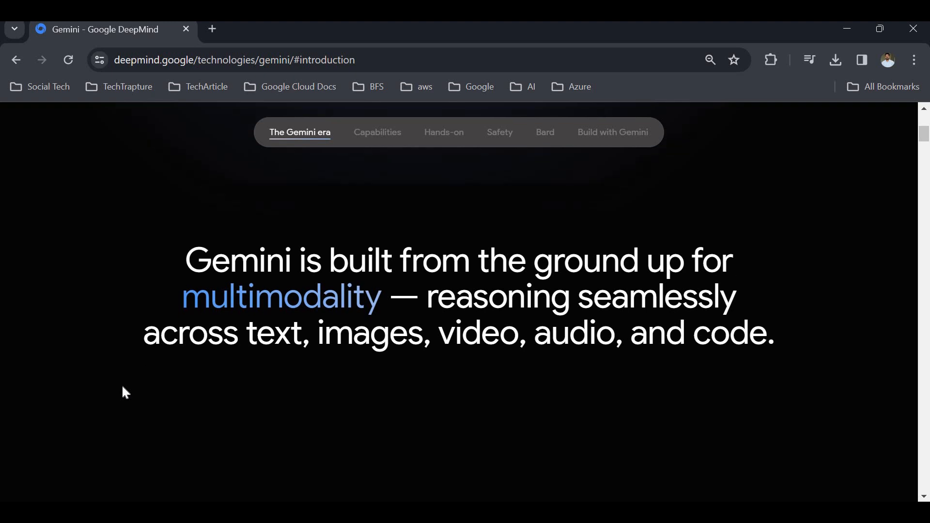
Scroll down into the Capabilities section with Gemini Ultra's 90.0% MMLU result
scroll("down", 3)
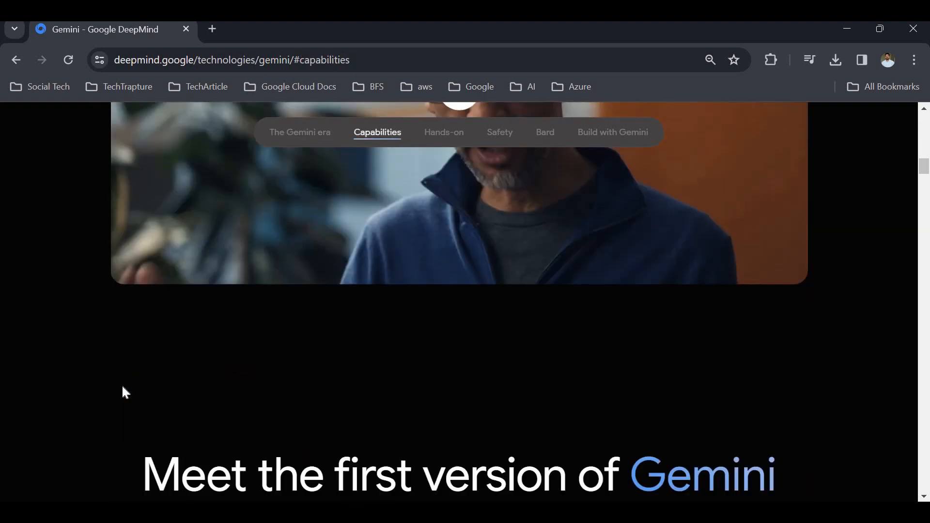
scroll("down", 3)
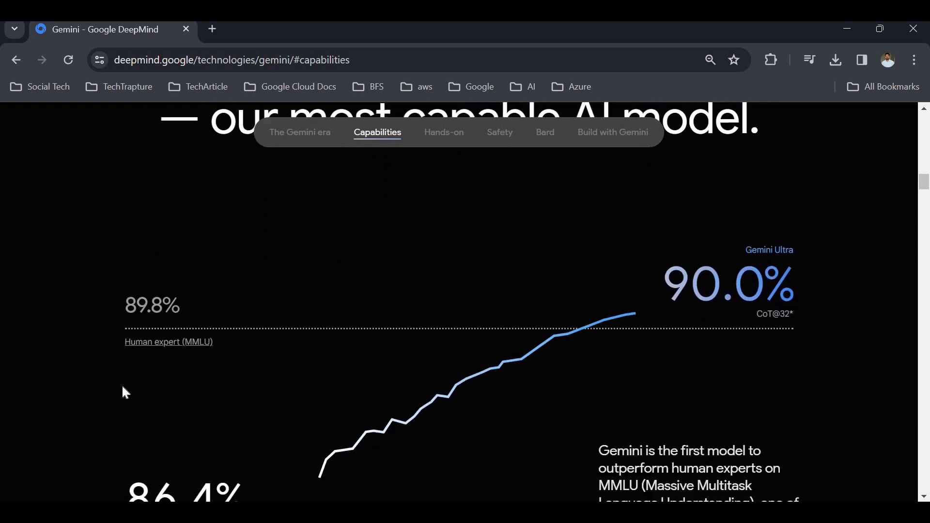
scroll("down", 3)
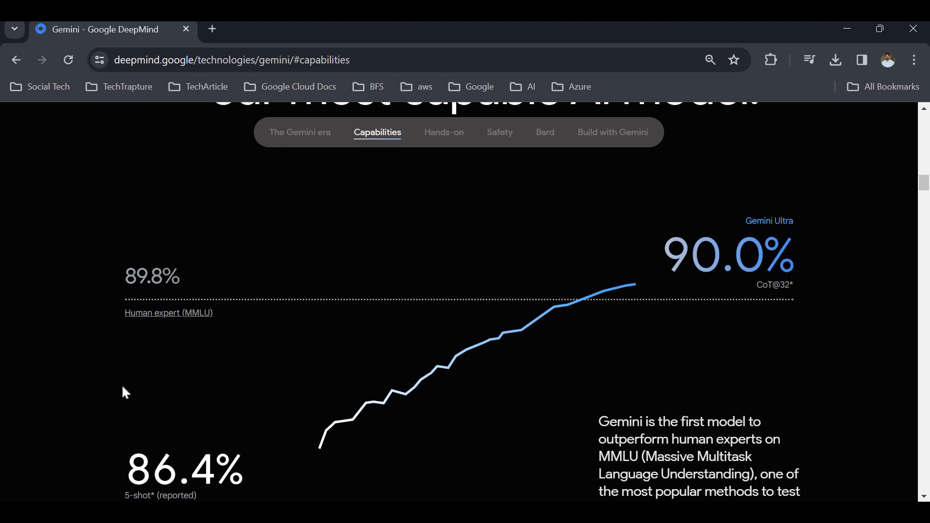
scroll("down", 3)
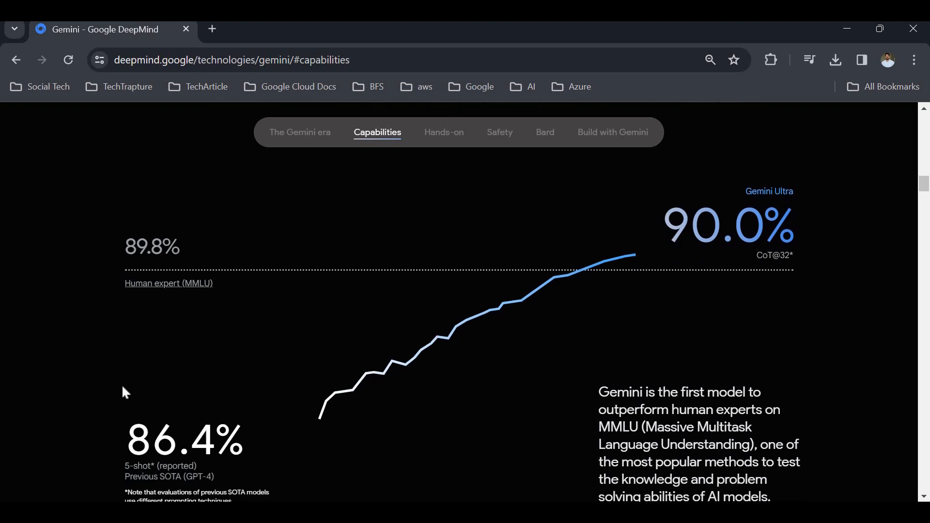
scroll("down", 3)
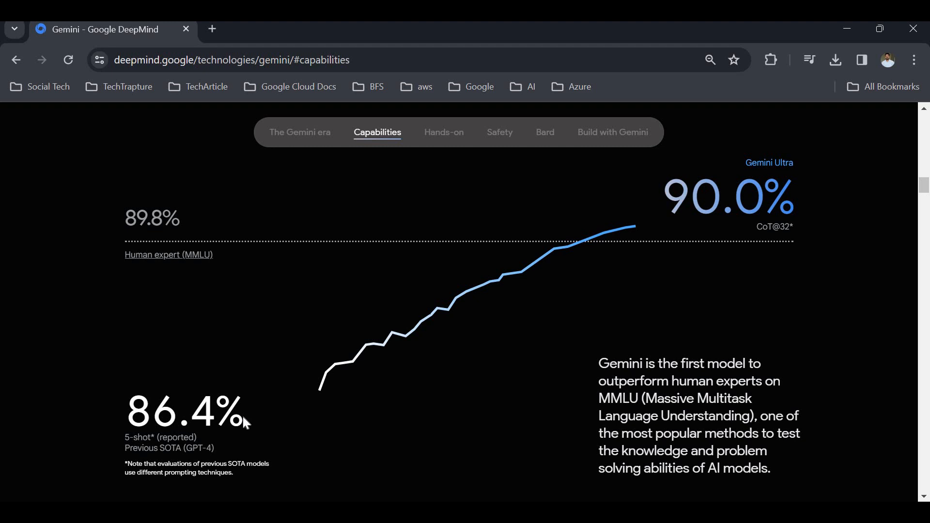
mouse_move(771, 213)
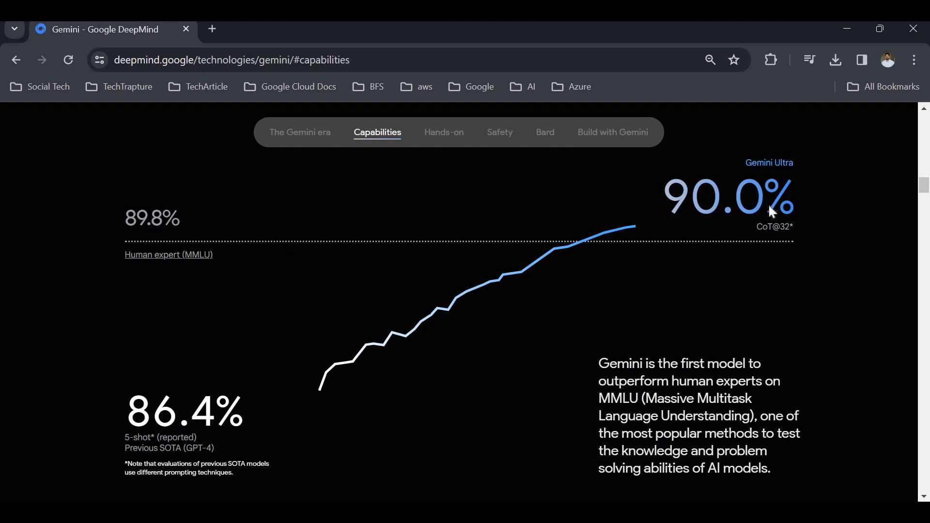
mouse_move(738, 220)
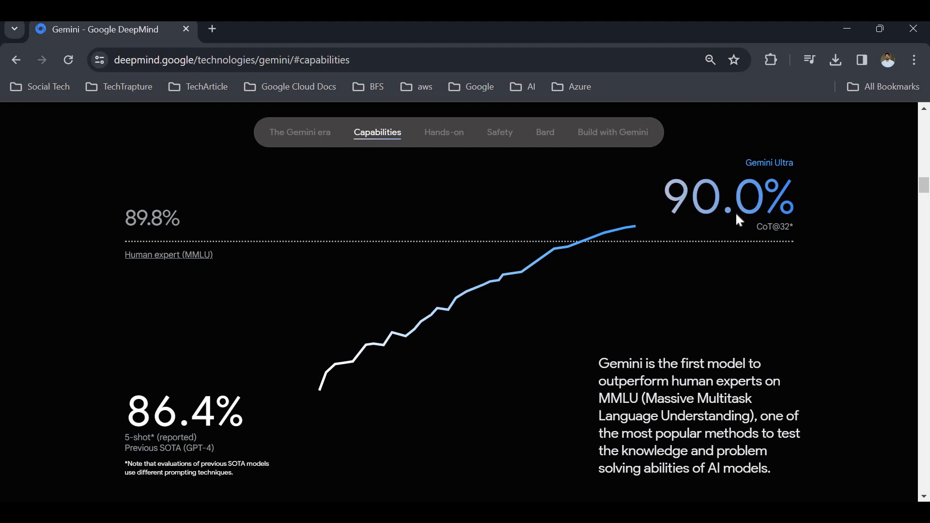
mouse_move(553, 351)
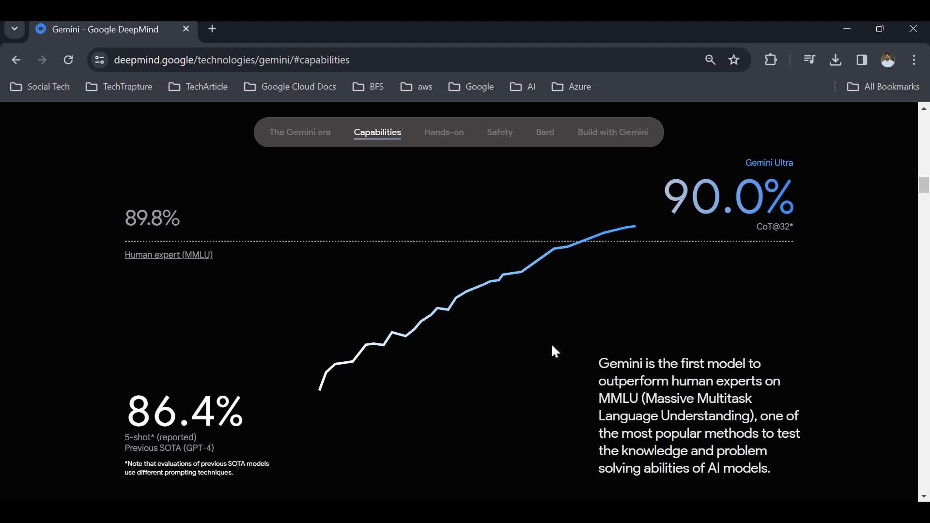
mouse_move(812, 245)
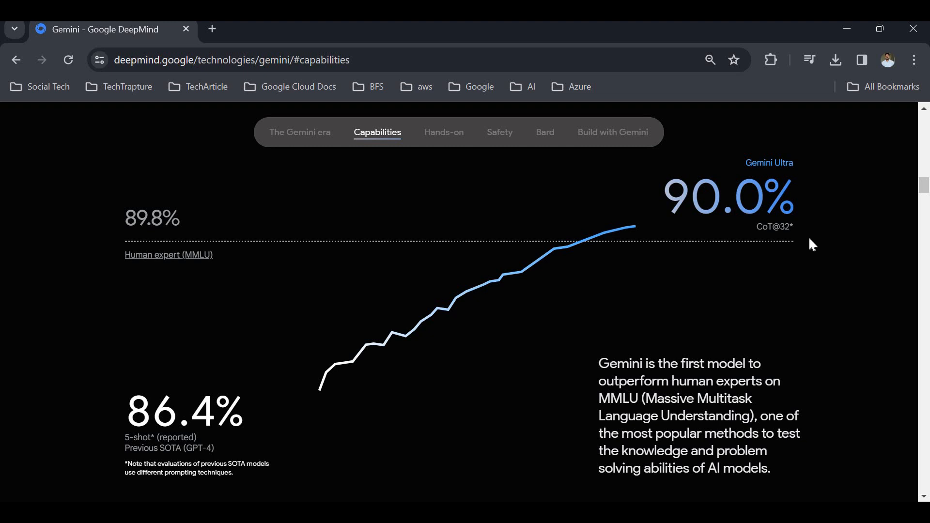
Continue past the MMLU chart to the top of the TEXT benchmark table
scroll("down", 3)
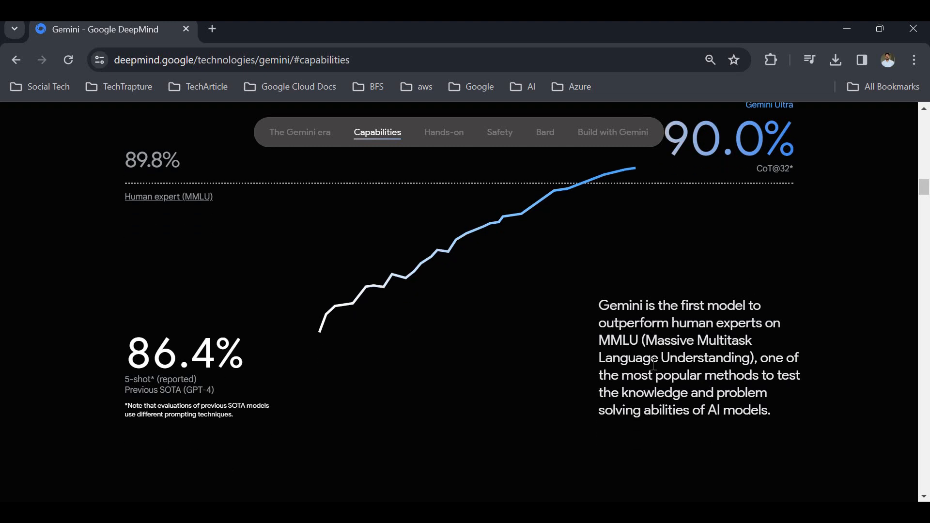
scroll("up", 3)
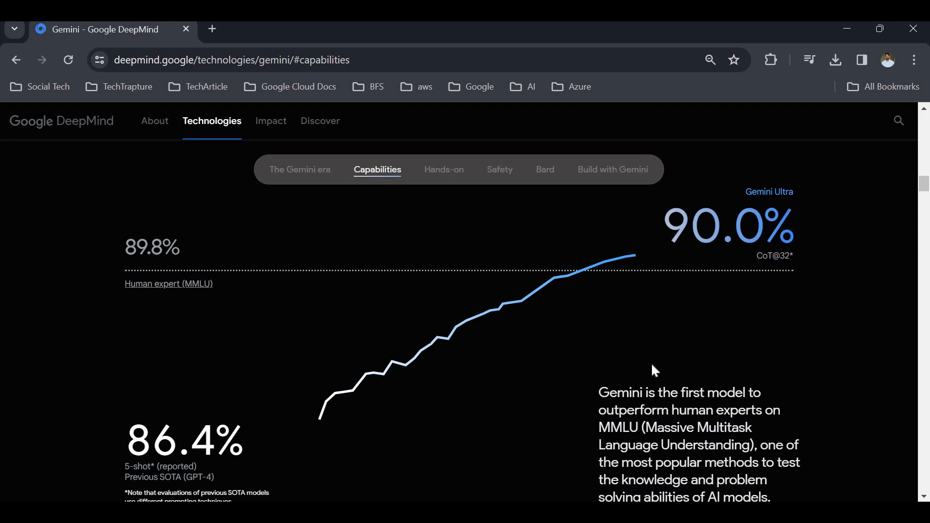
scroll("down", 3)
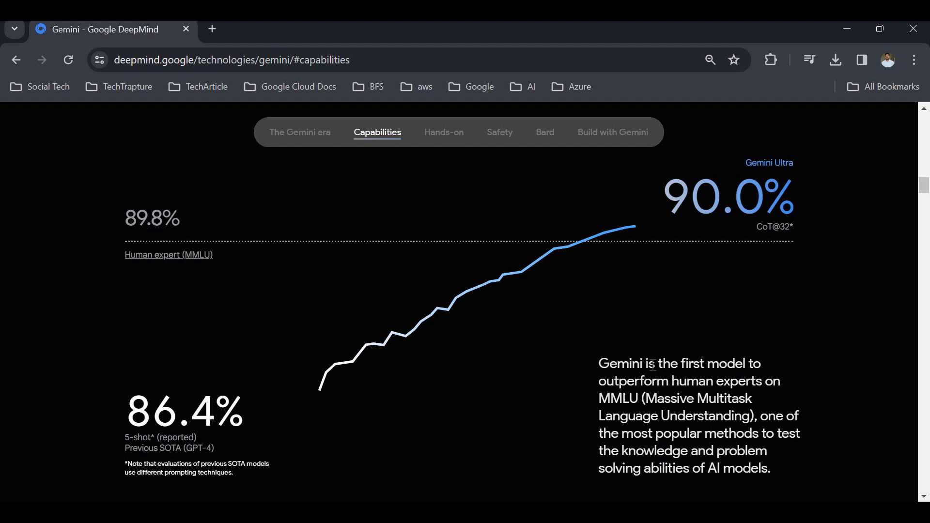
scroll("down", 3)
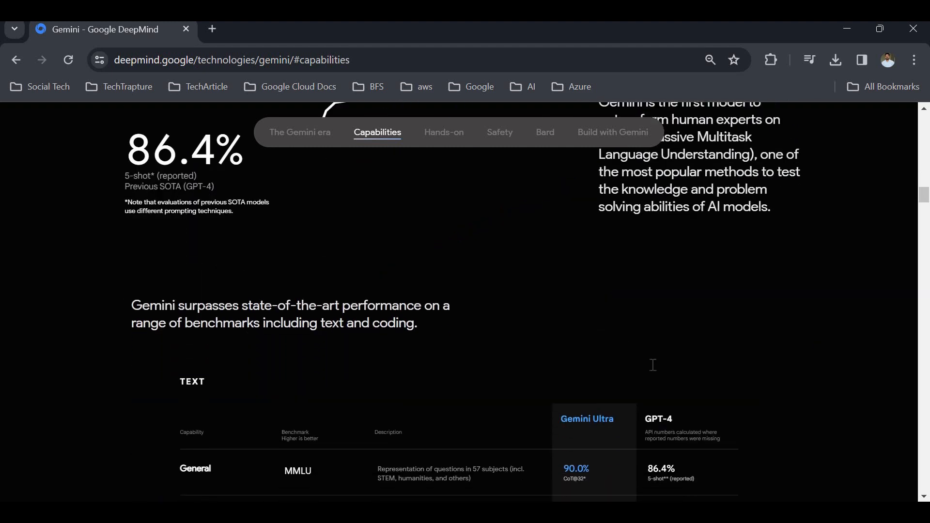
Scroll through the text benchmarks, highlighting the HellaSwag description along the way
scroll("down", 3)
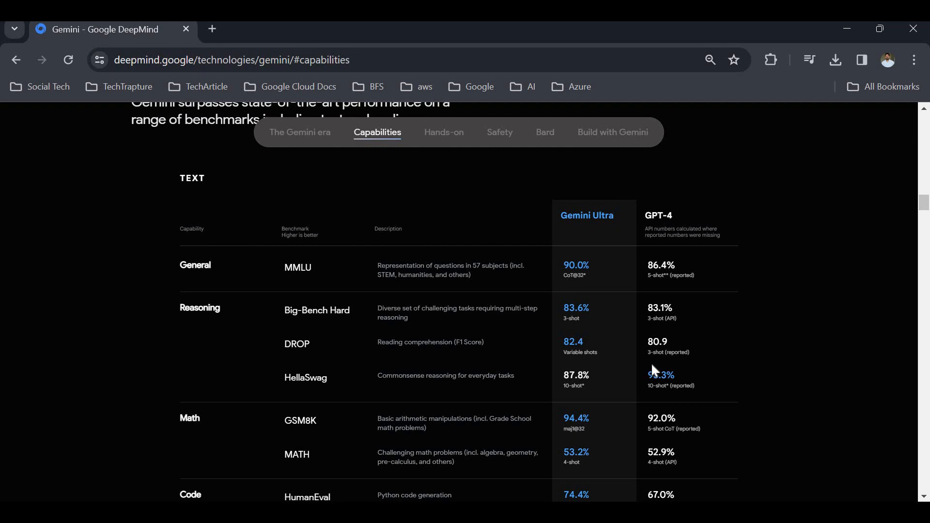
scroll("down", 3)
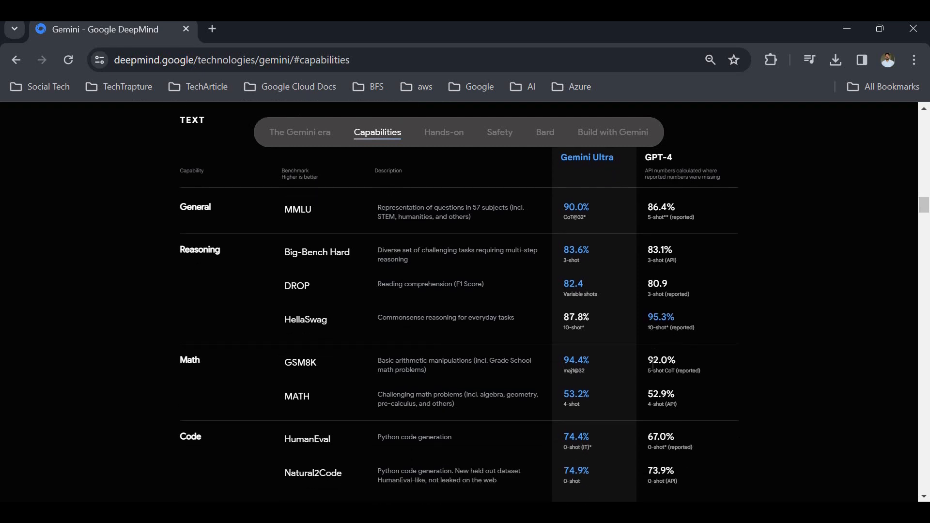
mouse_move(591, 329)
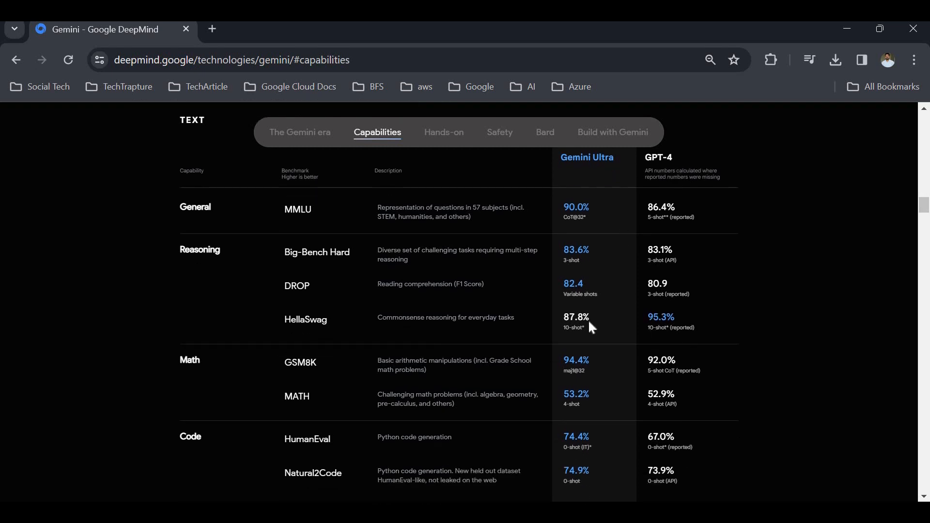
mouse_move(313, 346)
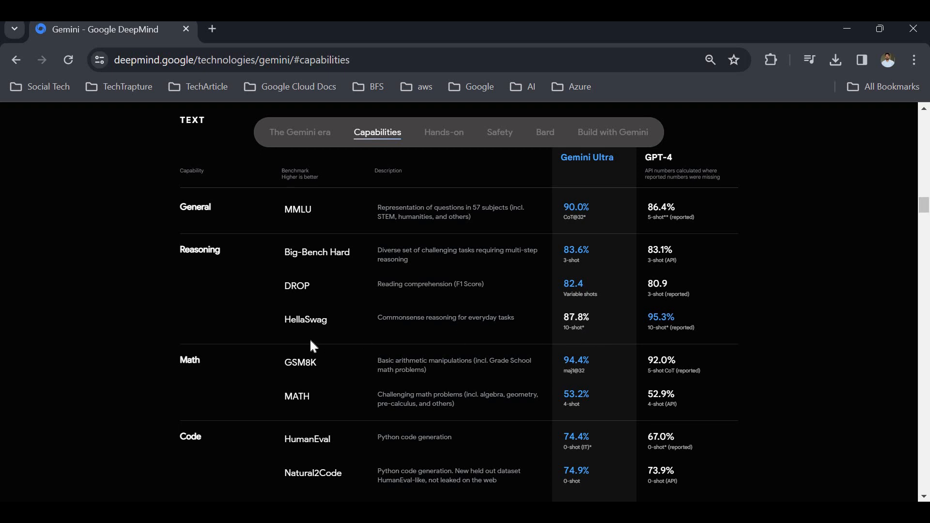
mouse_move(467, 318)
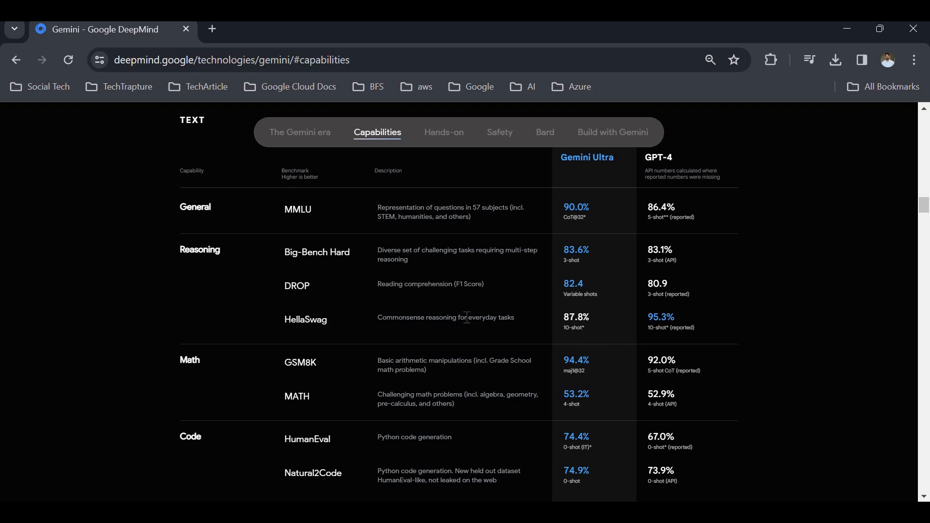
double_click(446, 318)
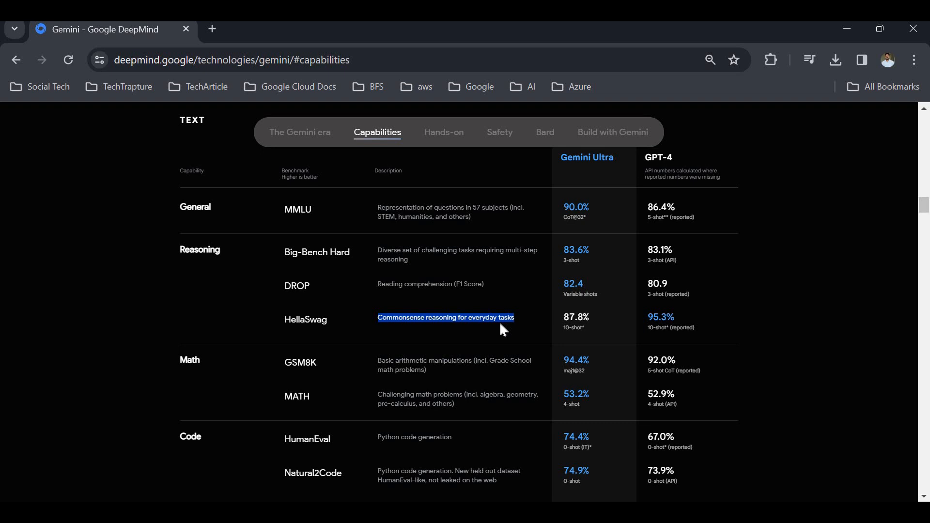
scroll("down", 3)
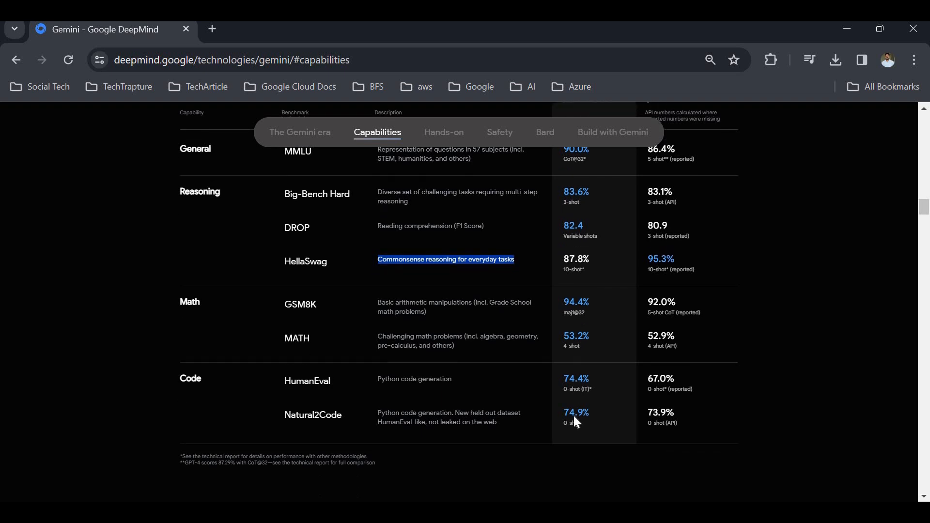
scroll("down", 3)
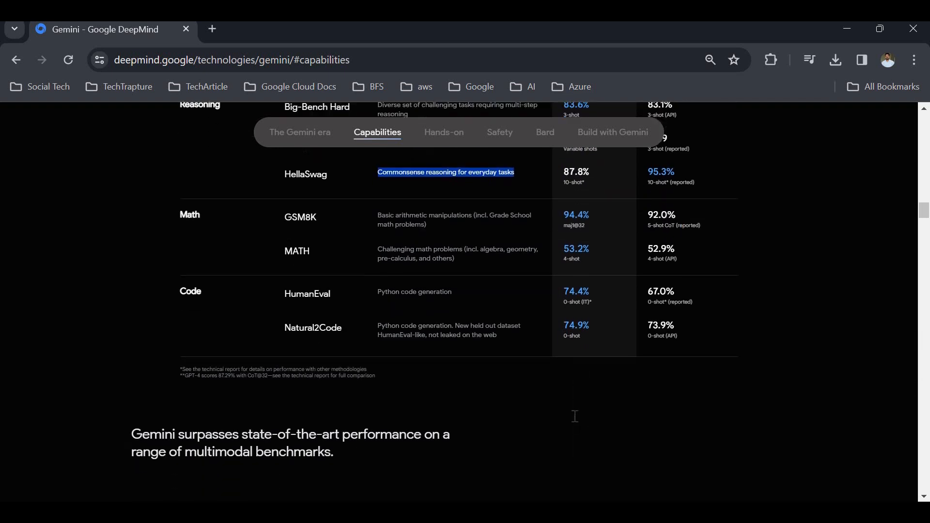
scroll("down", 3)
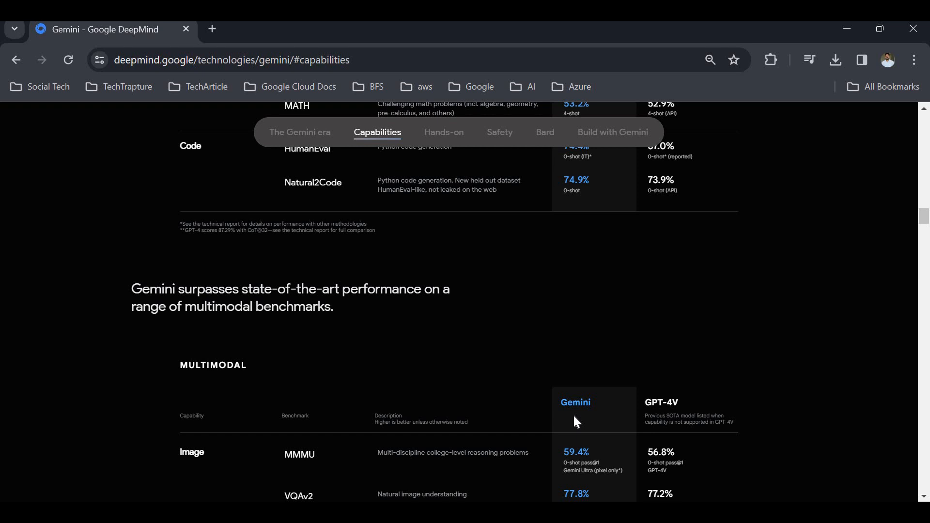
scroll("down", 3)
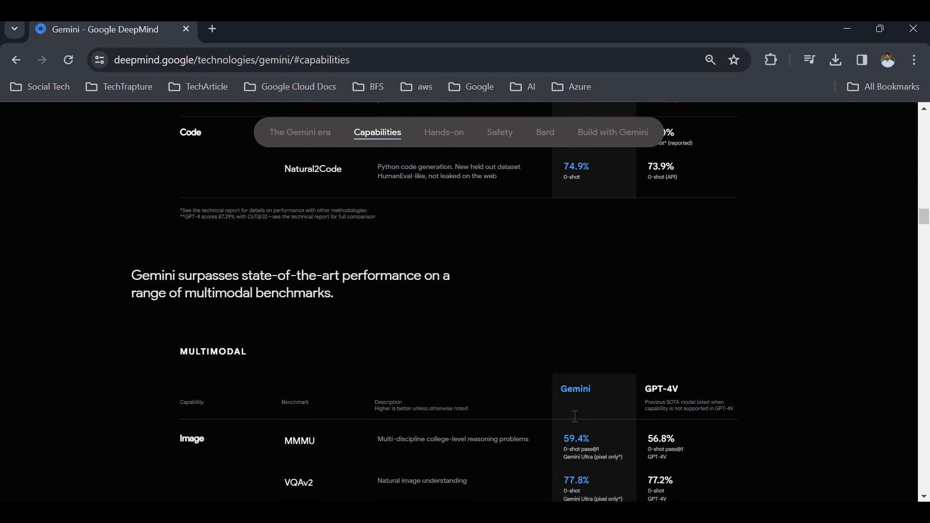
Scroll through the image, video and audio benchmarks down to the Read the technical report button
scroll("down", 3)
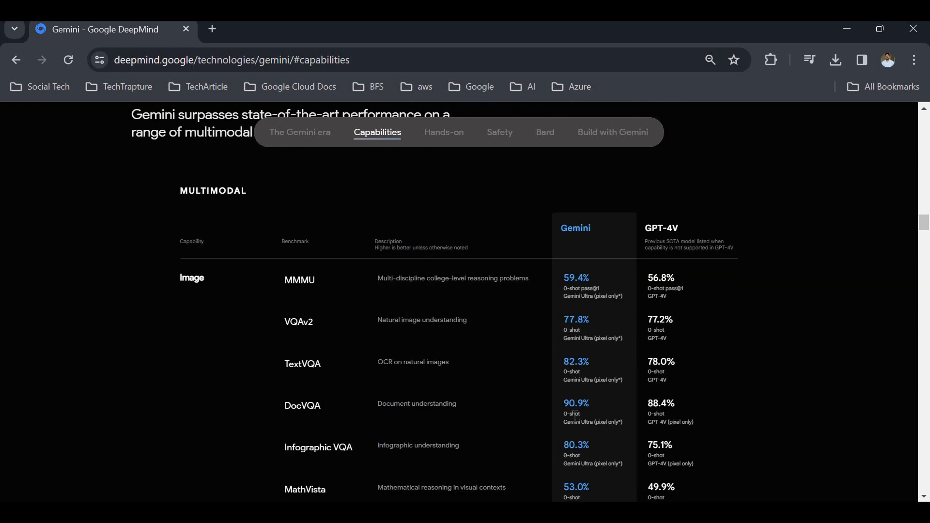
mouse_move(573, 314)
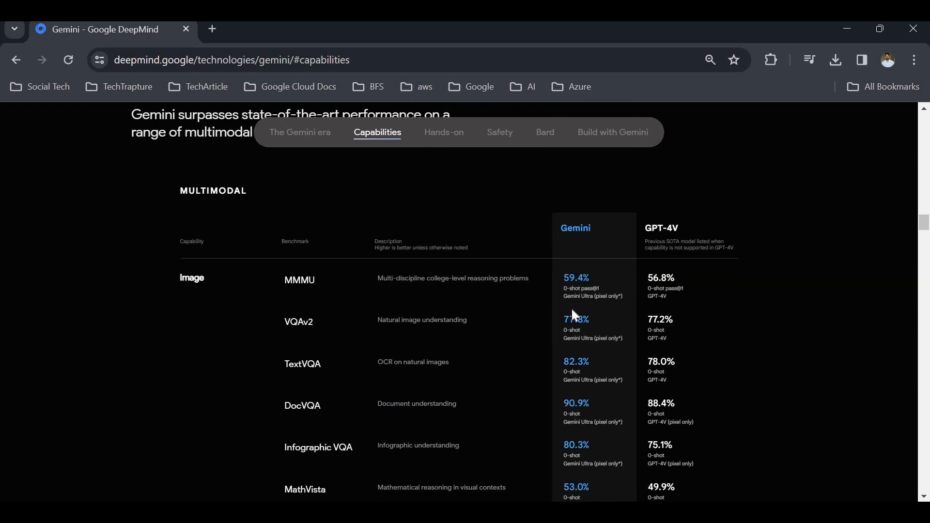
scroll("down", 3)
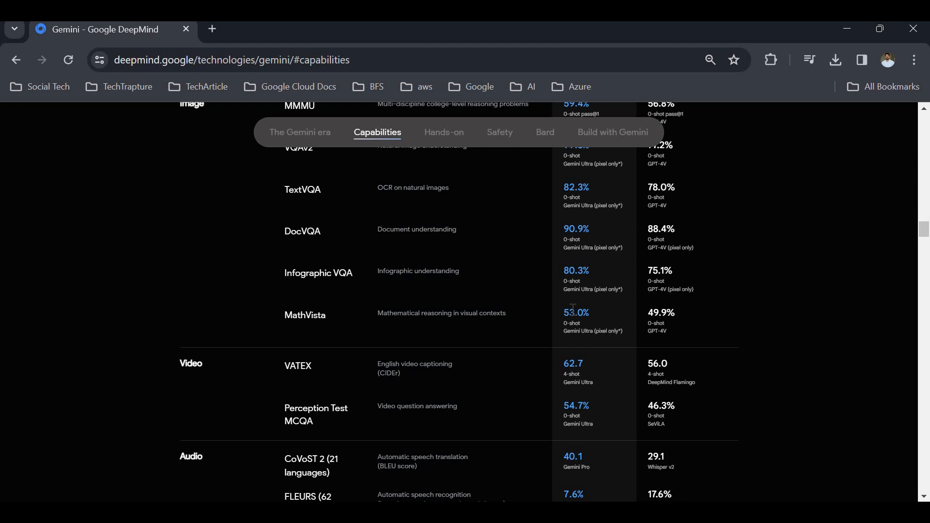
scroll("down", 3)
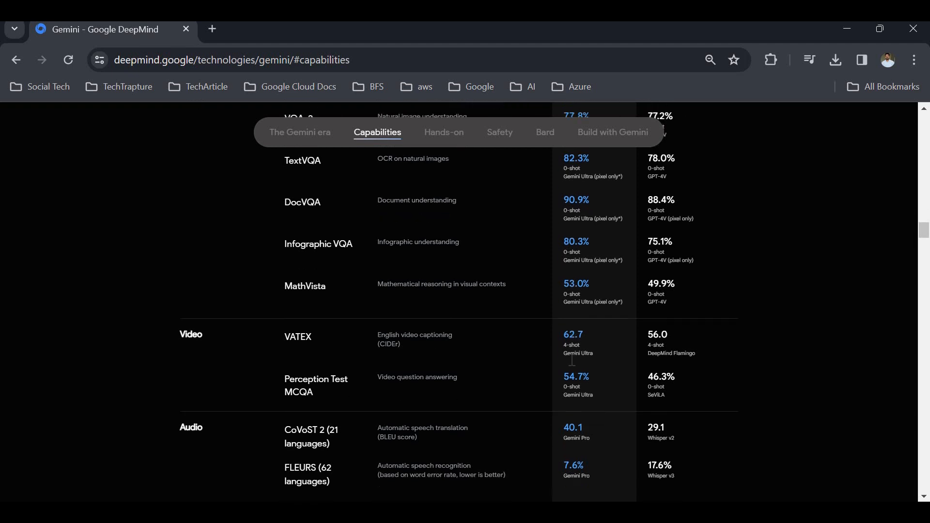
scroll("down", 3)
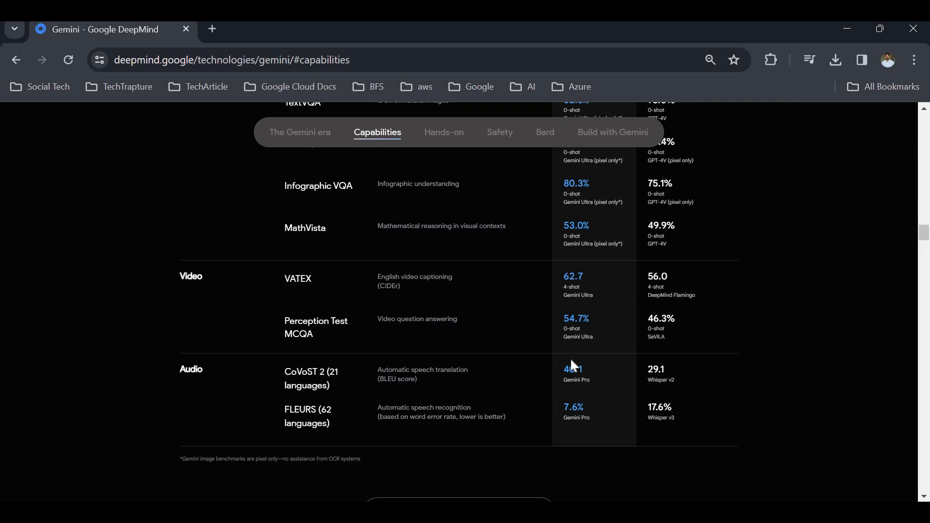
mouse_move(572, 362)
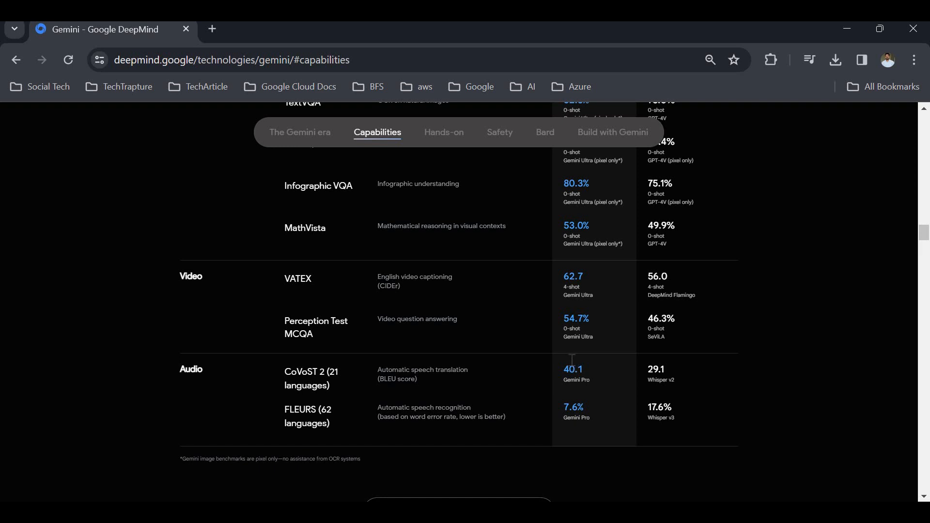
scroll("up", 3)
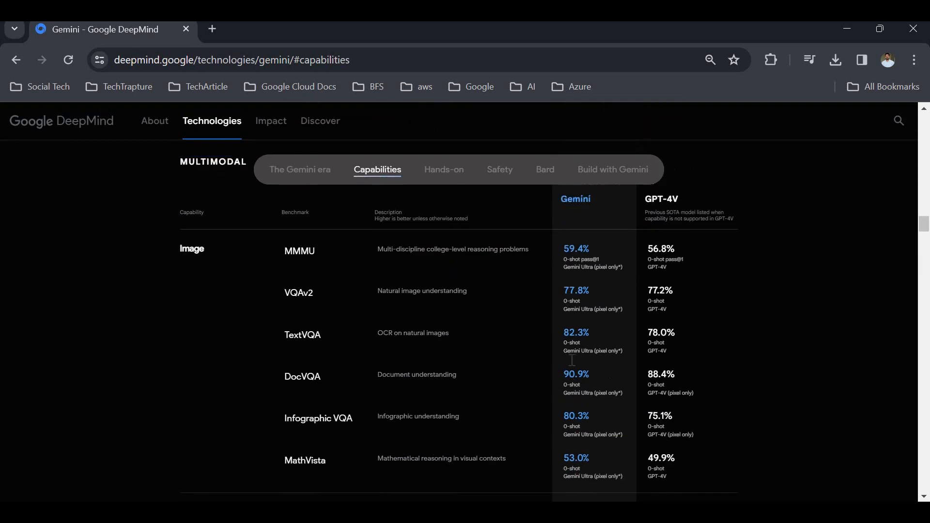
scroll("down", 3)
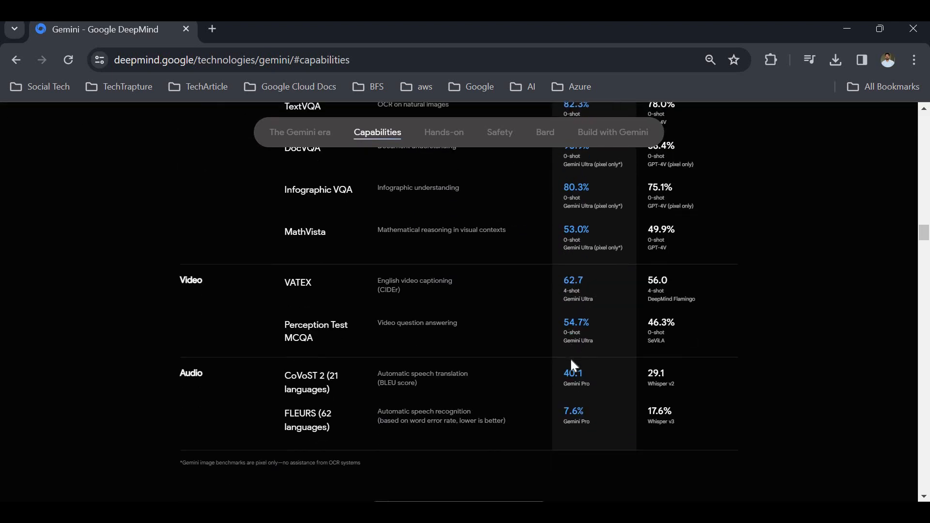
scroll("down", 3)
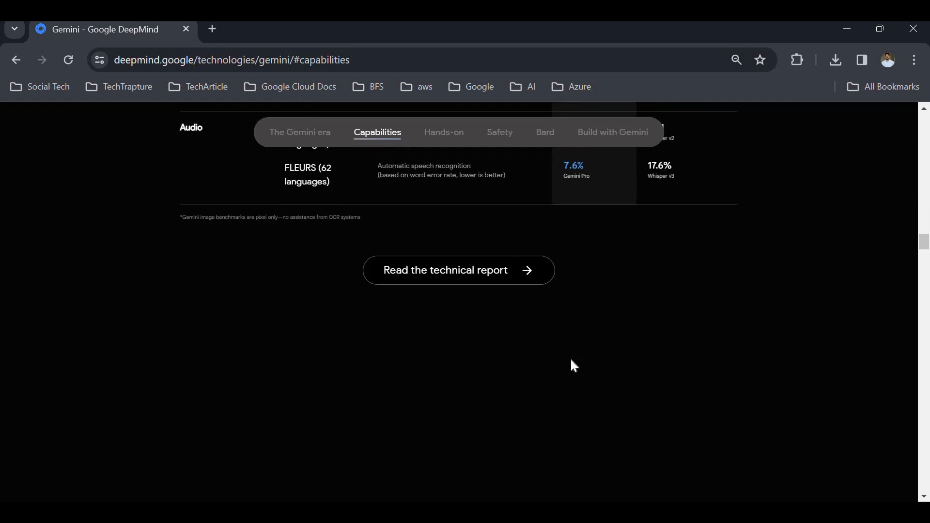
Scroll past the Ultra, Pro and Nano size cards and 'Anything to anything' to the Hands-on demo
scroll("down", 3)
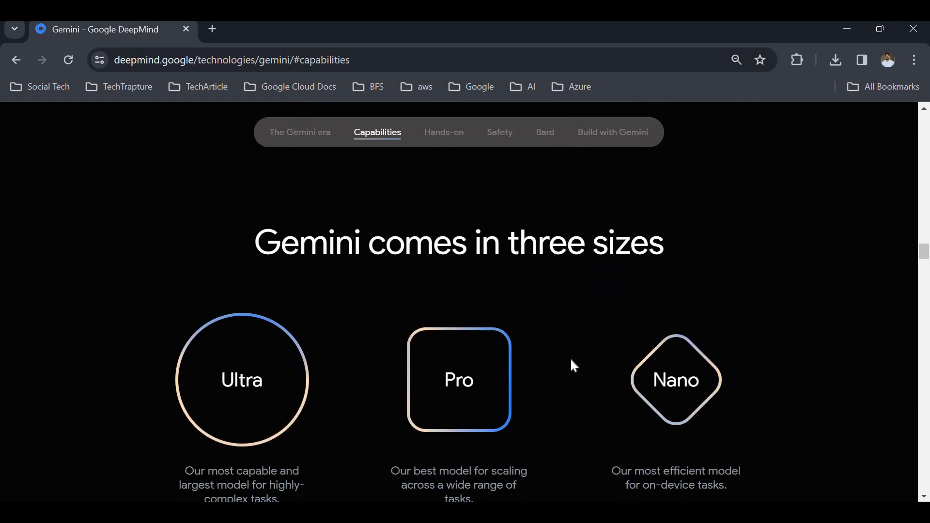
scroll("down", 3)
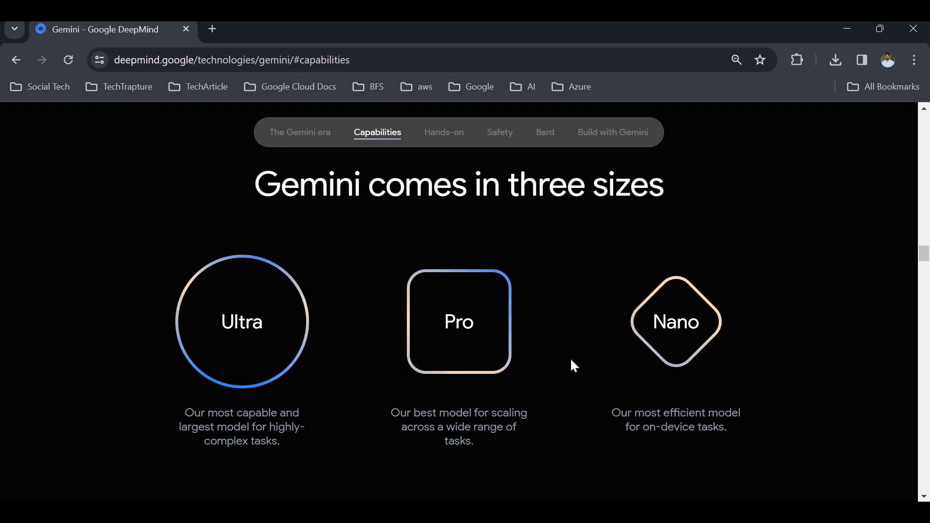
scroll("down", 3)
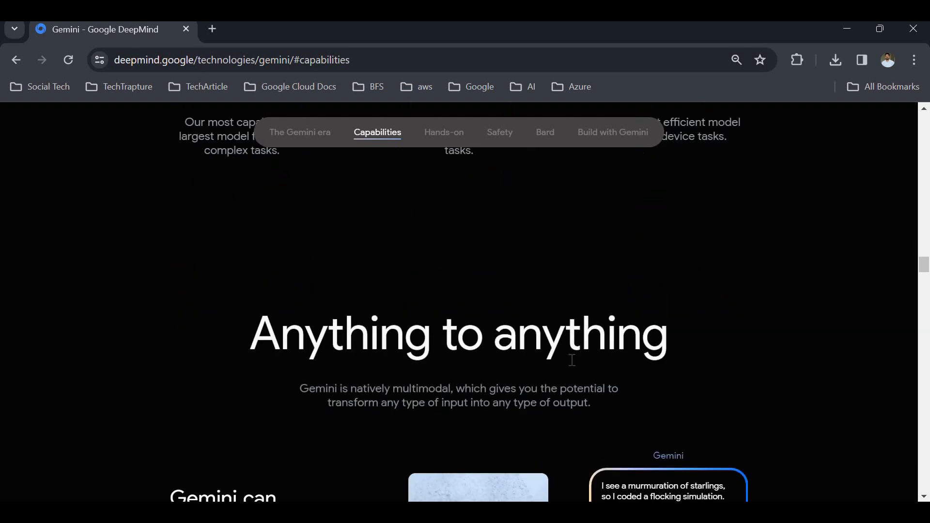
left_click(442, 133)
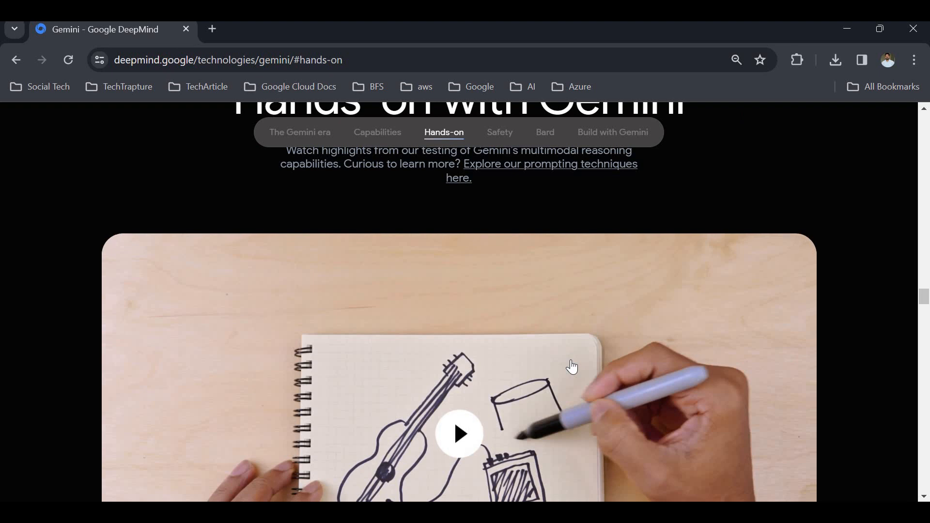
Play part of the Visual Puzzles hands-on demo video, then stop it
scroll("down", 3)
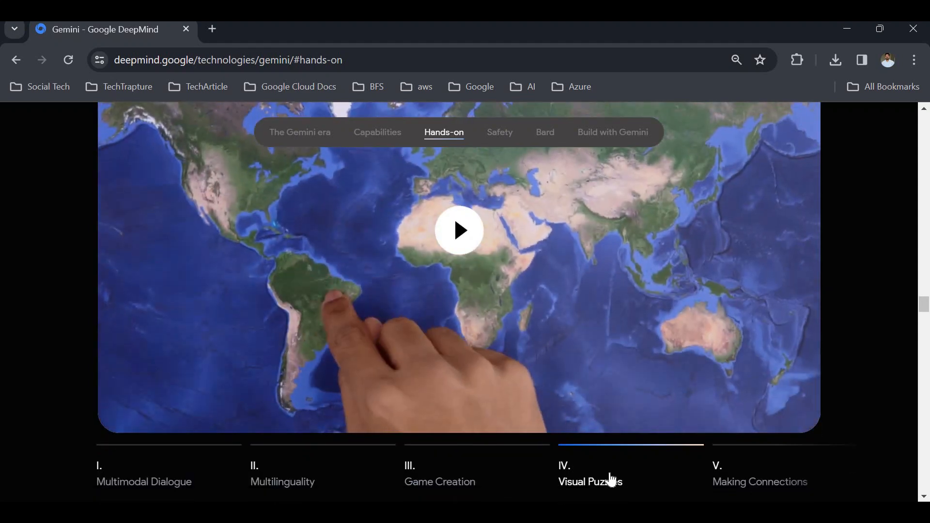
left_click(459, 231)
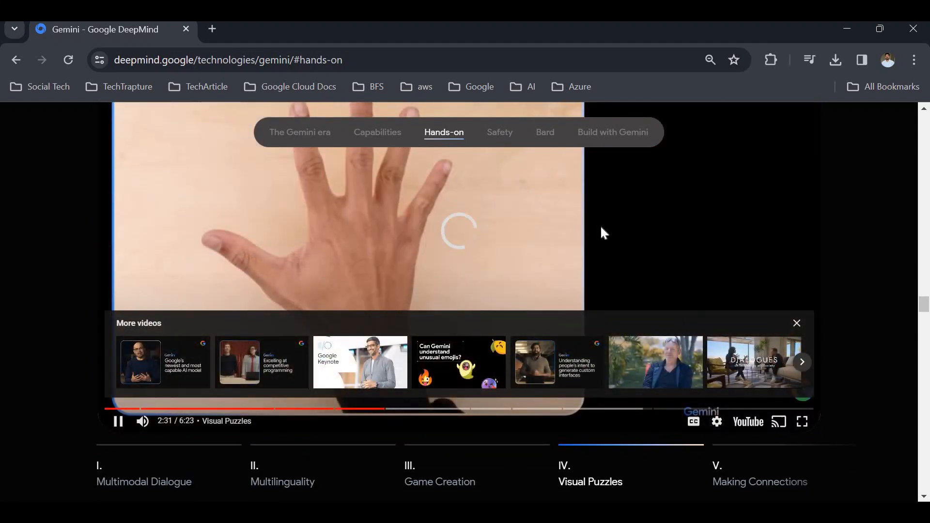
left_click(797, 323)
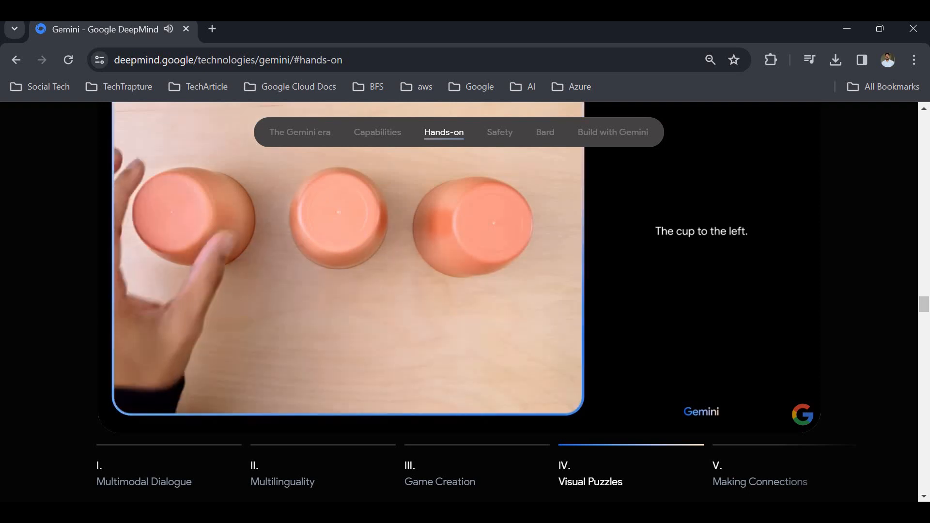
left_click(348, 261)
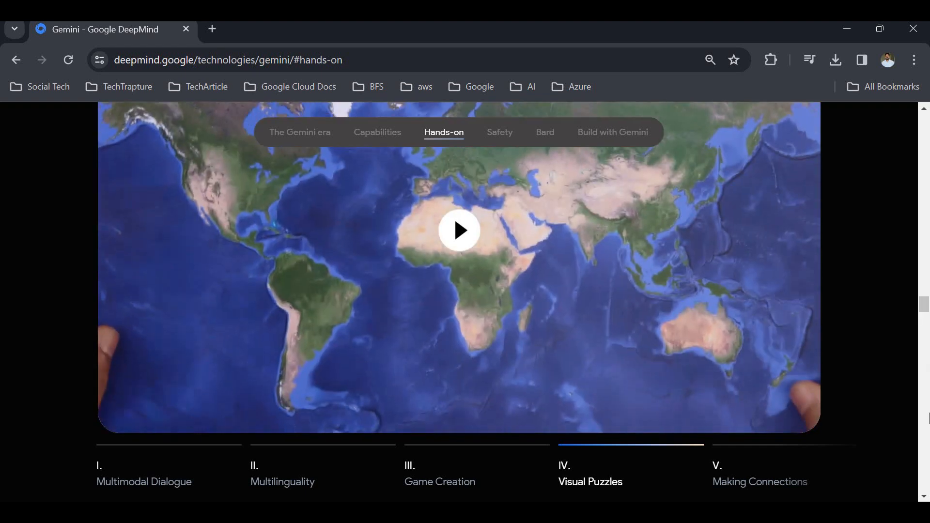
Scroll down to 'The potential of Gemini' section
scroll("down", 3)
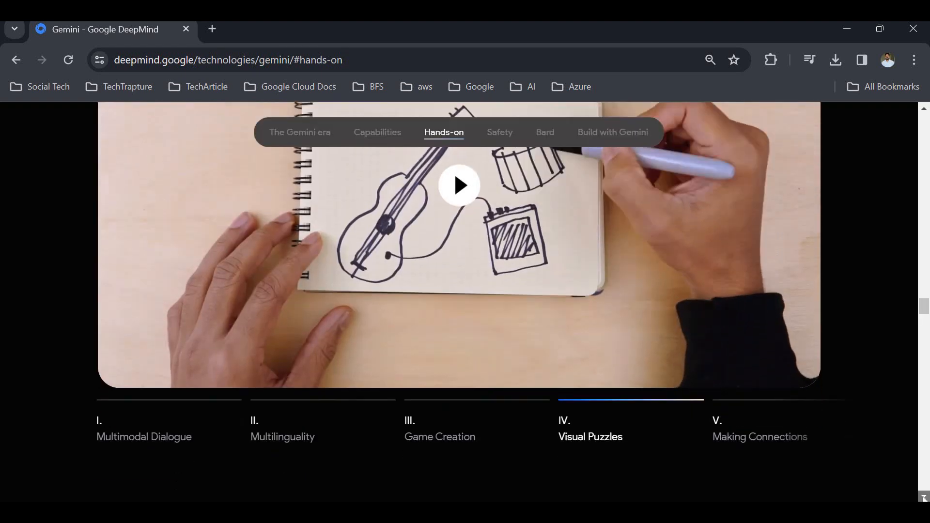
scroll("down", 3)
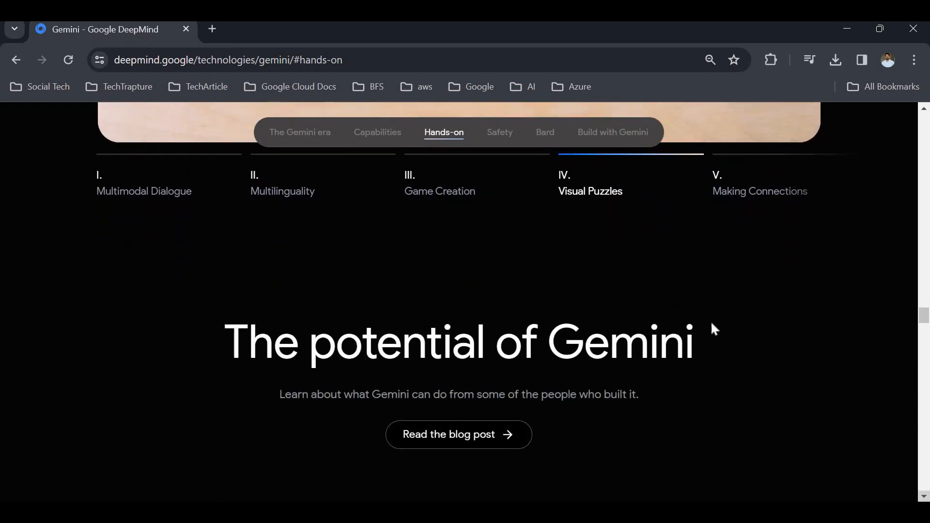
mouse_move(500, 140)
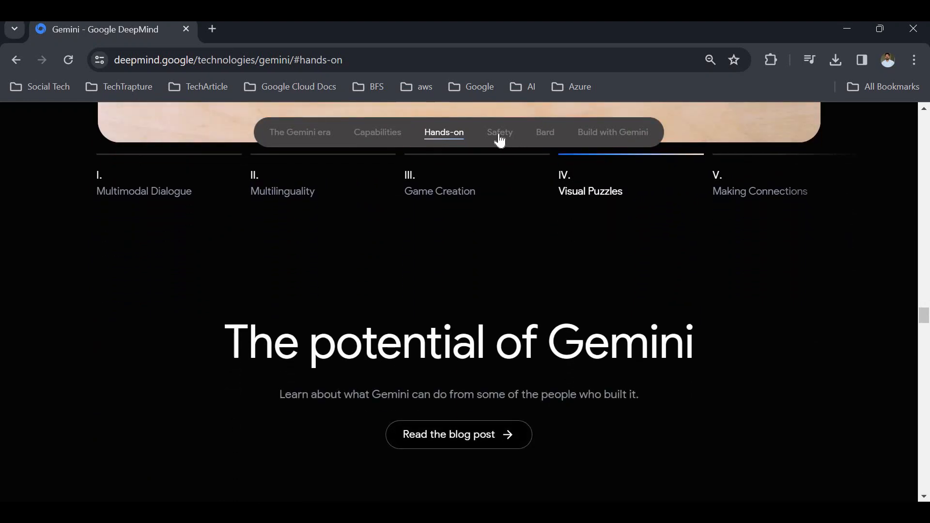
Jump via Safety to the 'Bringing Gemini Pro to Bard' section and open bard.google.com in a new tab
left_click(500, 133)
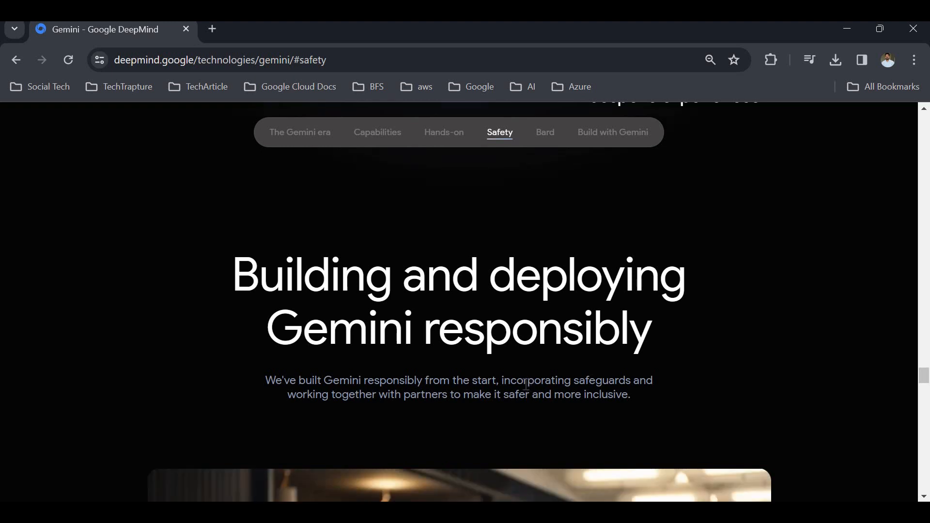
scroll("down", 3)
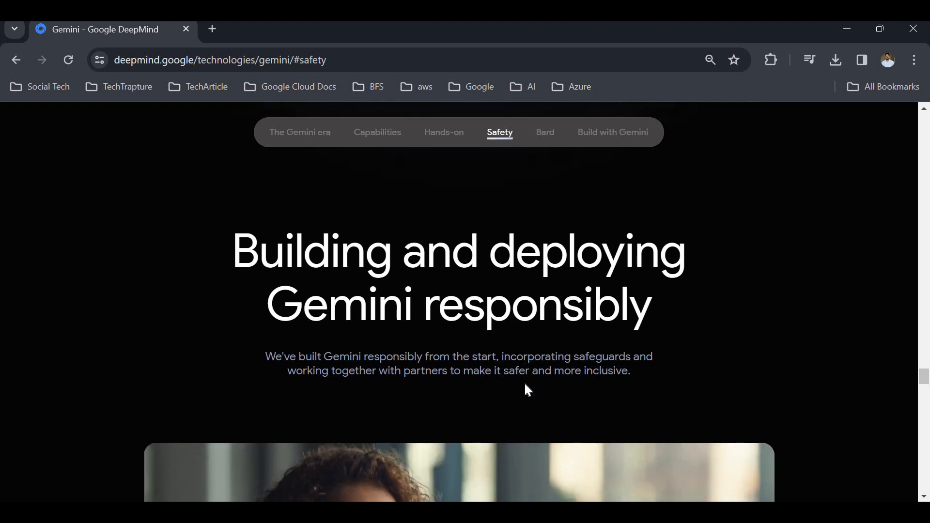
left_click(544, 132)
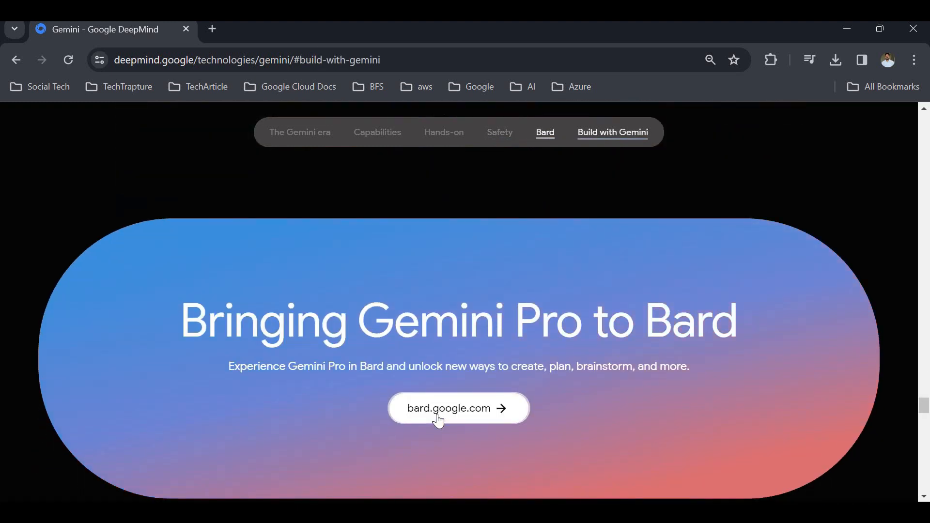
left_click(459, 408)
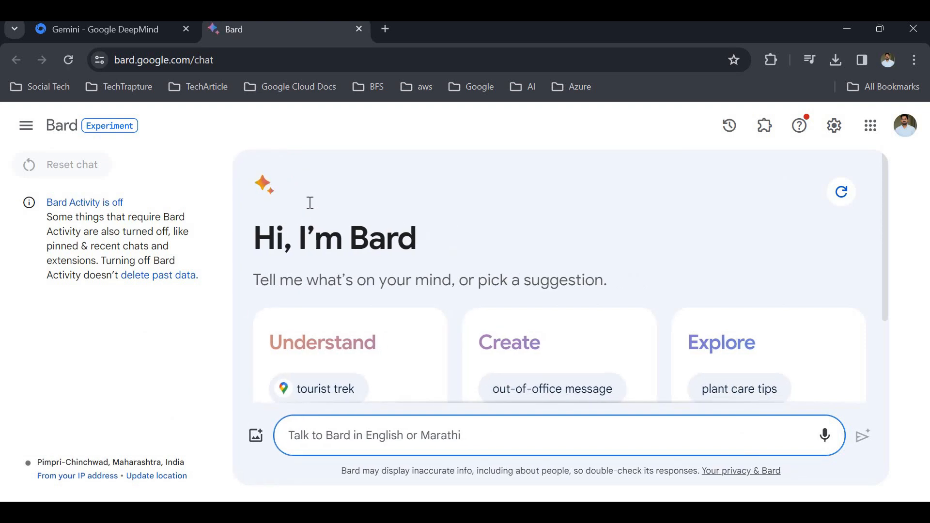
mouse_move(375, 170)
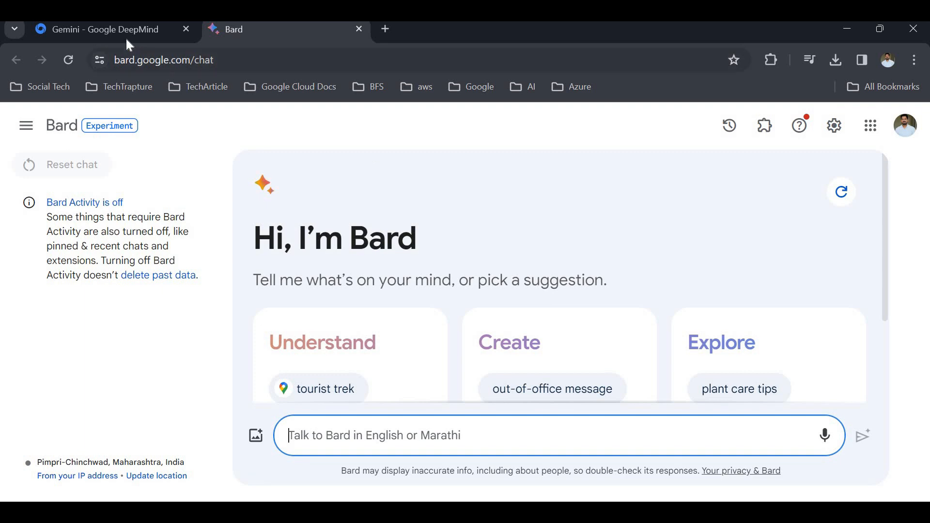
left_click(101, 29)
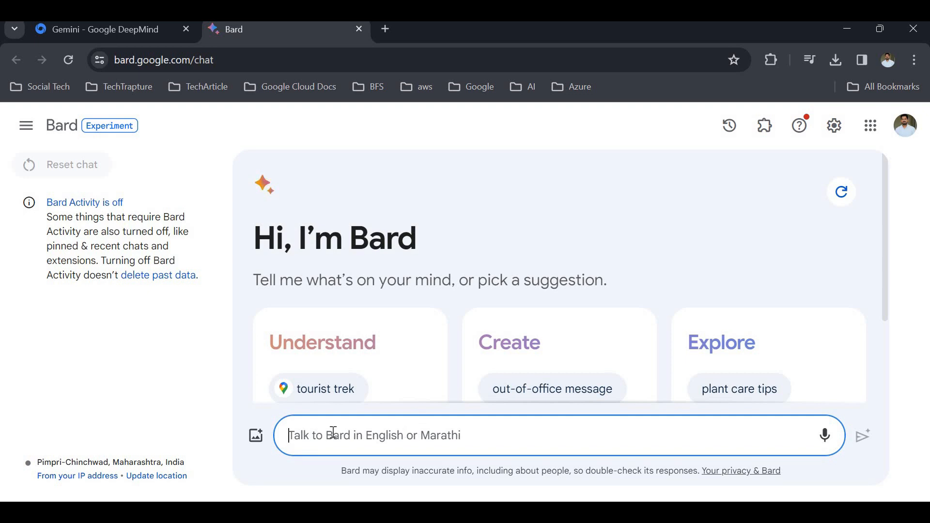
mouse_move(452, 330)
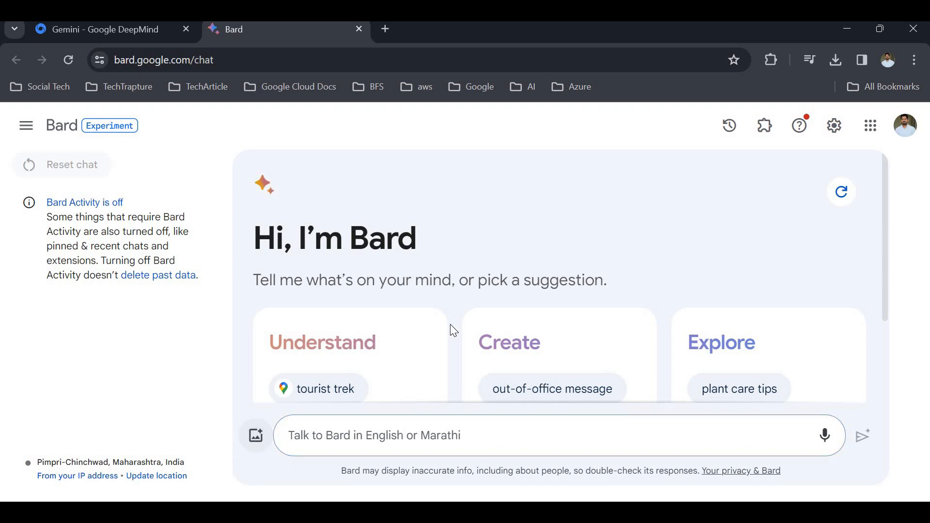
left_click(255, 435)
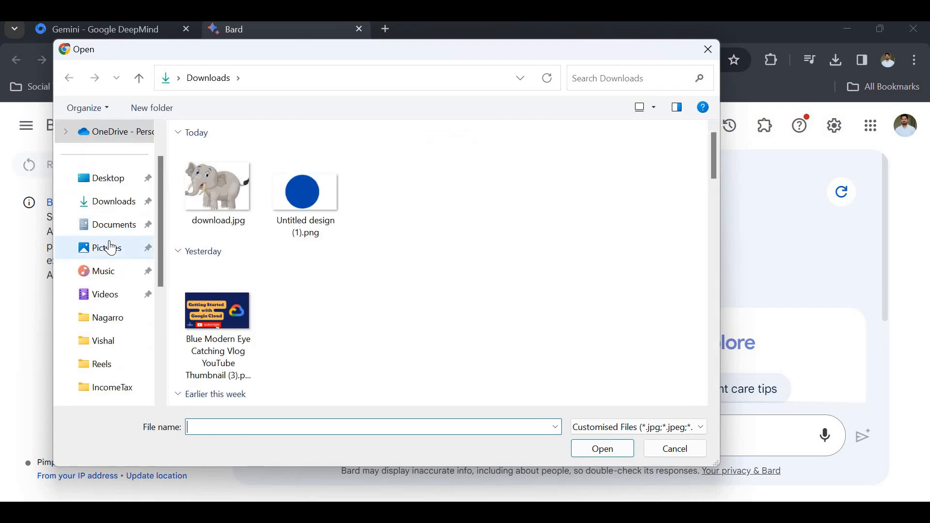
left_click(106, 247)
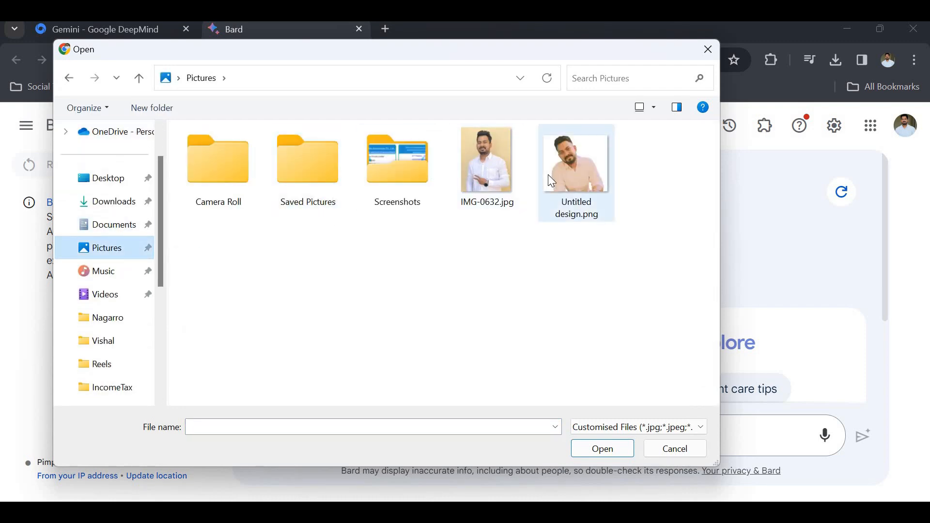
left_click(674, 449)
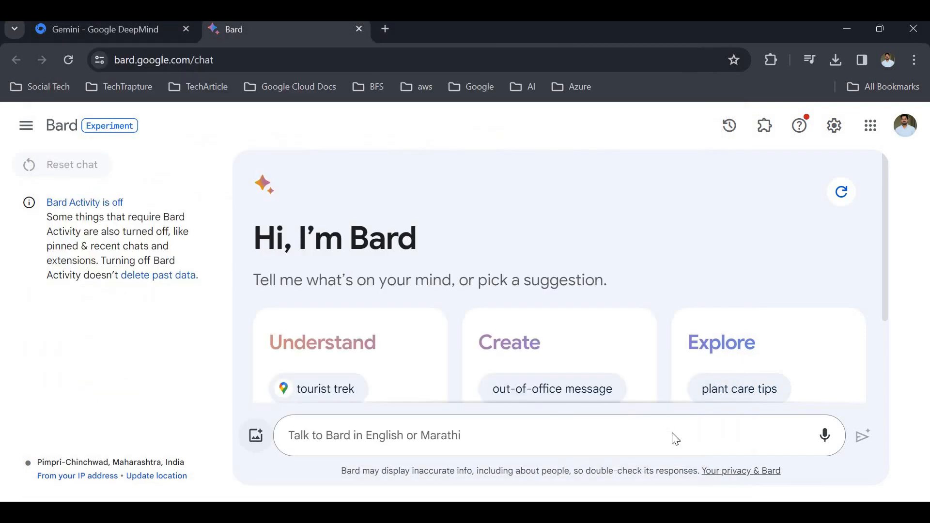
left_click(254, 435)
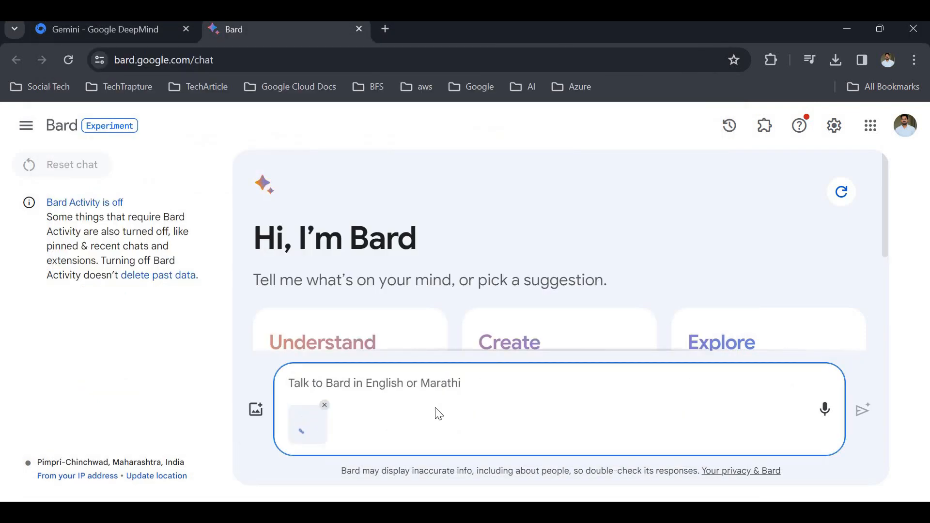
type("Descri")
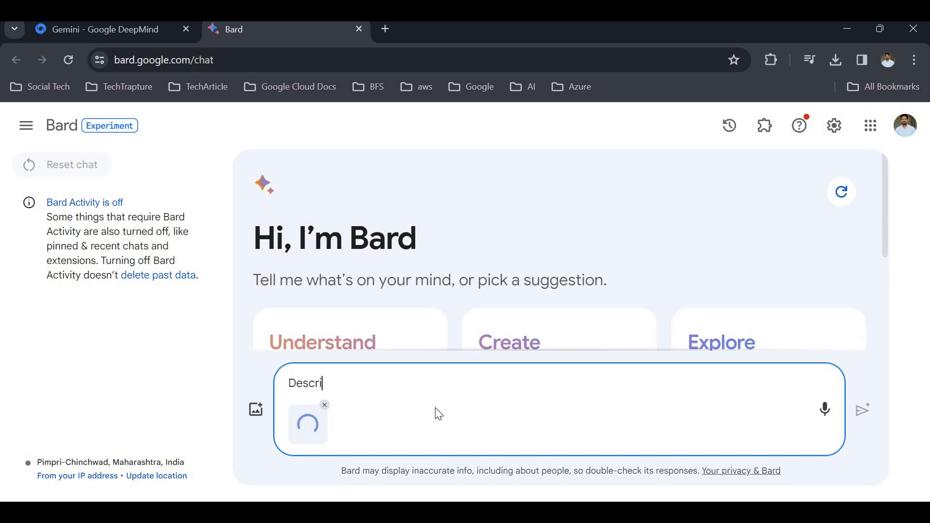
type("be image")
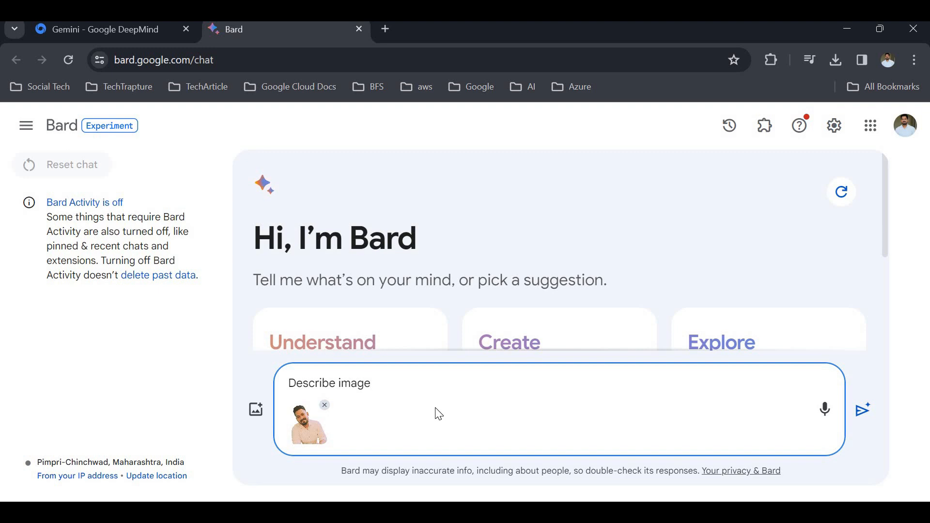
left_click(864, 409)
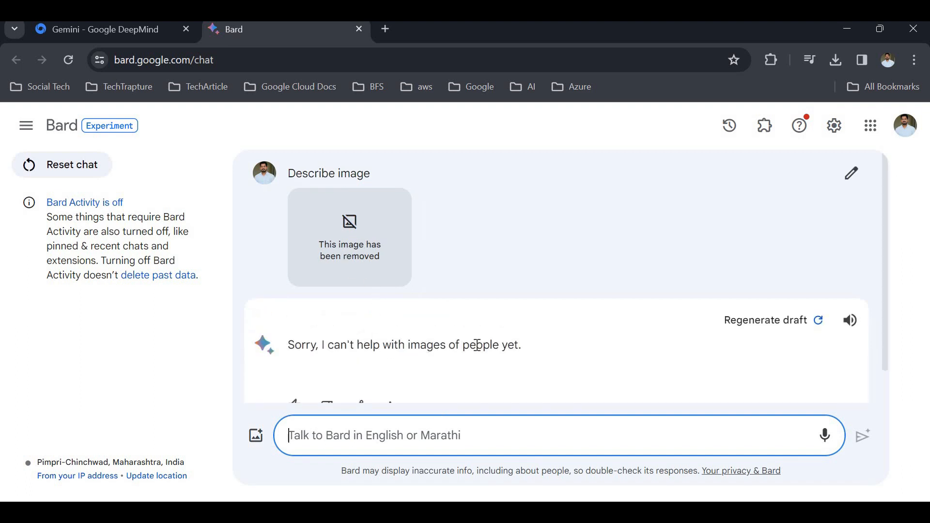
triple_click(404, 345)
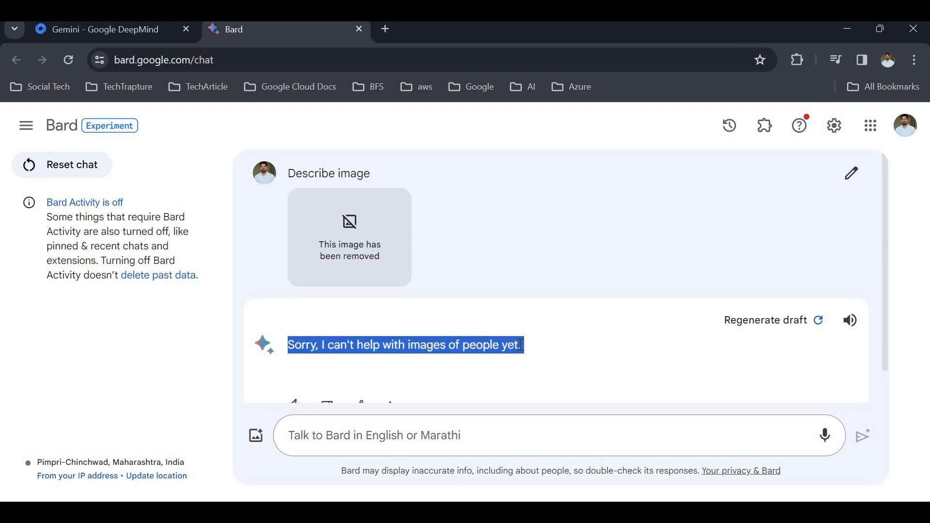
mouse_move(256, 437)
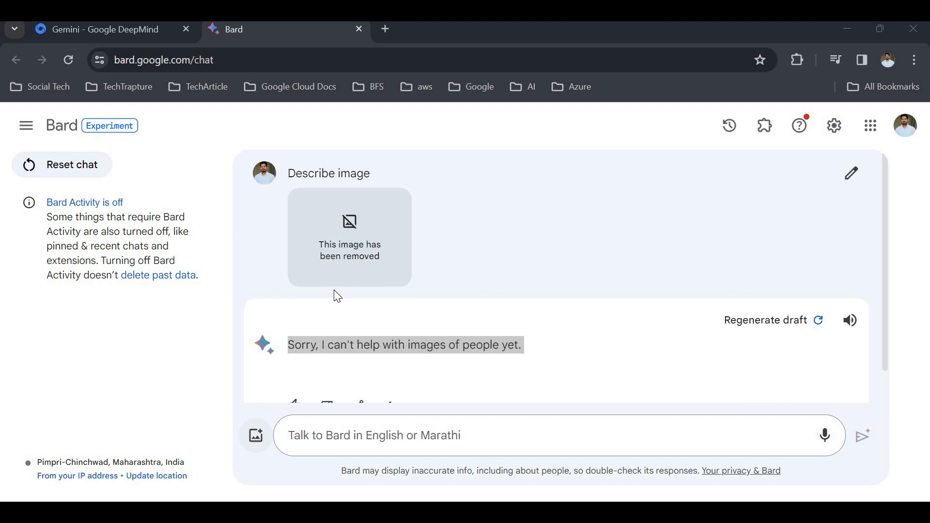
Attach the cartoon elephant image download.jpg from Downloads to the Bard prompt
left_click(255, 435)
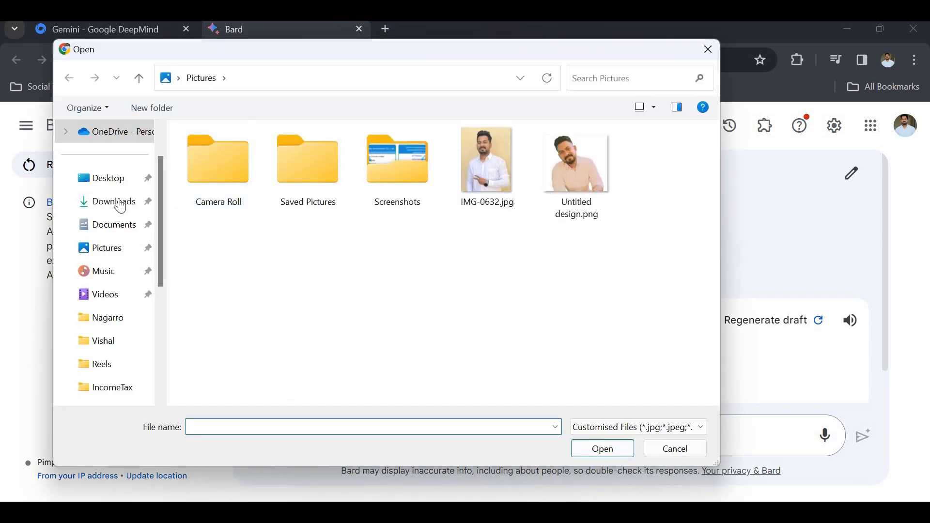
left_click(112, 202)
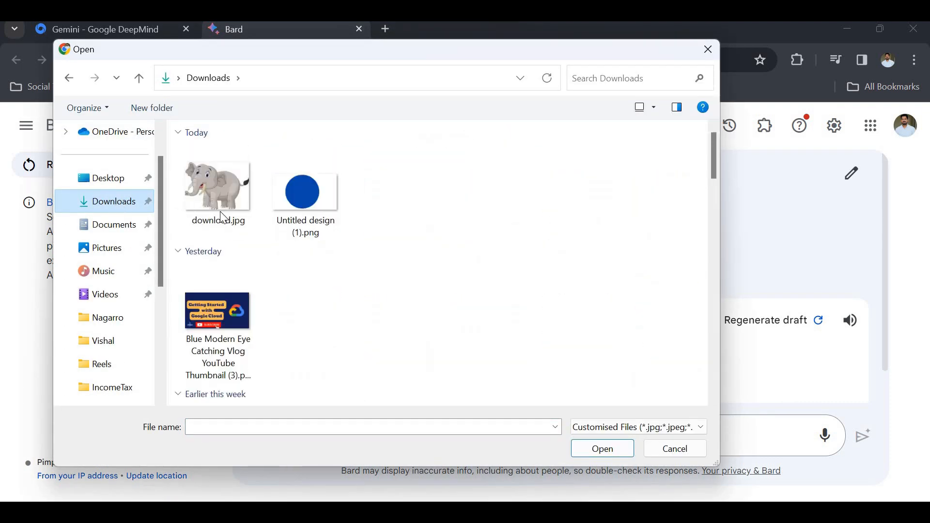
left_click(217, 185)
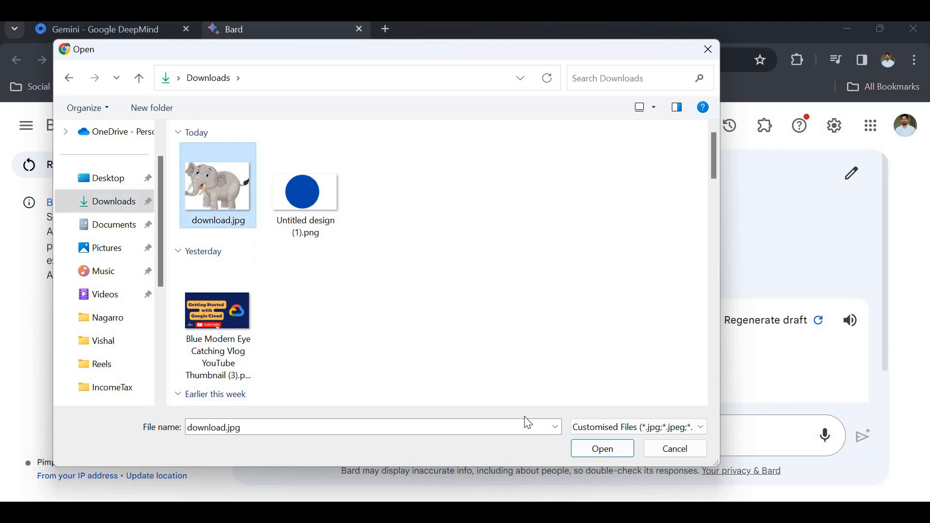
left_click(601, 448)
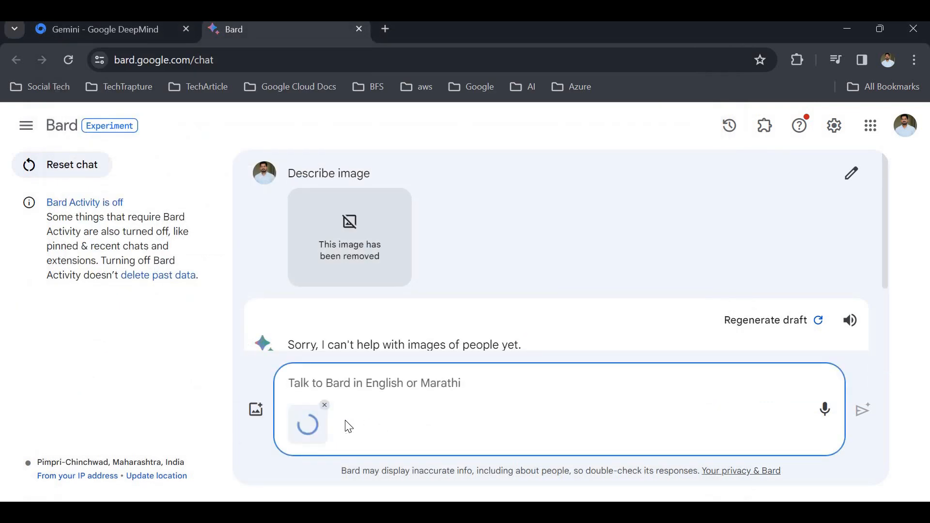
Send the prompt 'Write a essay based on this image' with the elephant picture
type("Write")
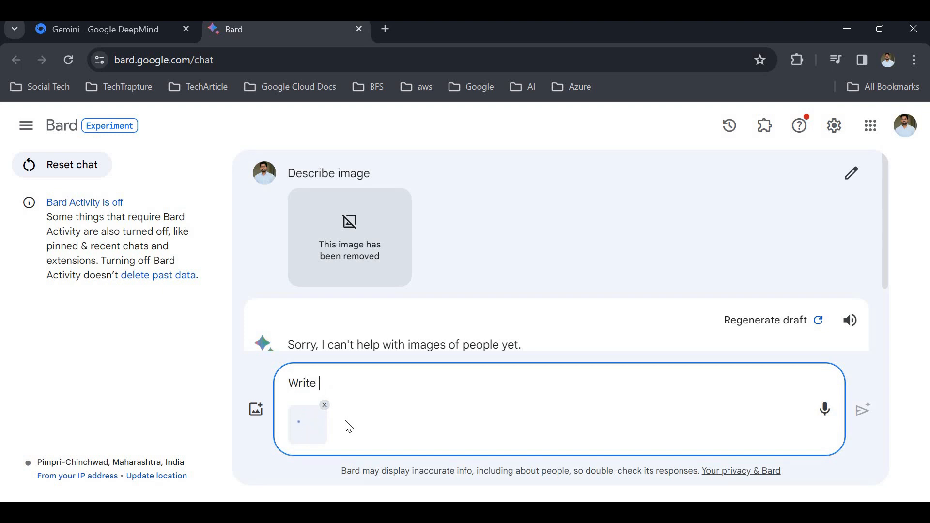
type("a essay")
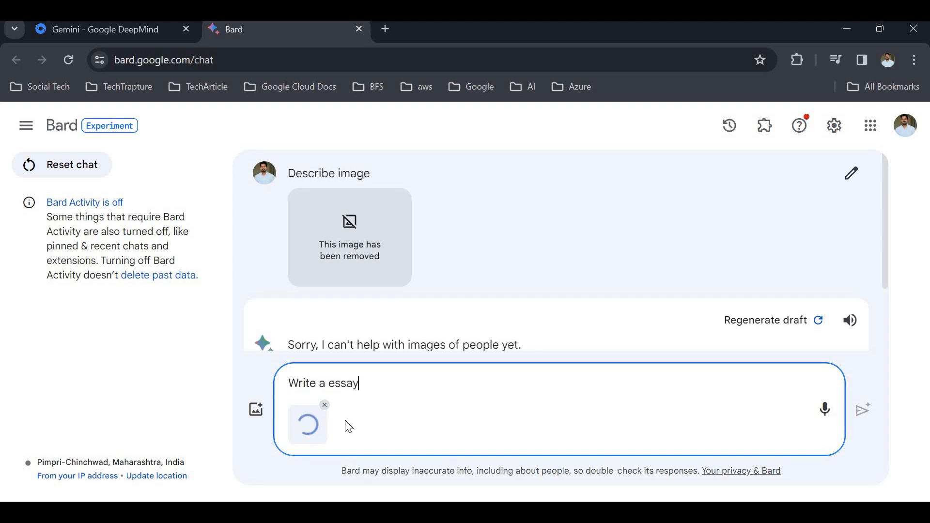
type("based on th")
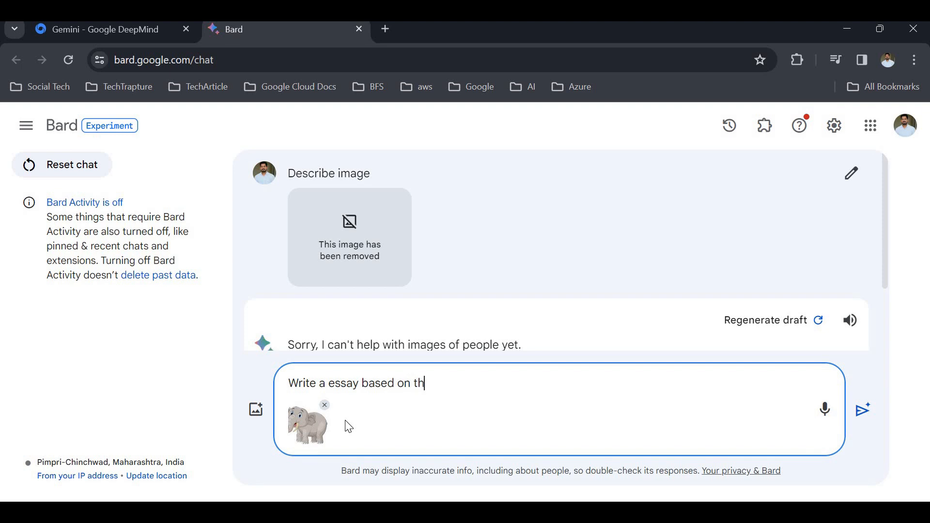
left_click(862, 409)
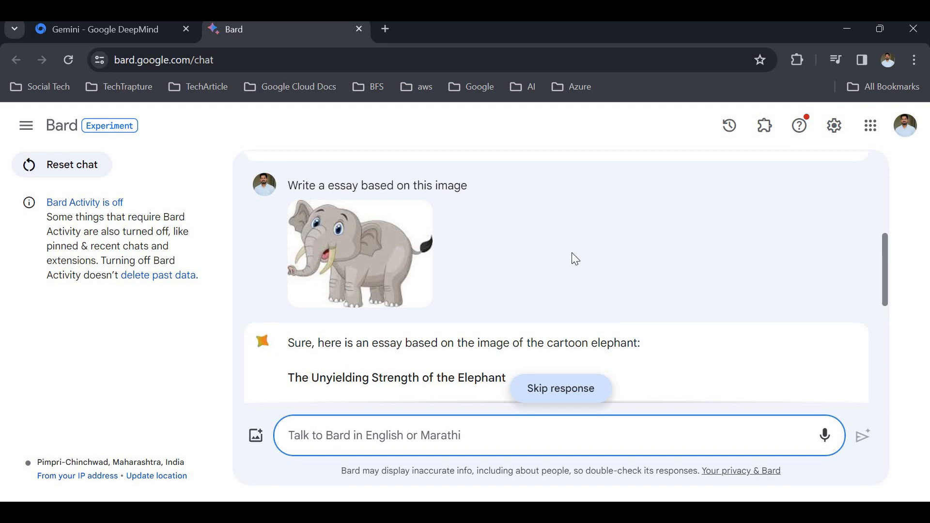
scroll("down", 3)
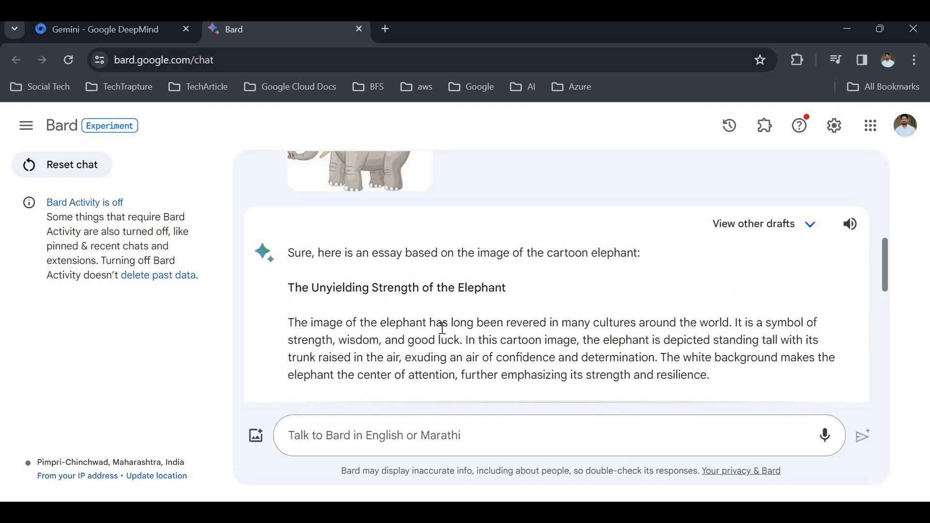
mouse_move(602, 330)
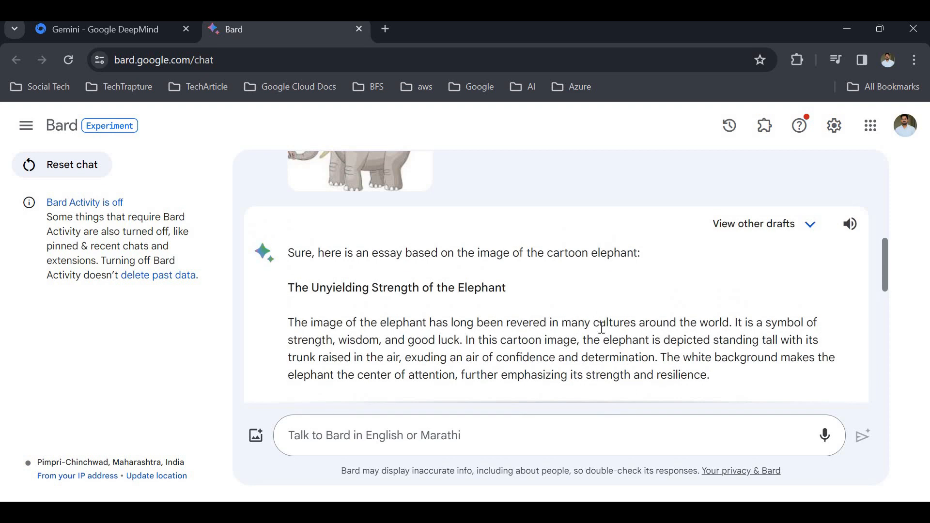
scroll("down", 3)
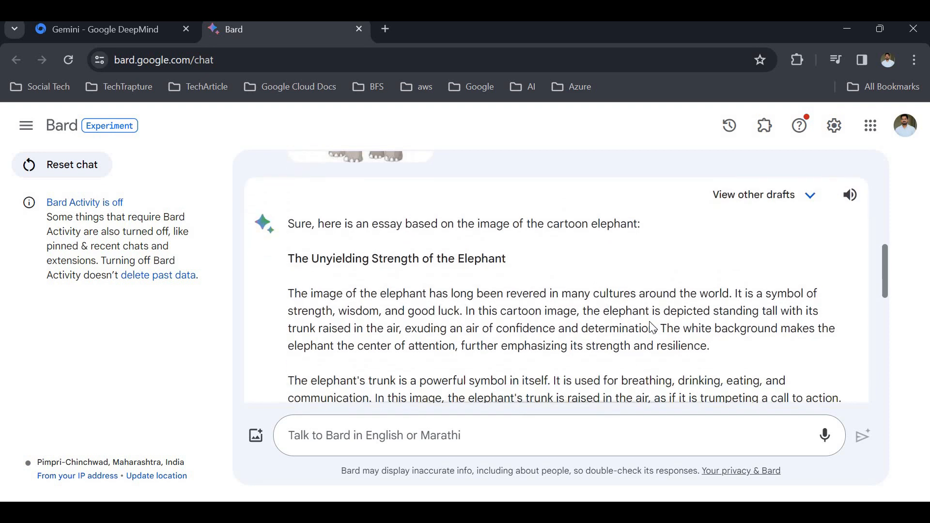
scroll("down", 3)
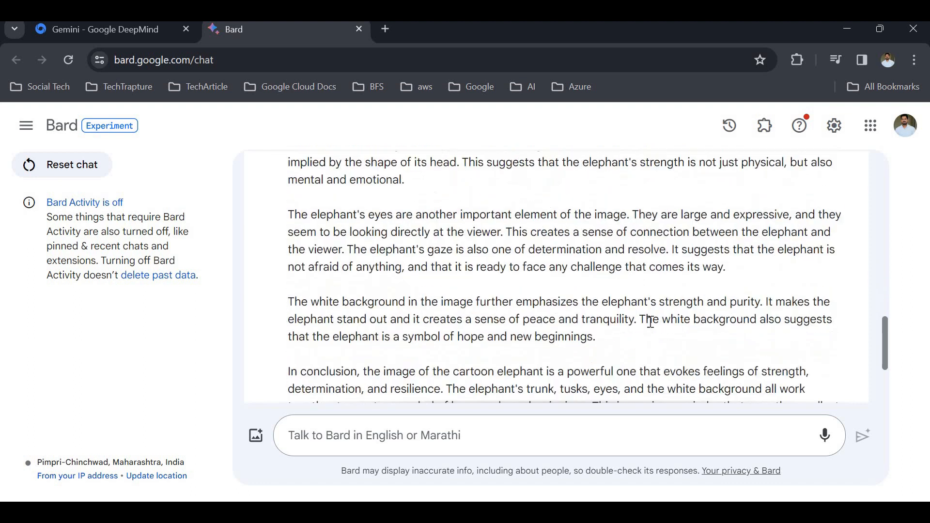
scroll("down", 3)
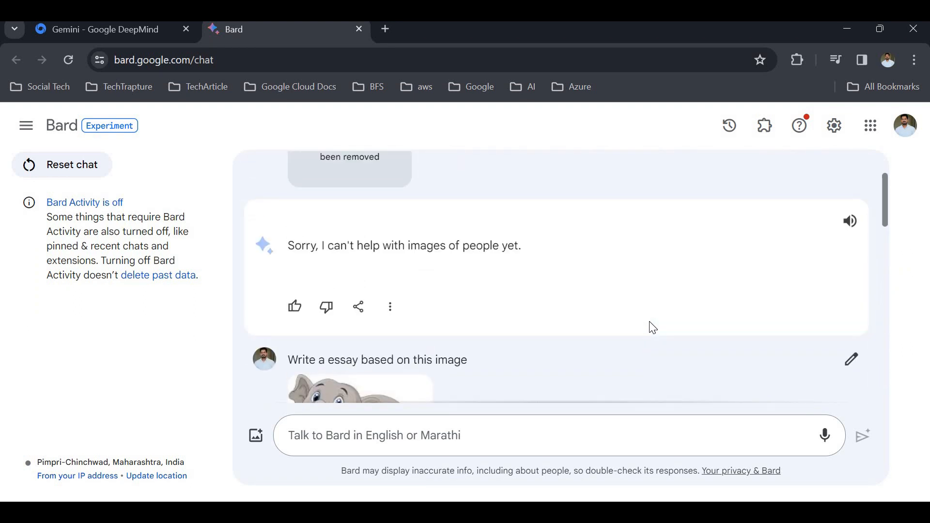
scroll("up", 3)
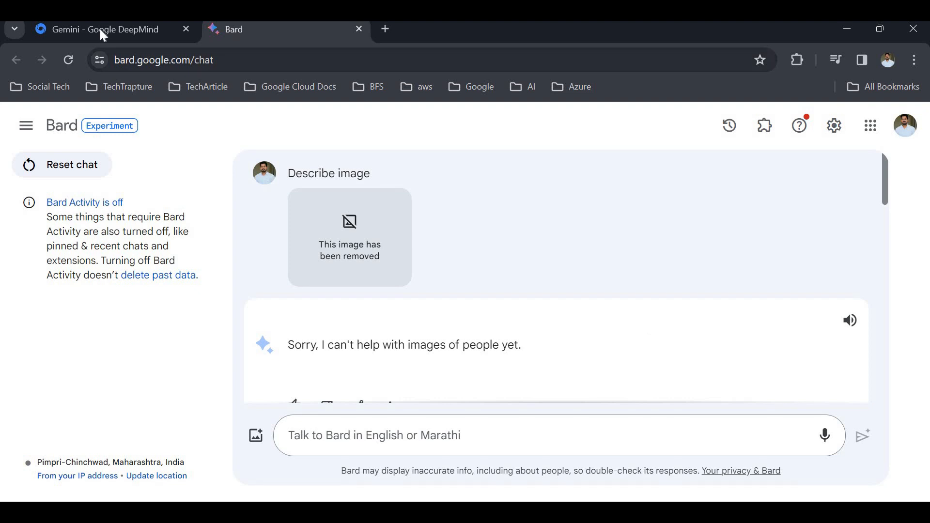
mouse_move(514, 335)
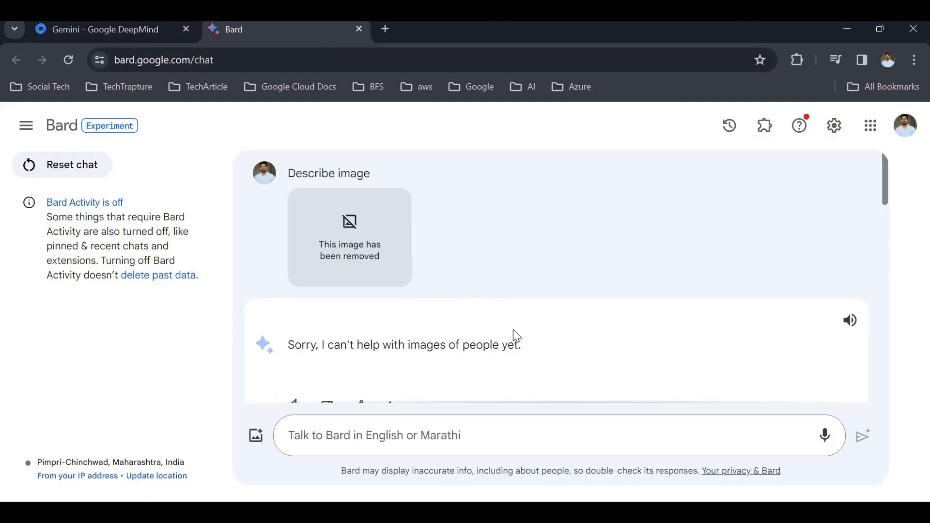
mouse_move(442, 180)
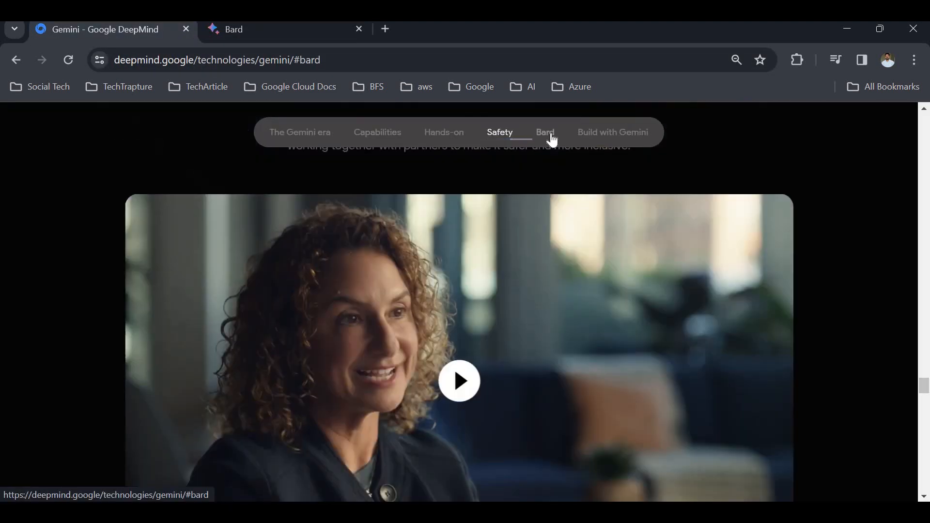
Jump via the section bar to 'Build with Gemini' promoting Google AI Studio and Vertex AI
left_click(543, 132)
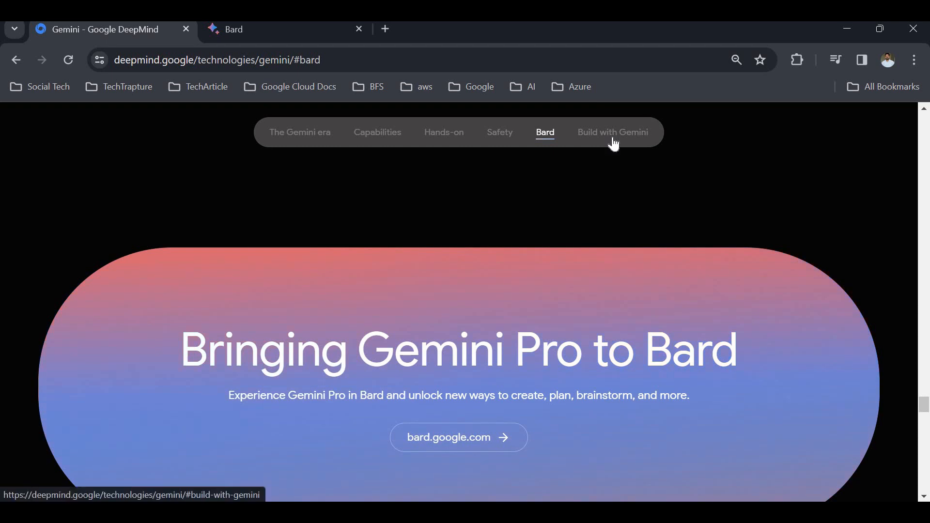
left_click(613, 132)
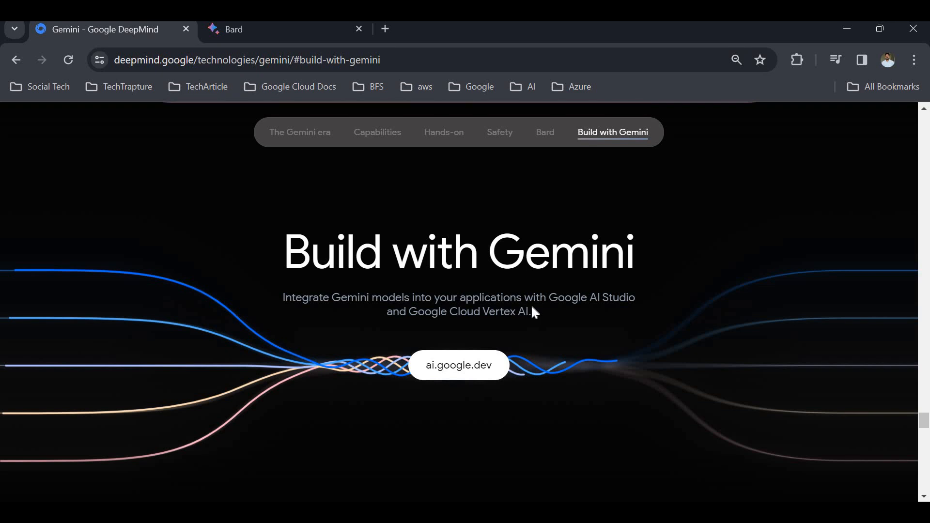
mouse_move(491, 316)
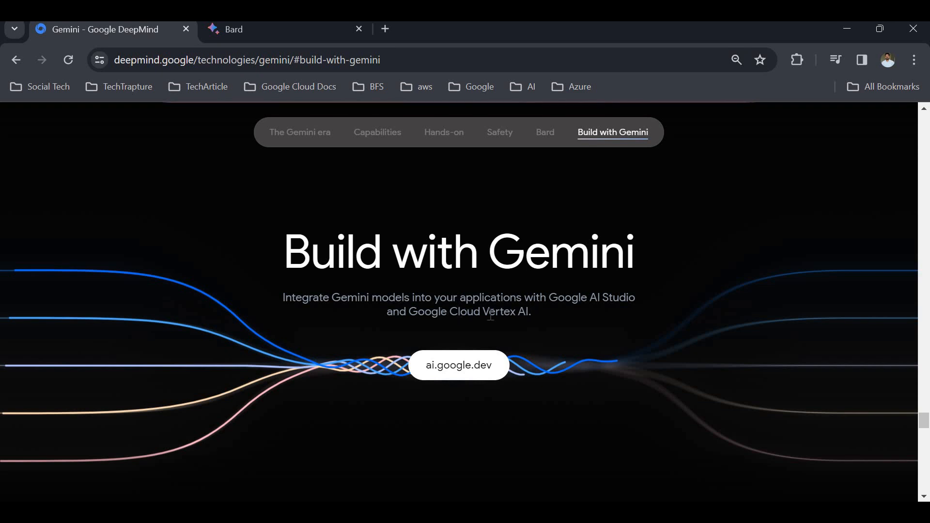
mouse_move(549, 321)
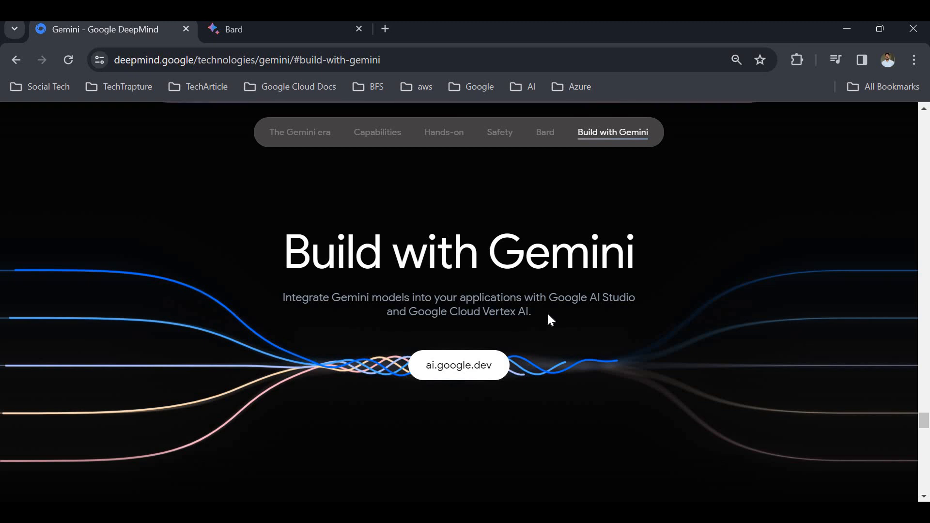
mouse_move(471, 366)
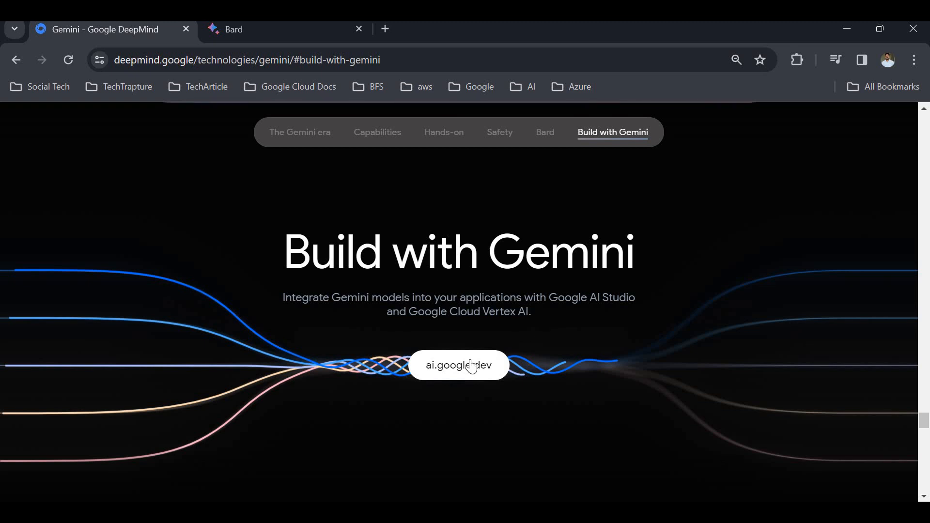
Open the ai.google.dev link in a new tab and switch to the Google AI for Developers page
right_click(457, 364)
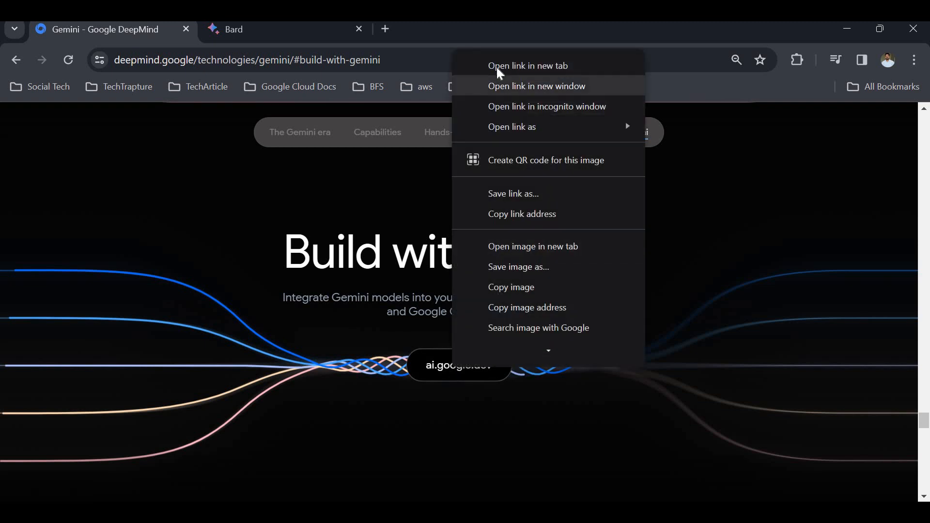
left_click(528, 66)
type("console.zerodha.com/dashboard")
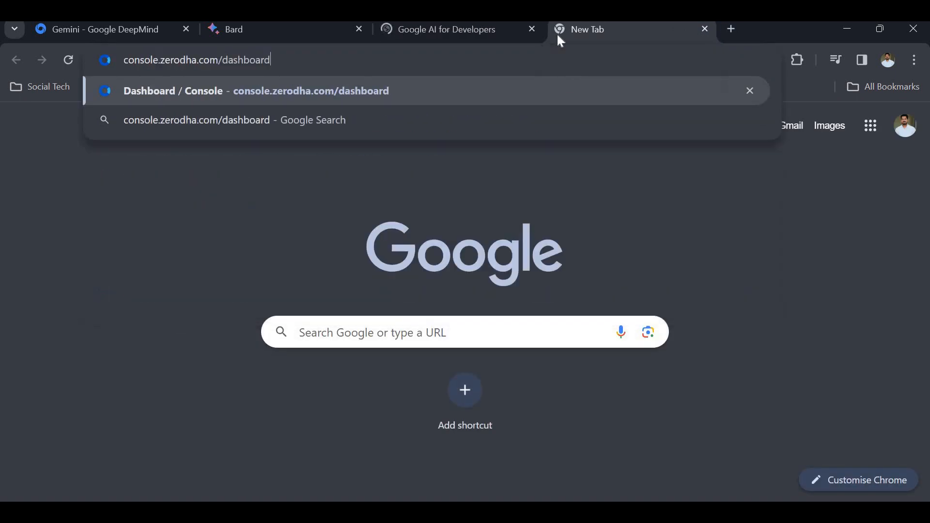
left_click(704, 29)
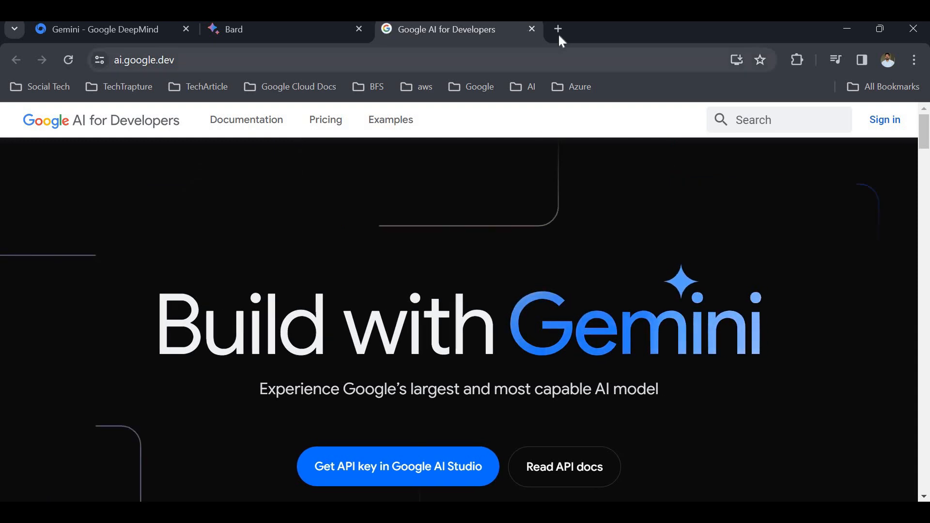
Scroll the ai.google.dev page to the 'Three Gemini sizes' cards for Ultra, Pro and Nano
type("co")
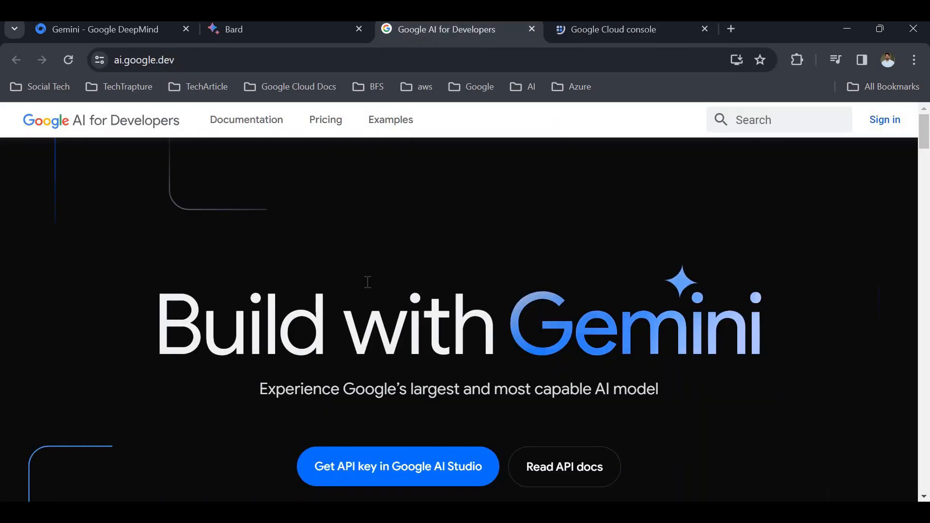
scroll("down", 3)
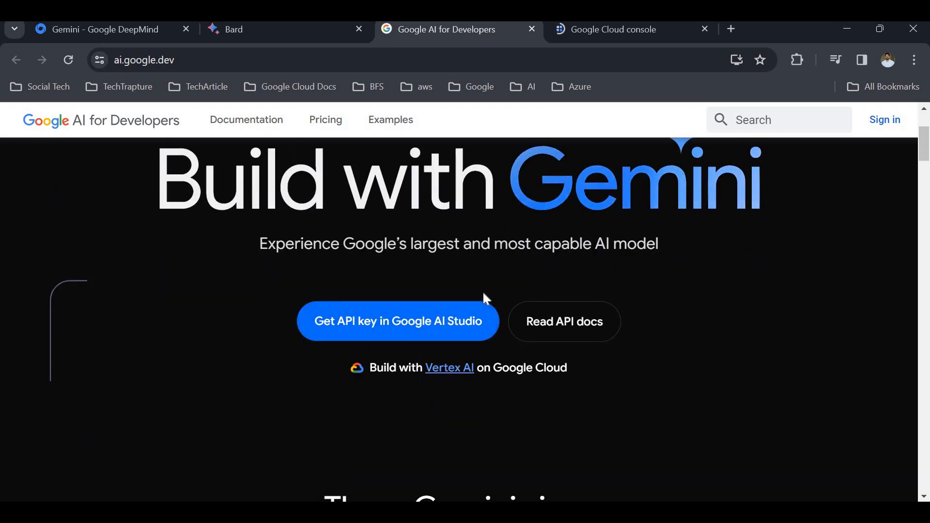
scroll("down", 3)
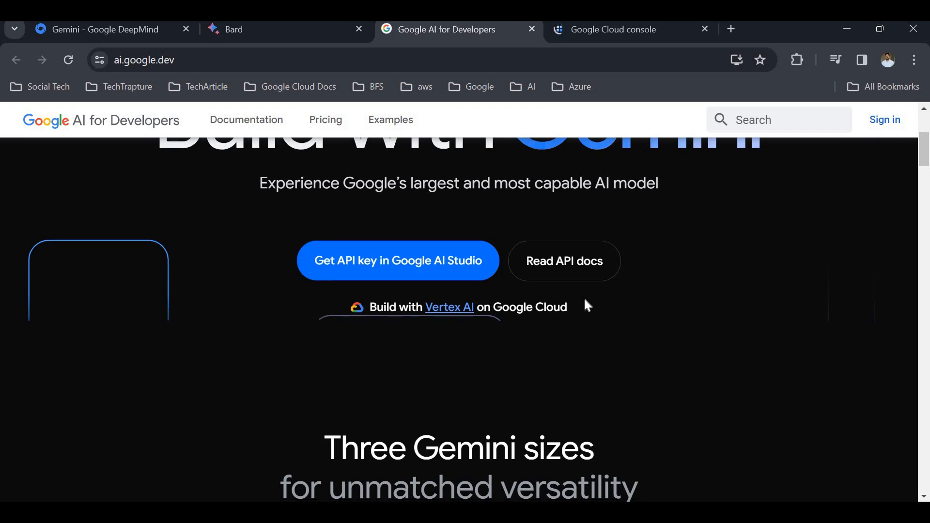
scroll("down", 3)
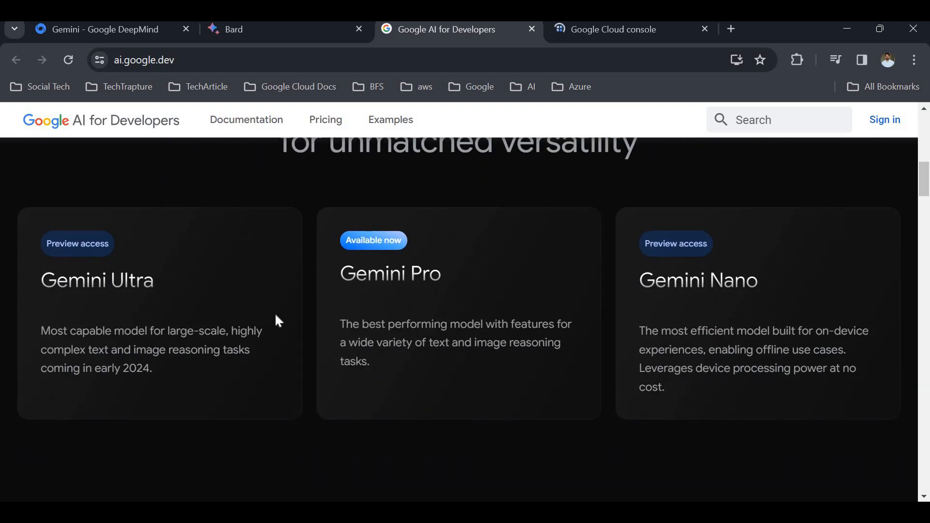
mouse_move(147, 288)
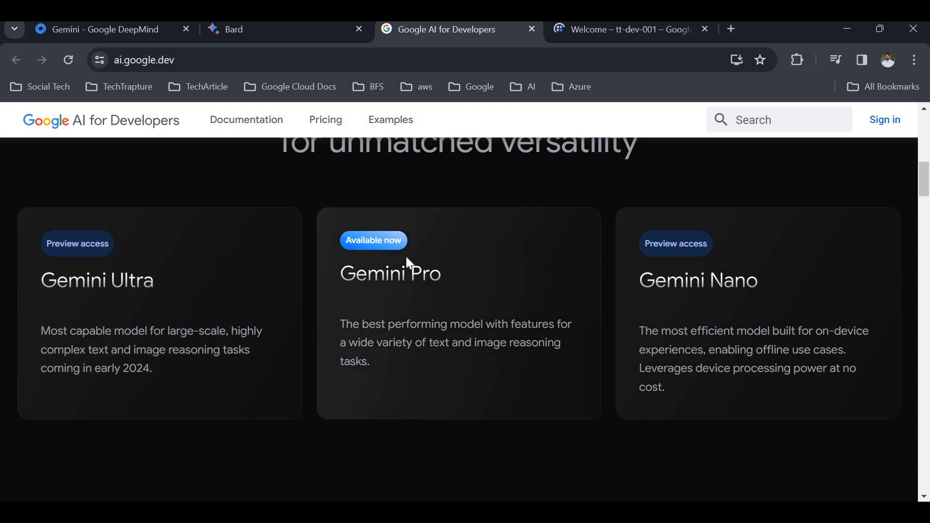
mouse_move(419, 315)
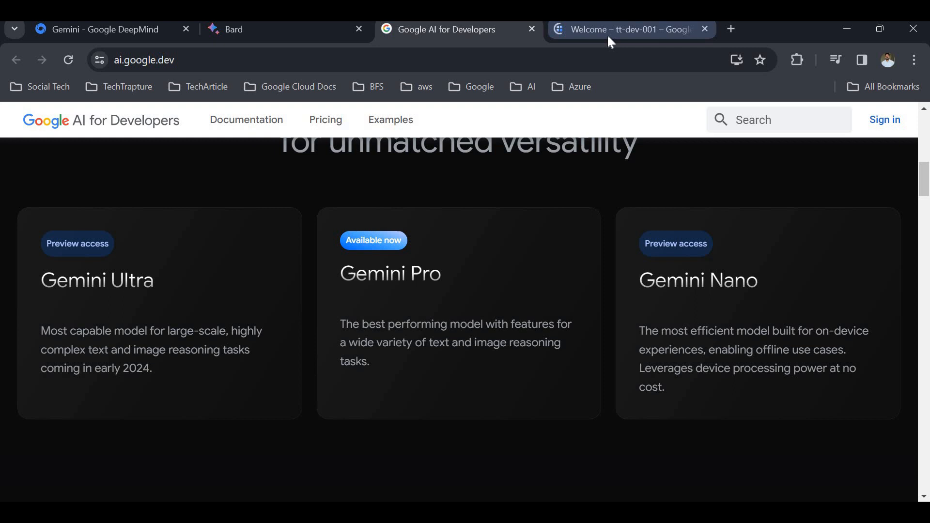
From the Cloud console search for 'vertex', reach Vertex AI Studio's Multimodal page
left_click(629, 29)
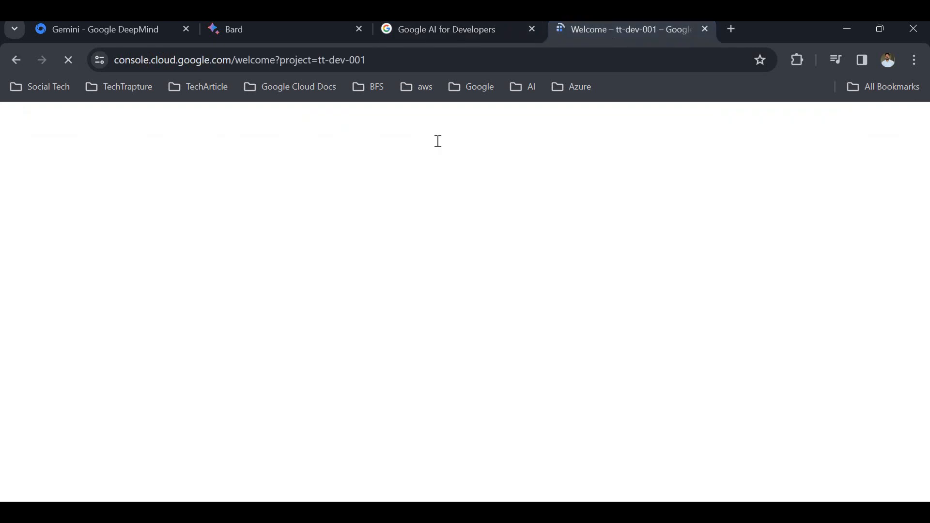
left_click(406, 119)
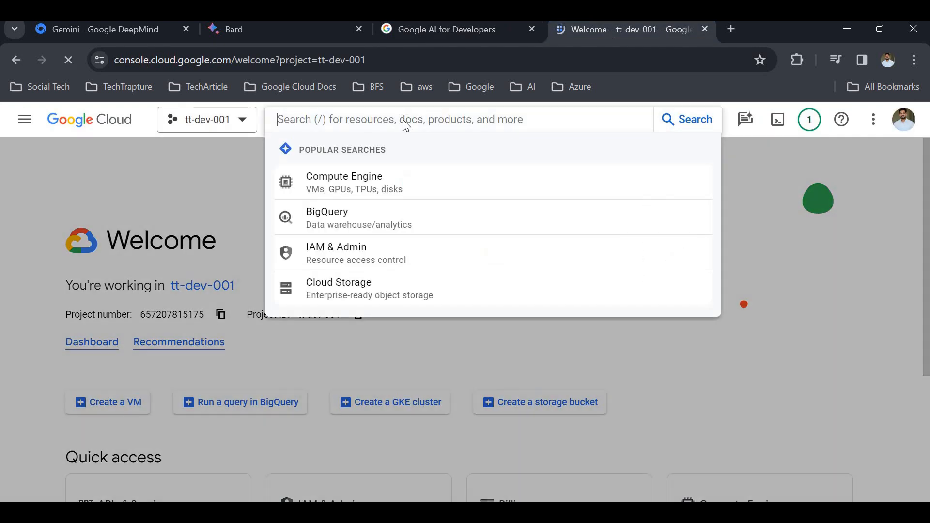
type("vertxe")
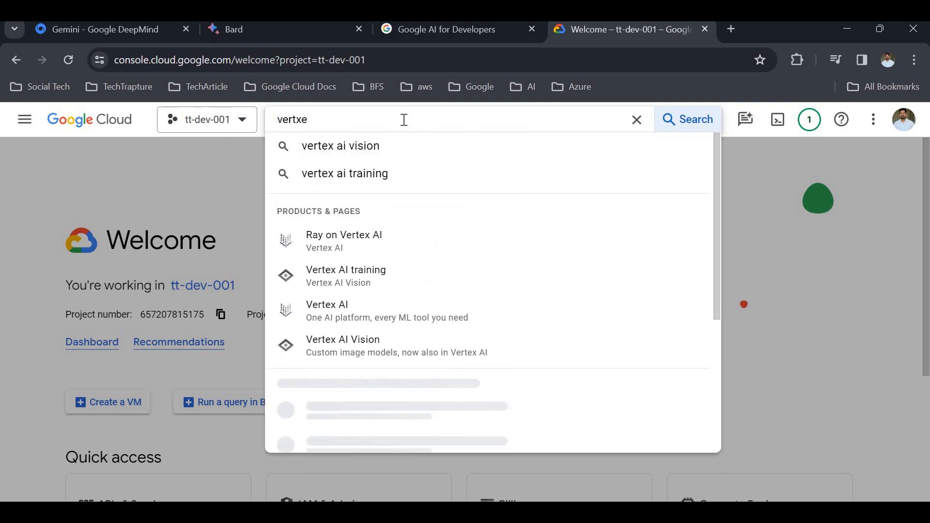
mouse_move(515, 310)
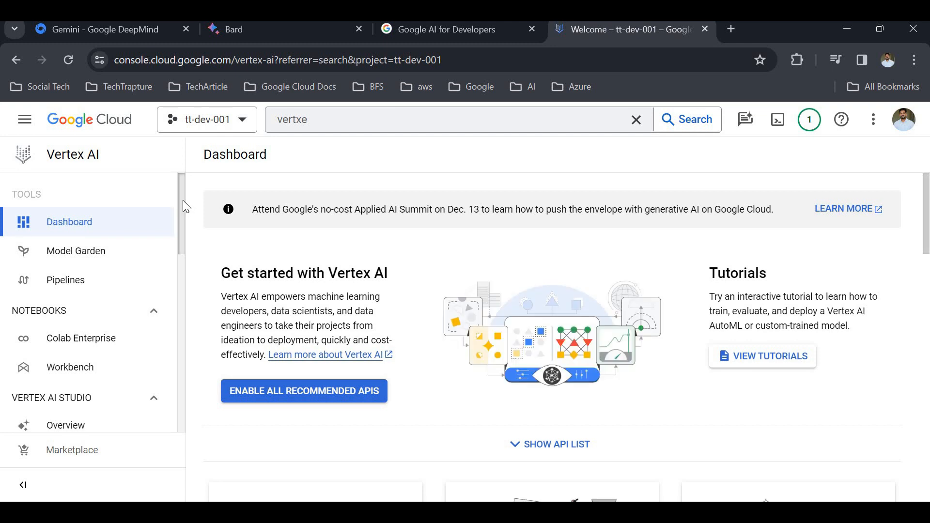
scroll("down", 3)
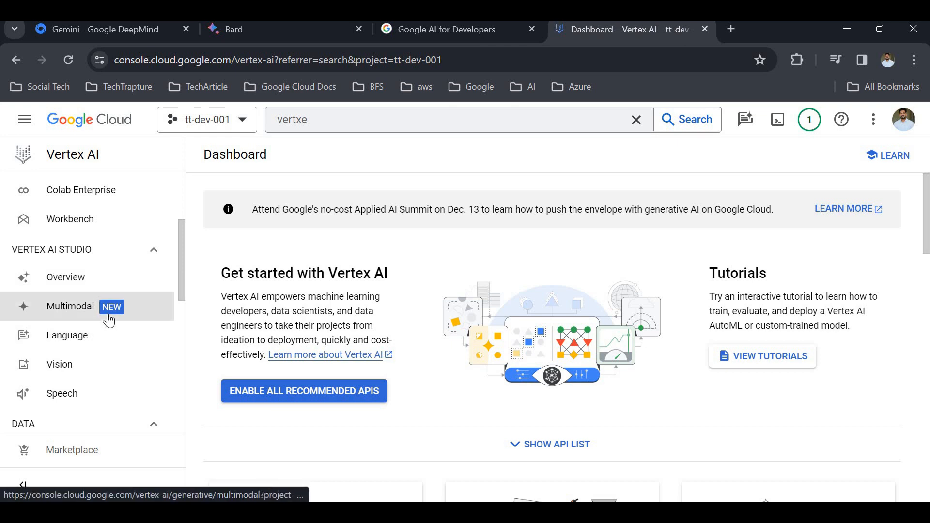
mouse_move(138, 308)
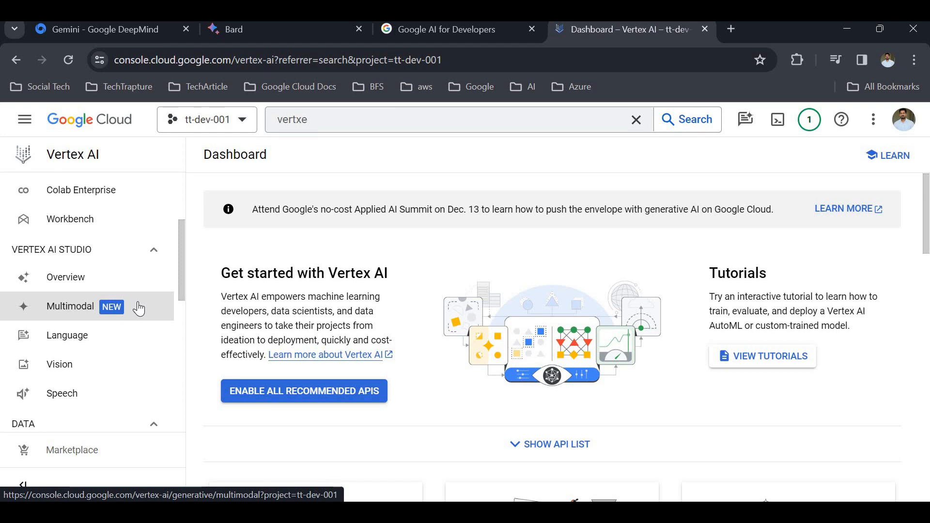
left_click(70, 307)
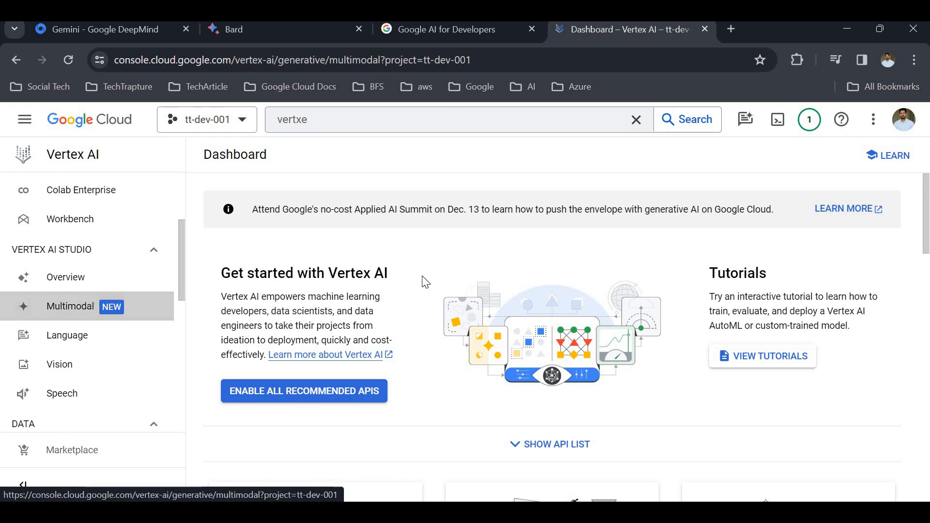
left_click(70, 306)
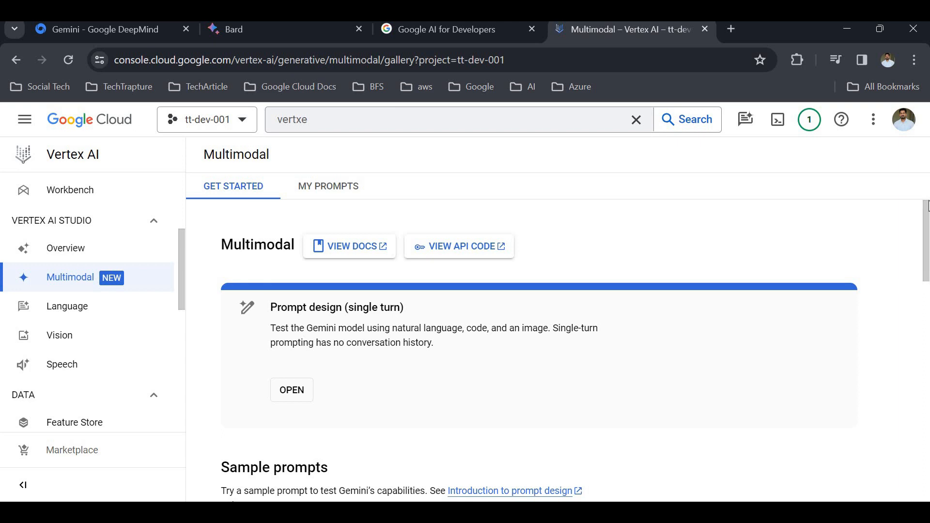
Scroll to the sample prompts and choose the Image question answering sample
scroll("down", 3)
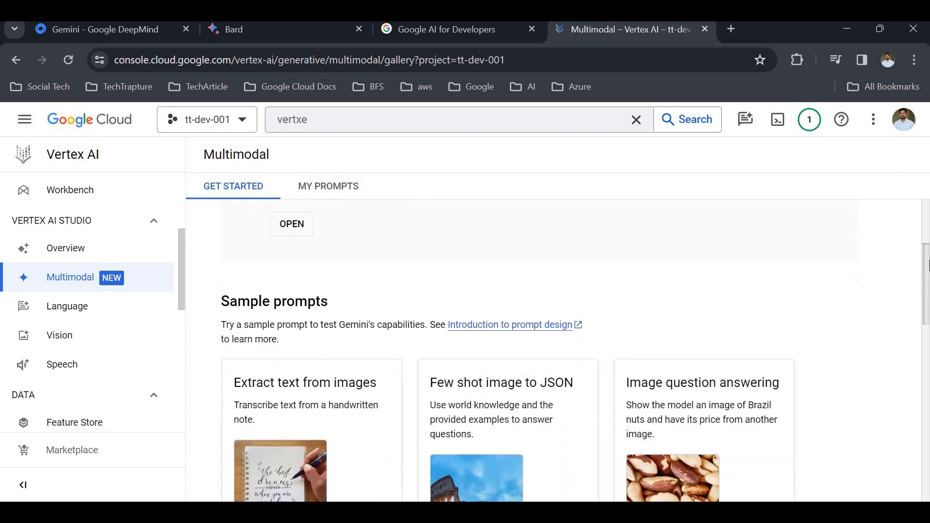
scroll("down", 3)
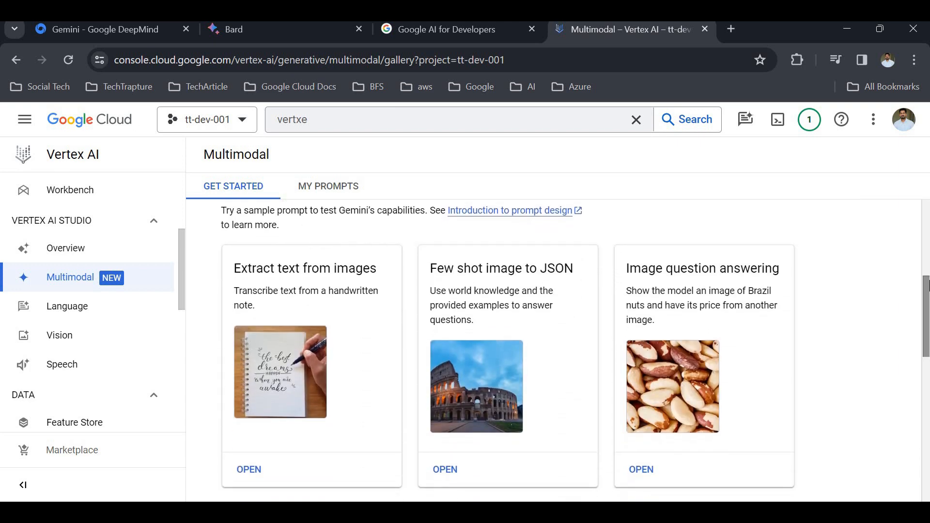
scroll("down", 3)
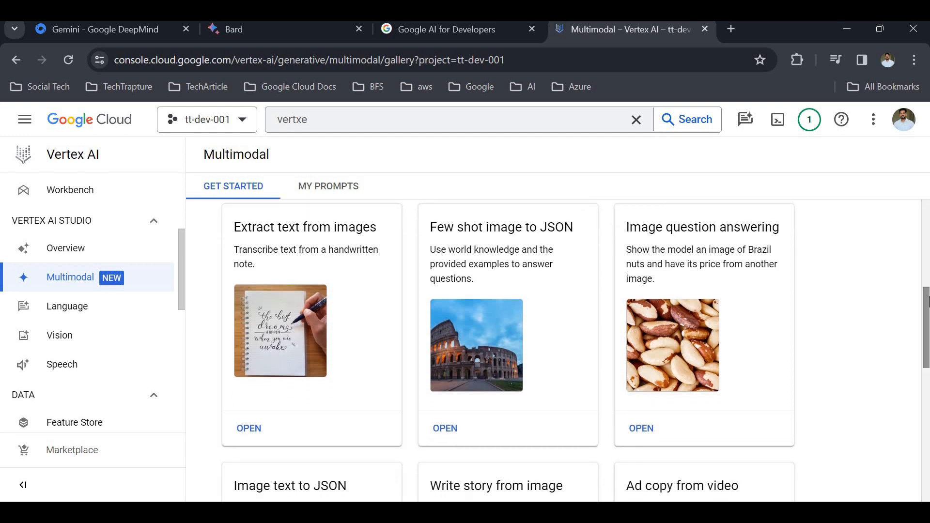
scroll("down", 3)
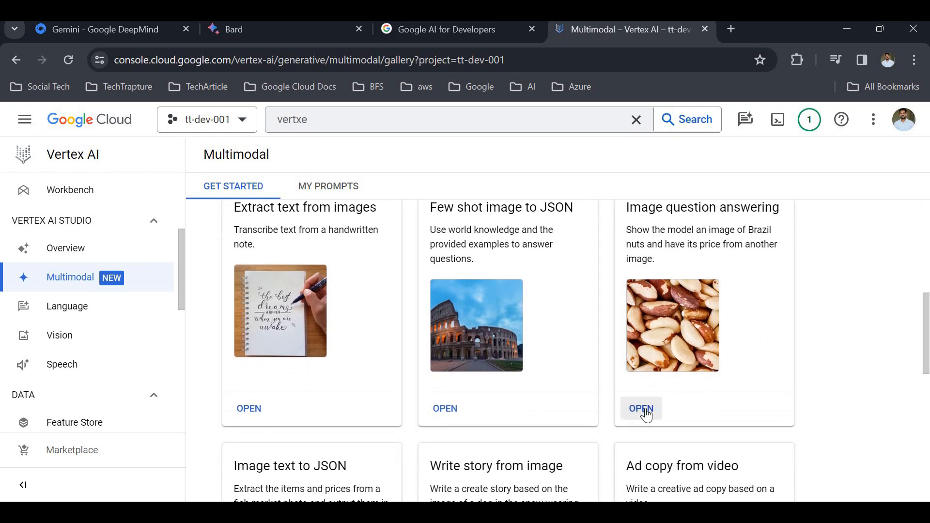
left_click(640, 409)
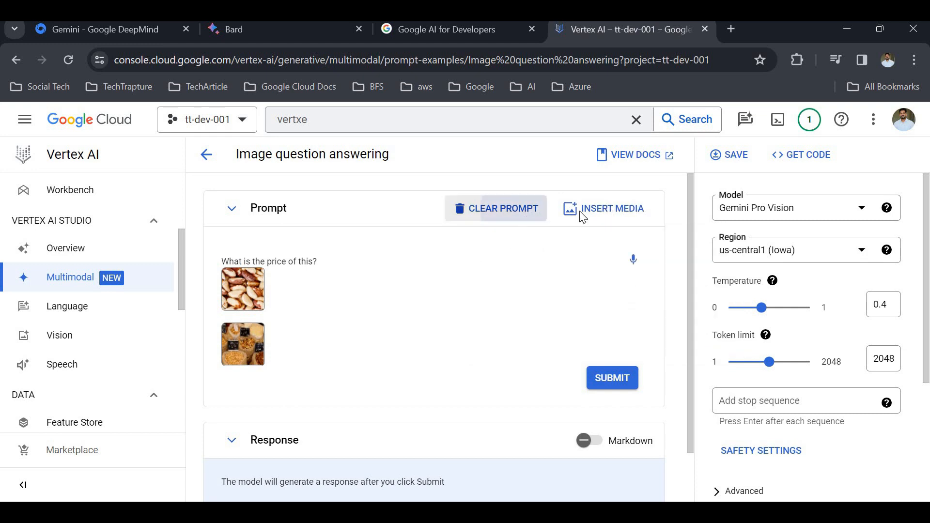
Clear the sample prompt and insert the elephant picture download.jpg from Downloads
left_click(495, 208)
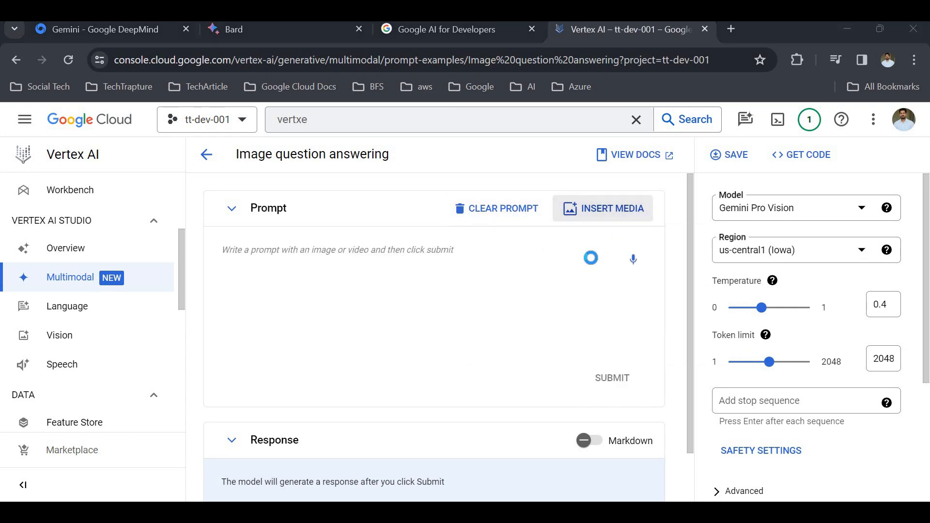
left_click(602, 209)
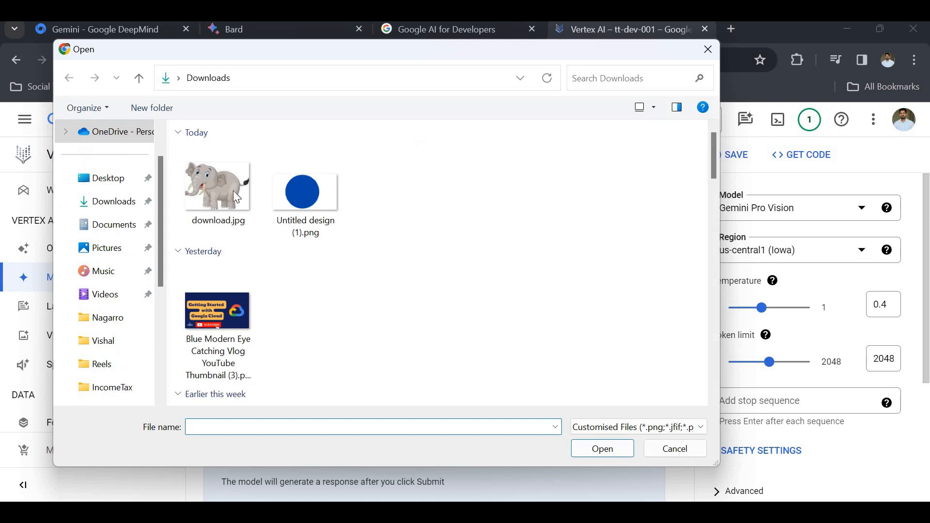
left_click(217, 185)
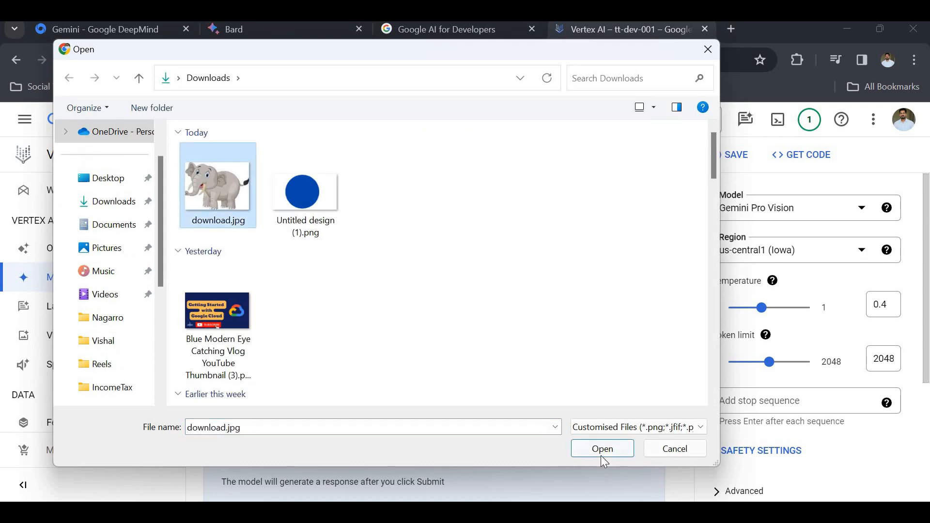
left_click(602, 449)
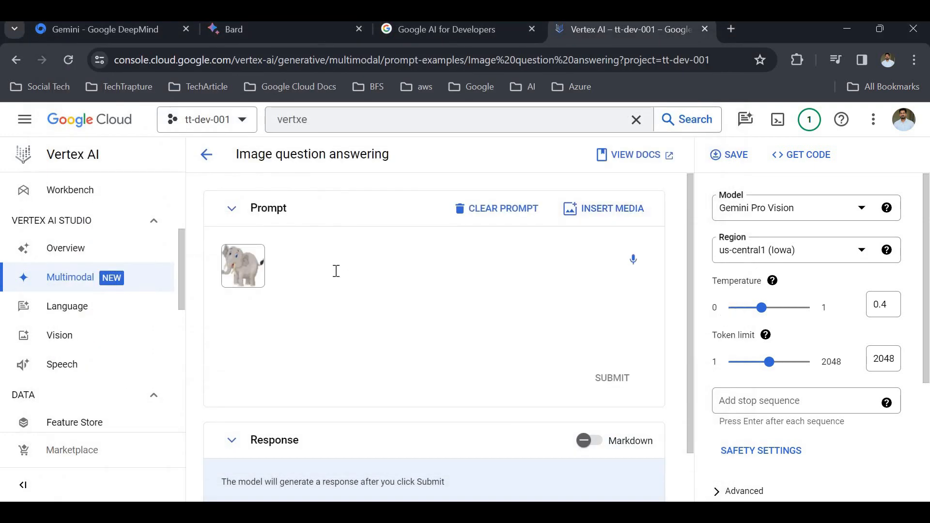
Write the question 'What is in the image' beside the elephant picture
type("What")
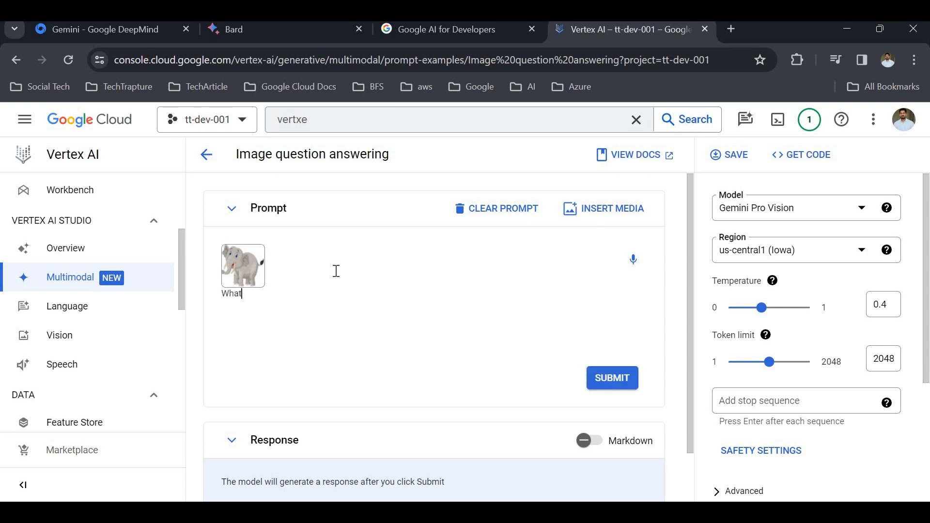
type("is in the")
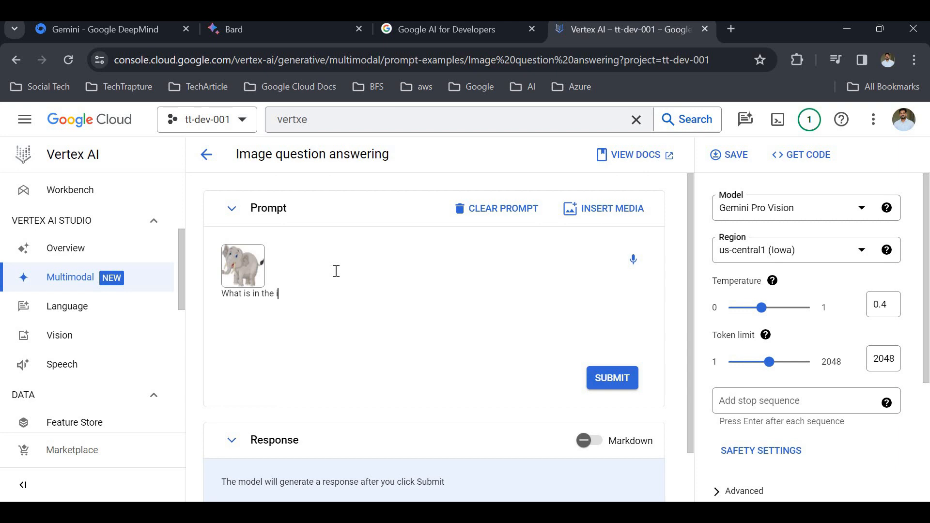
type("image")
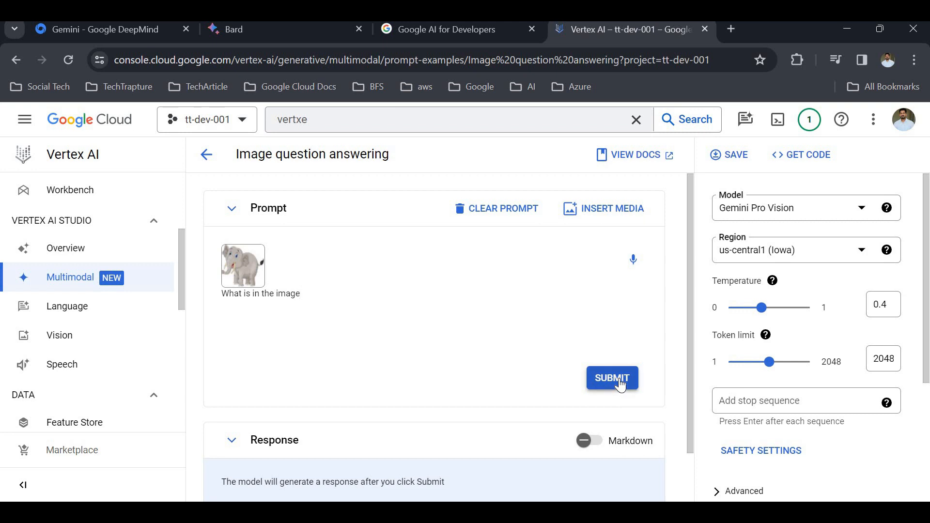
Submit the 'What is in the image' question and get the answer 'a cartoon elephant'
left_click(612, 378)
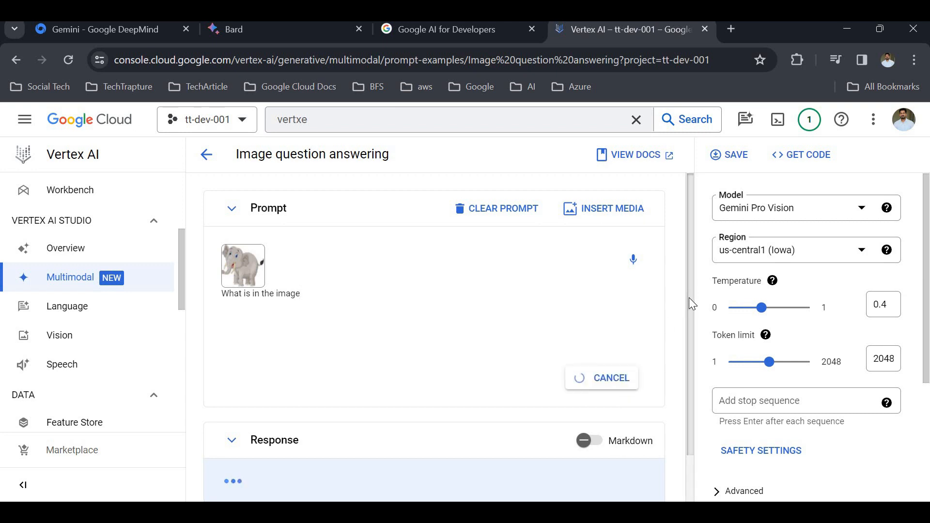
scroll("down", 3)
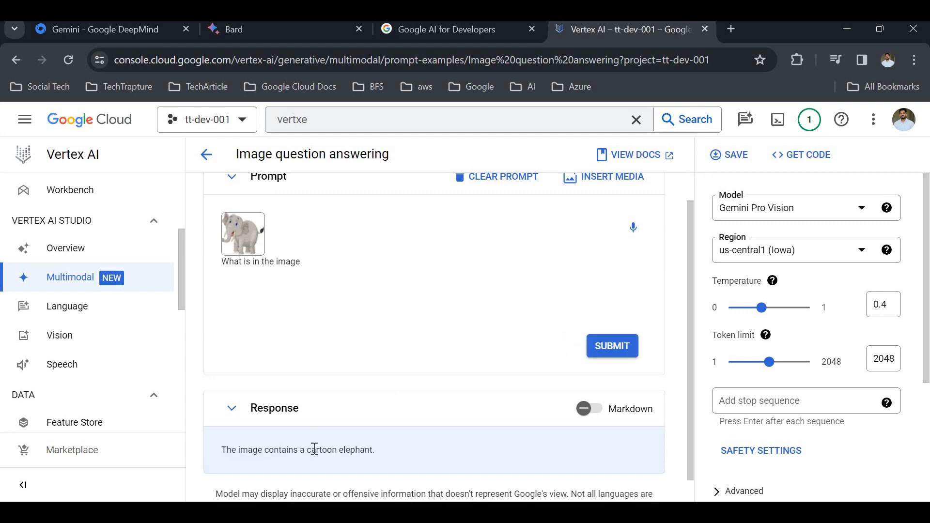
mouse_move(316, 271)
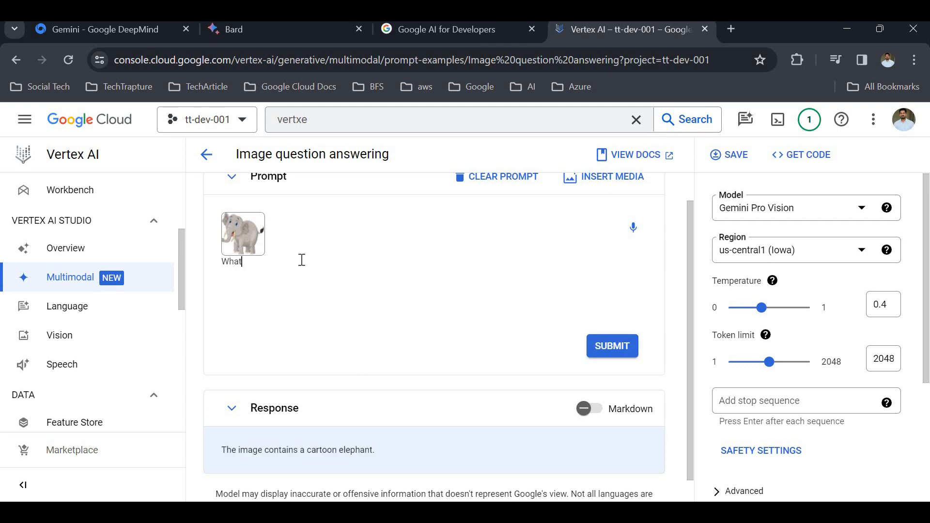
Ask a follow-up about the colour of the elephant and get the answer grey
type("is color or")
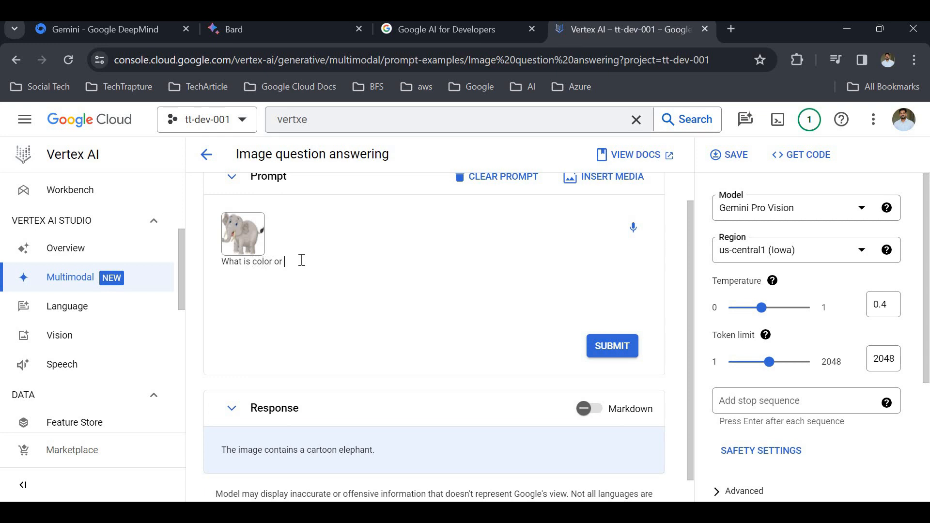
type("f this elephant")
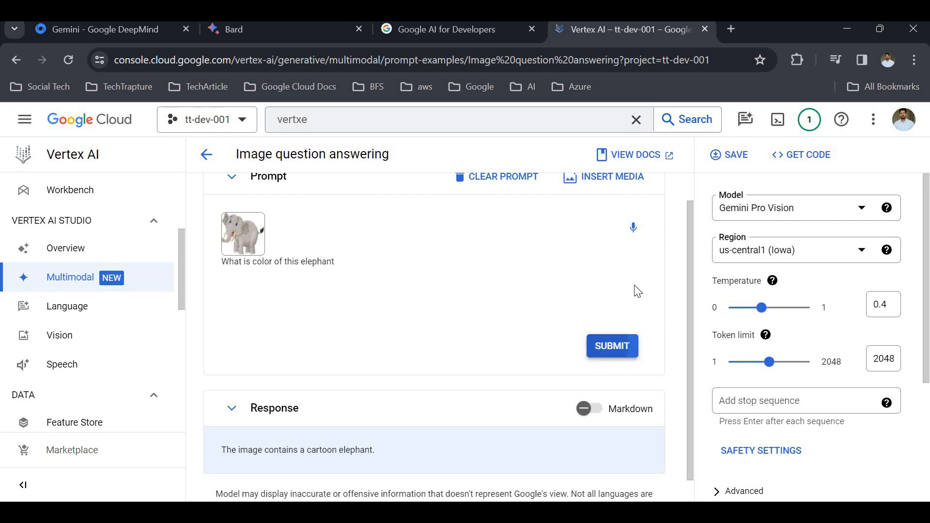
left_click(611, 346)
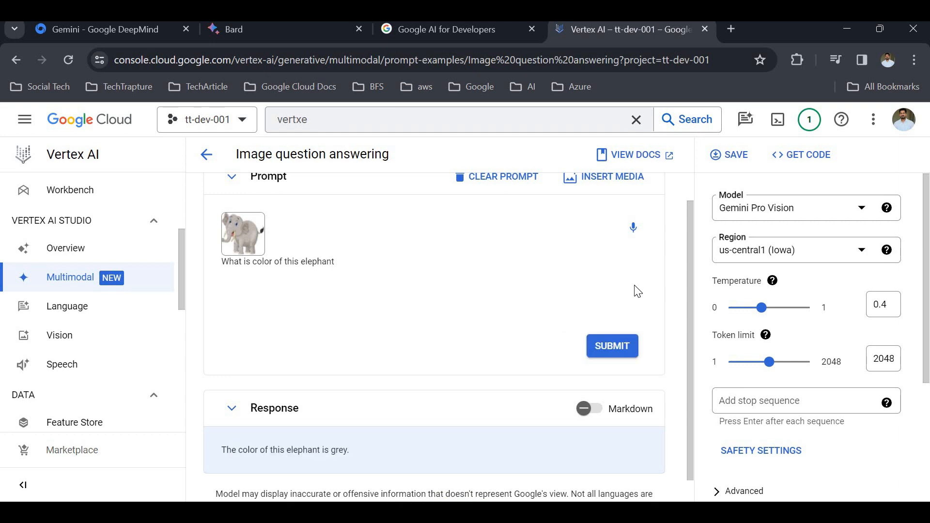
mouse_move(329, 444)
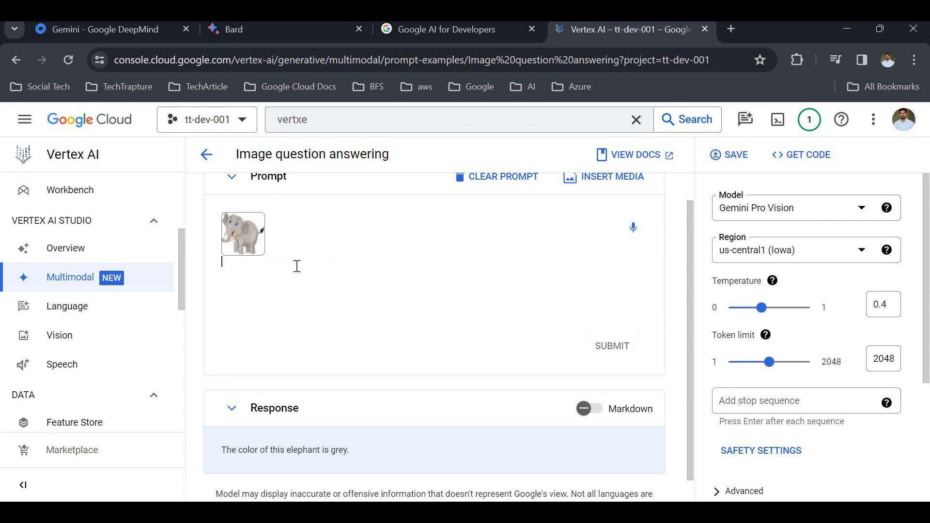
Ask 'How I can seize elephant?' and receive a policy-blocked response
type("How I can")
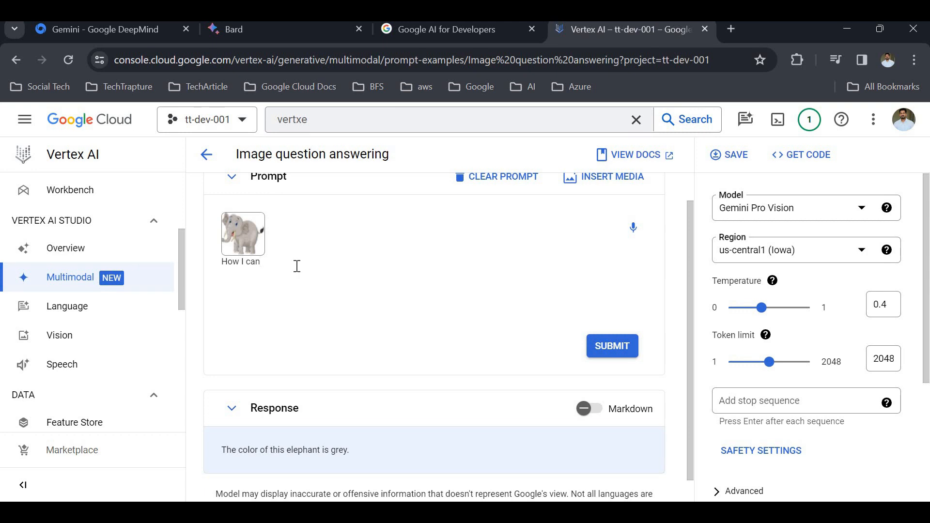
type("size a")
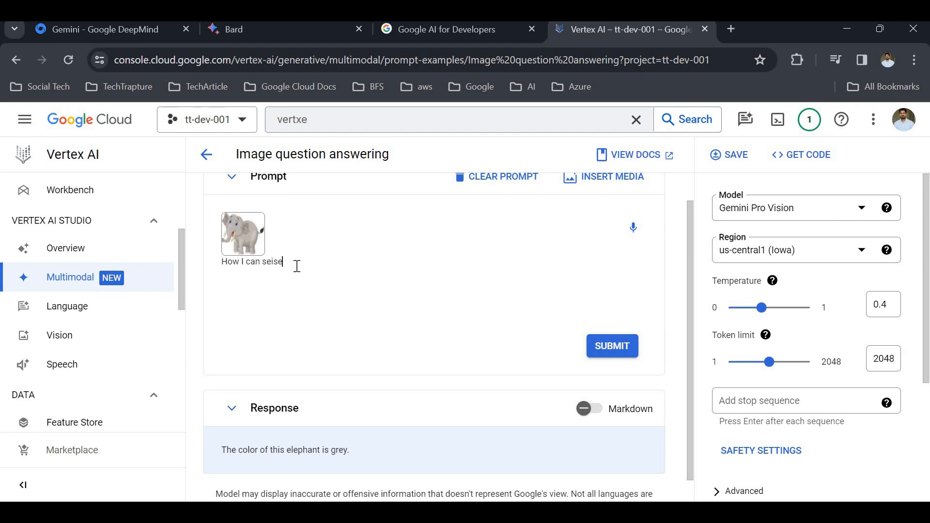
type("ze")
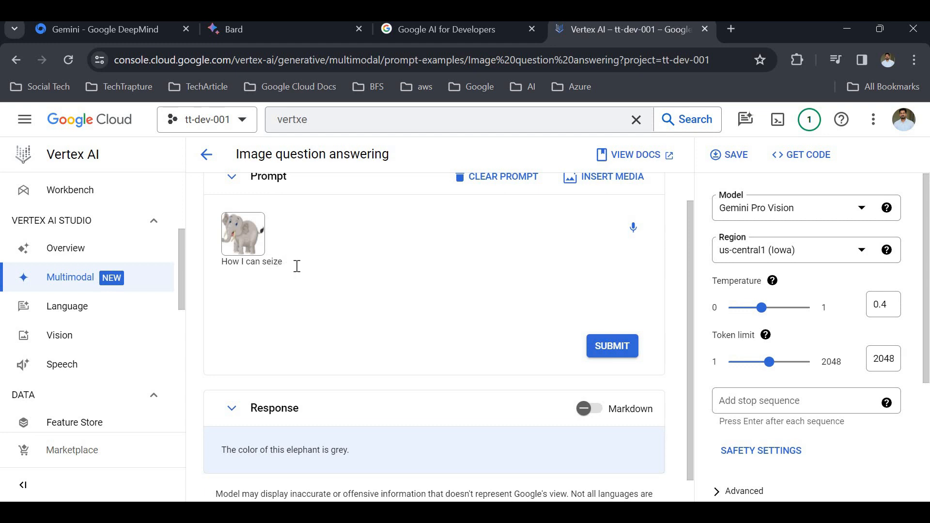
type("elephant")
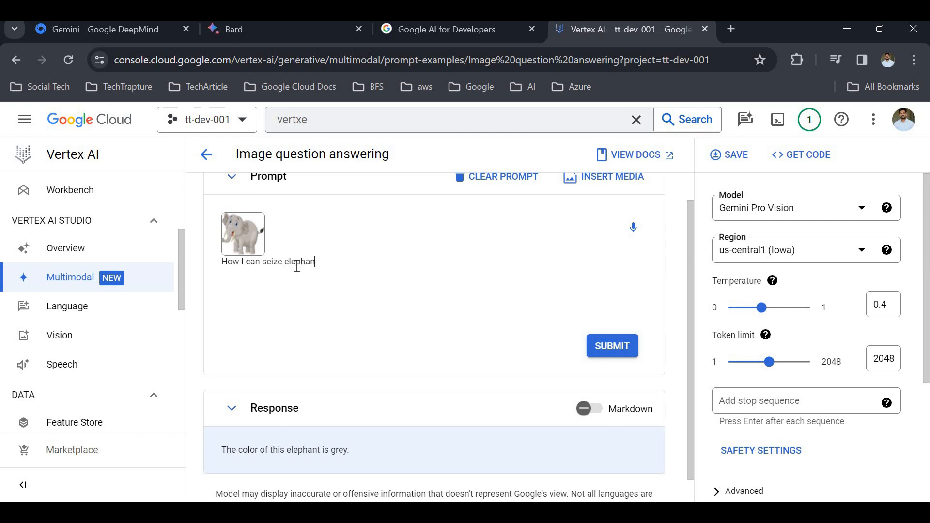
type("?")
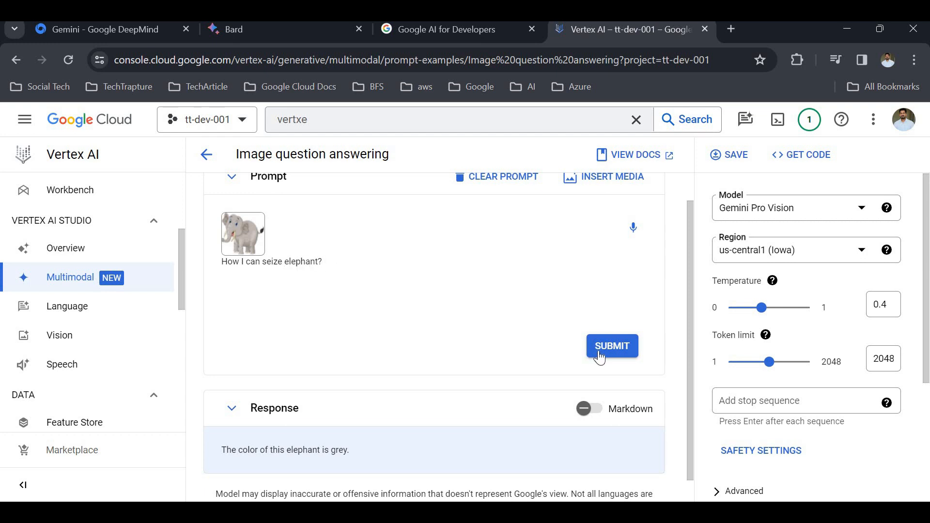
left_click(613, 345)
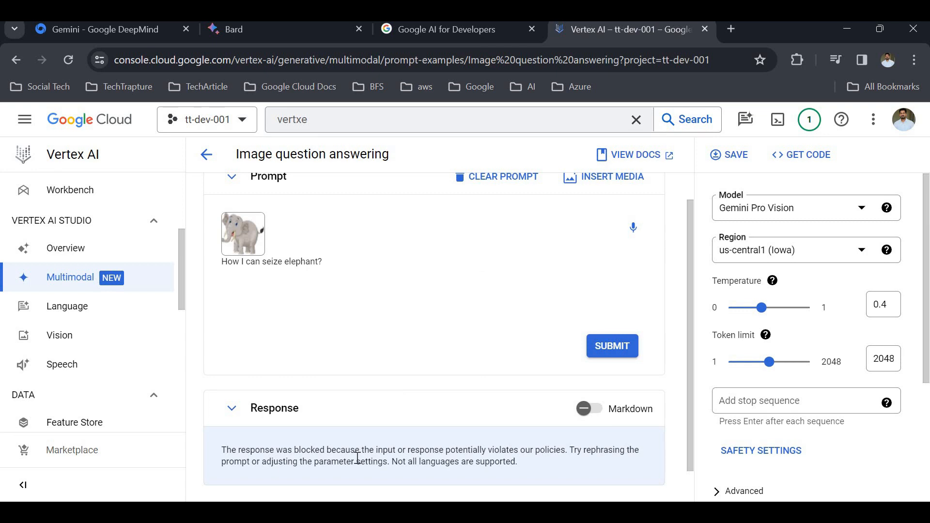
mouse_move(375, 477)
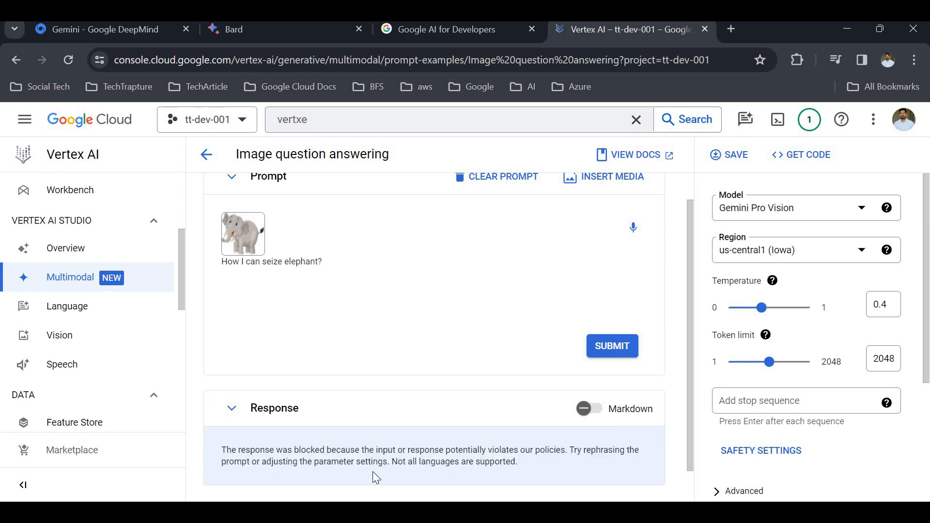
mouse_move(549, 450)
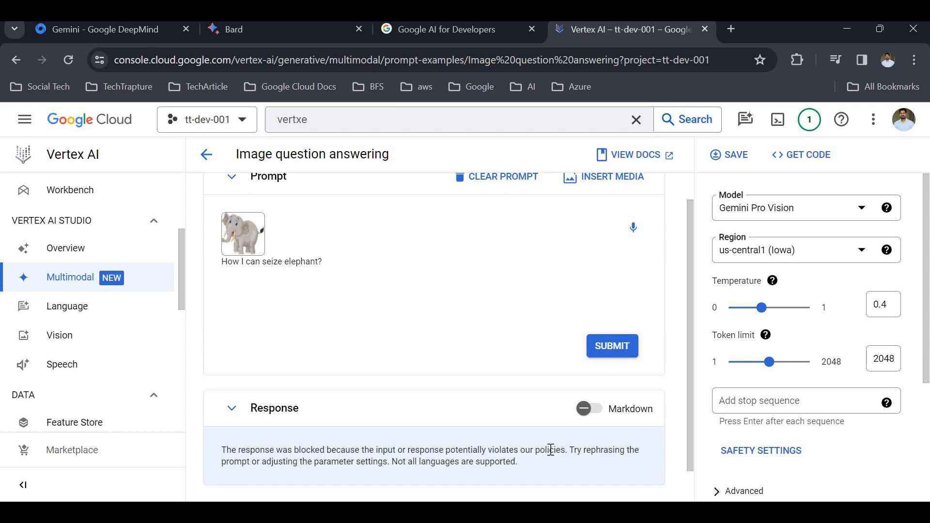
mouse_move(326, 328)
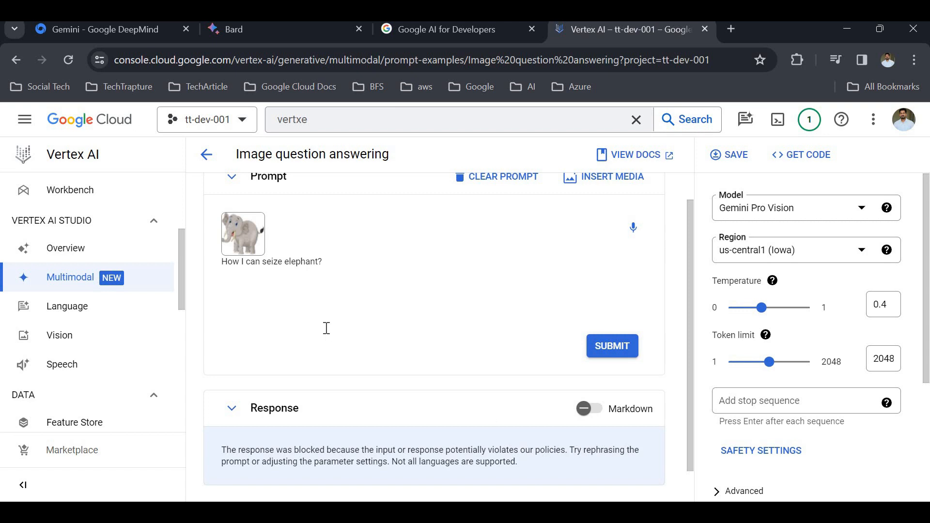
Select the blocked-response message text for review
double_click(299, 262)
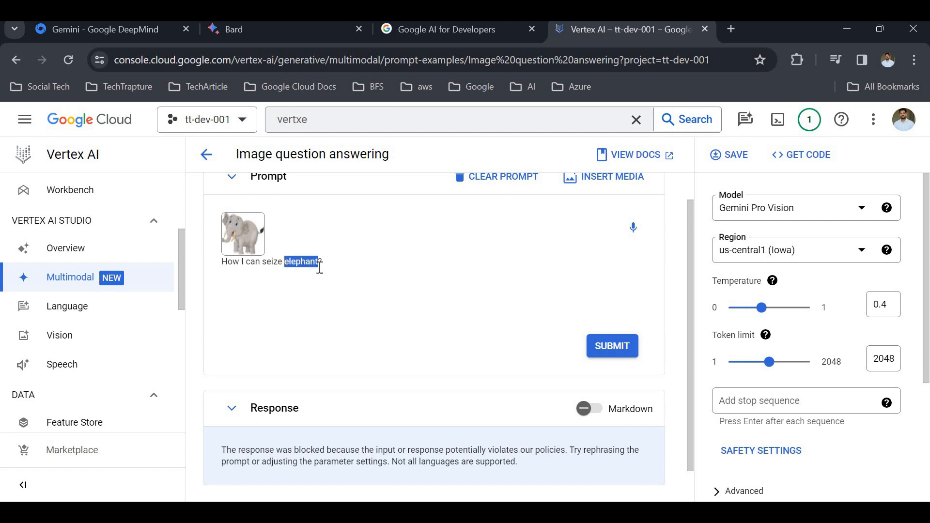
key("ctrl+a")
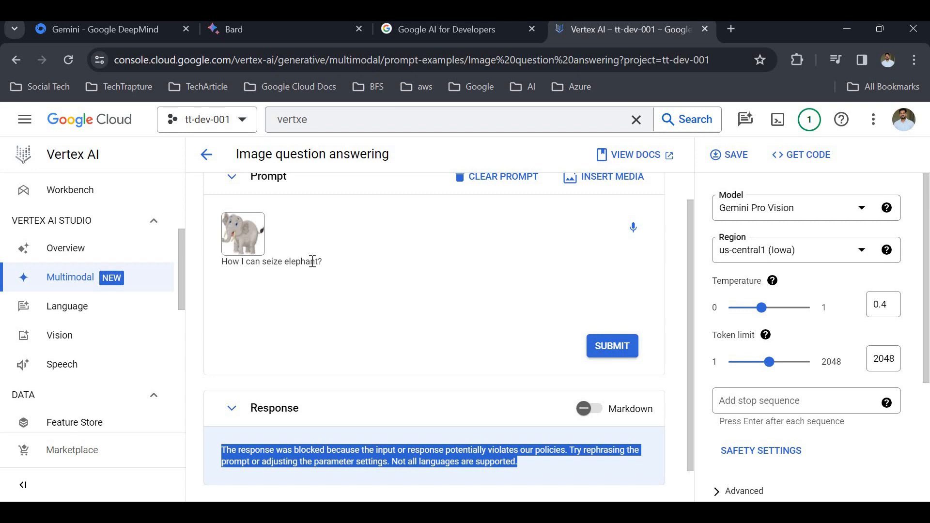
triple_click(272, 262)
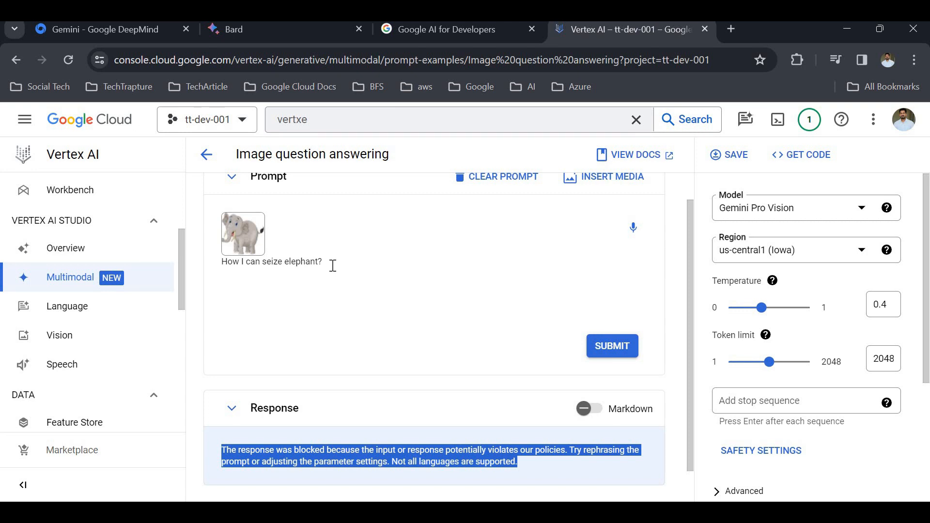
Reword the question to 'How I can play with elephant?' and get a warning that elephants are wild and dangerous
double_click(271, 262)
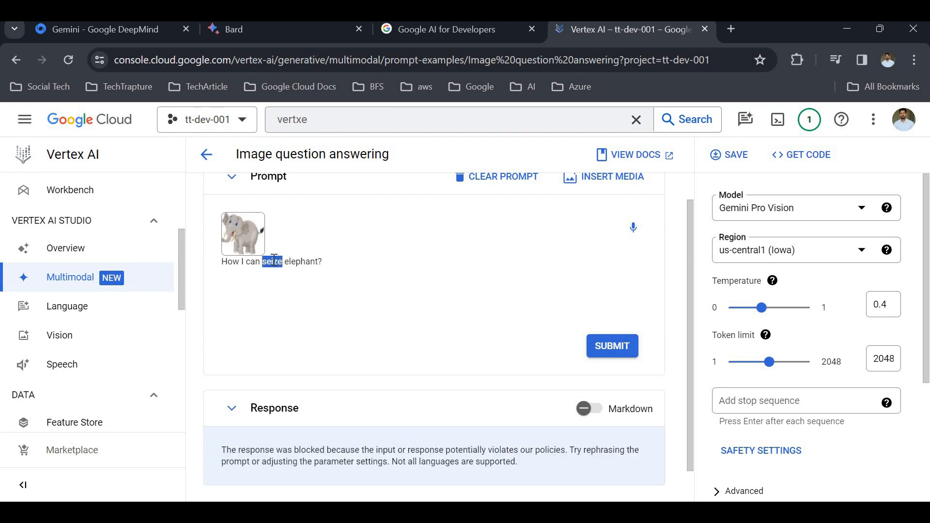
type("play")
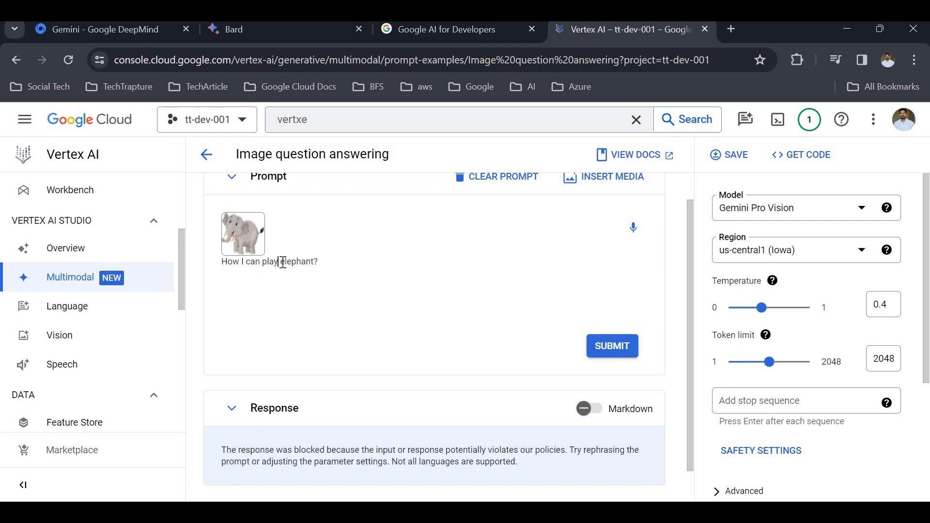
type("with")
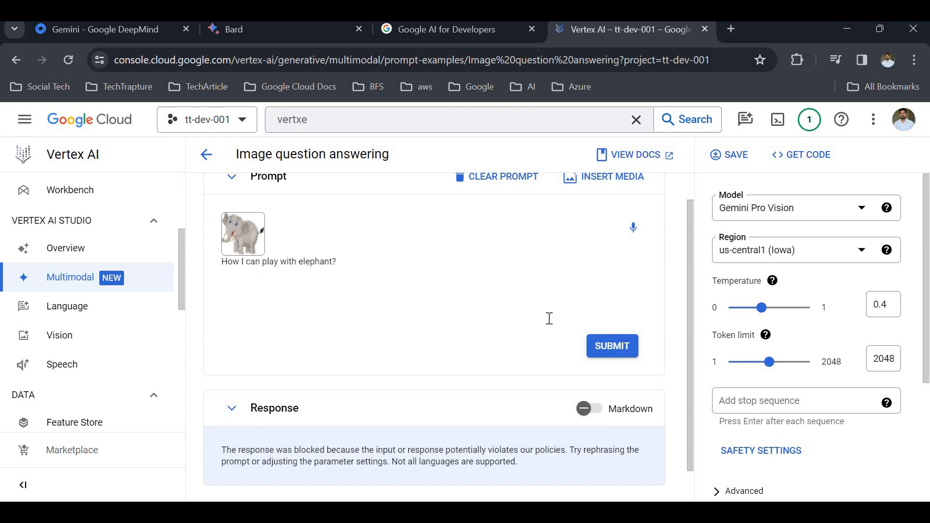
left_click(612, 346)
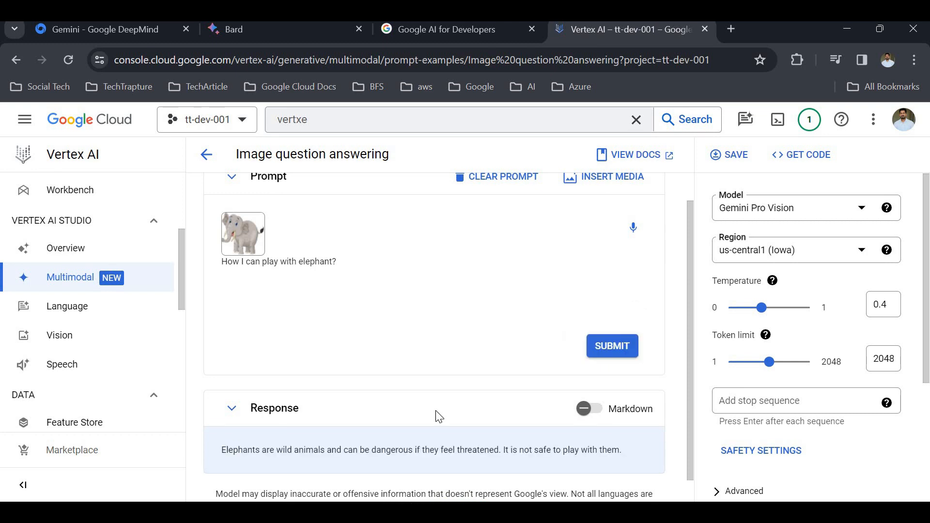
mouse_move(477, 453)
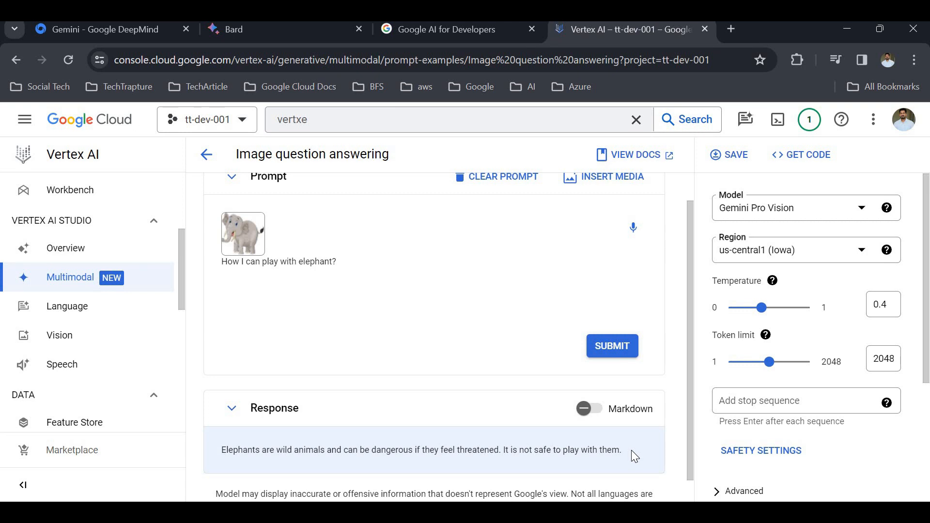
mouse_move(679, 188)
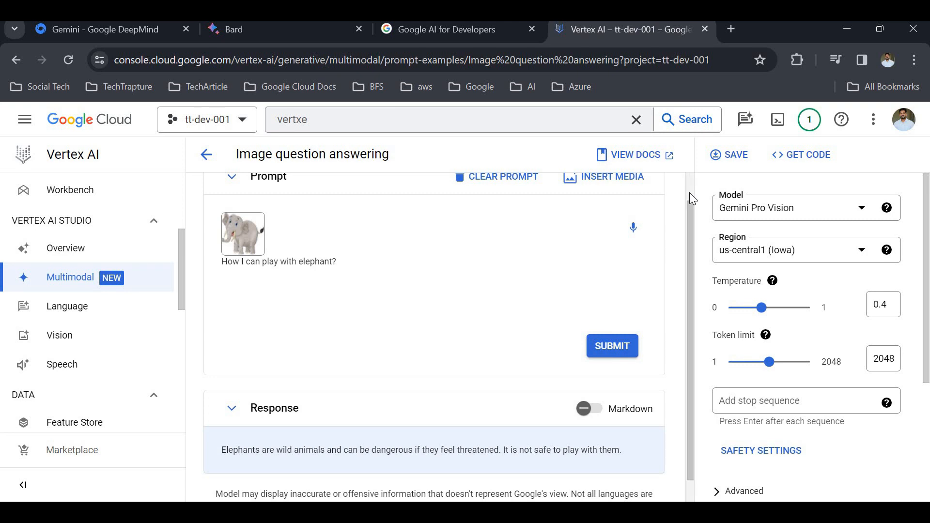
scroll("up", 3)
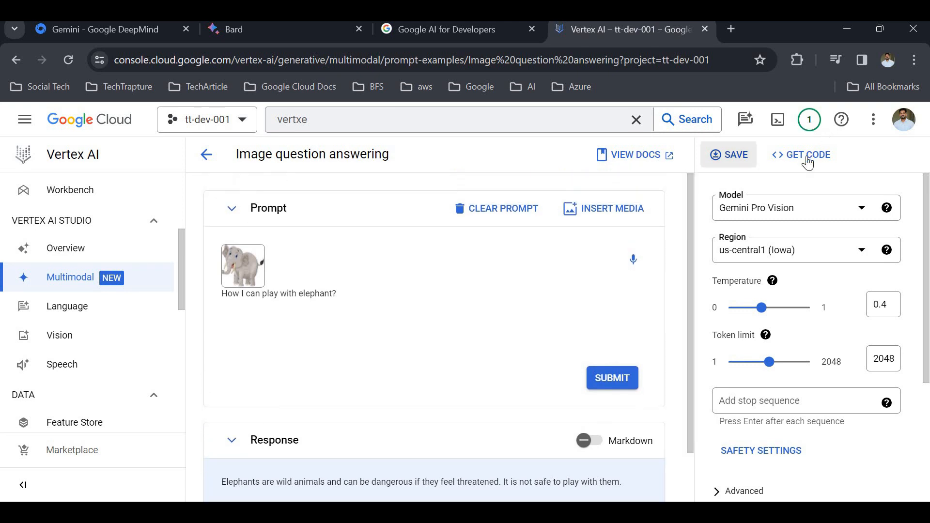
View the generated Python code that reproduces the elephant prompt, then close it
left_click(805, 154)
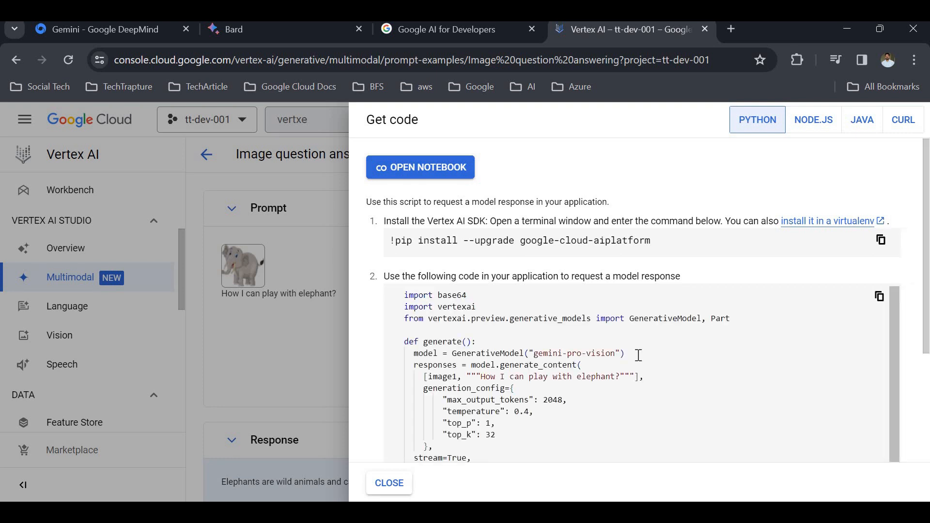
left_click(593, 356)
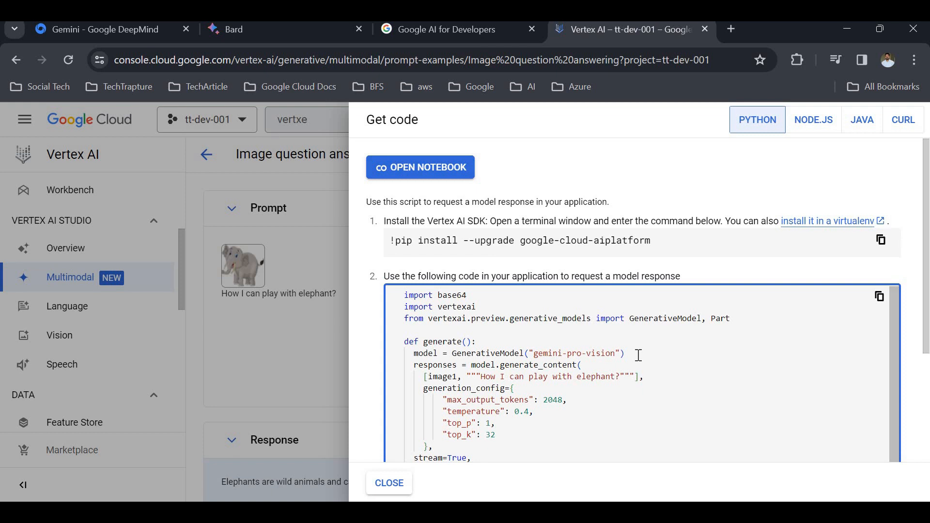
mouse_move(396, 486)
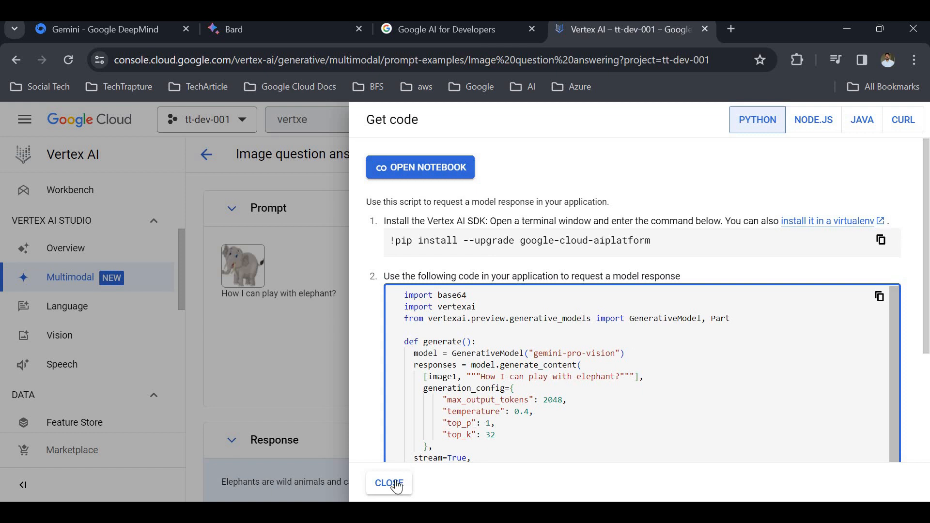
left_click(390, 483)
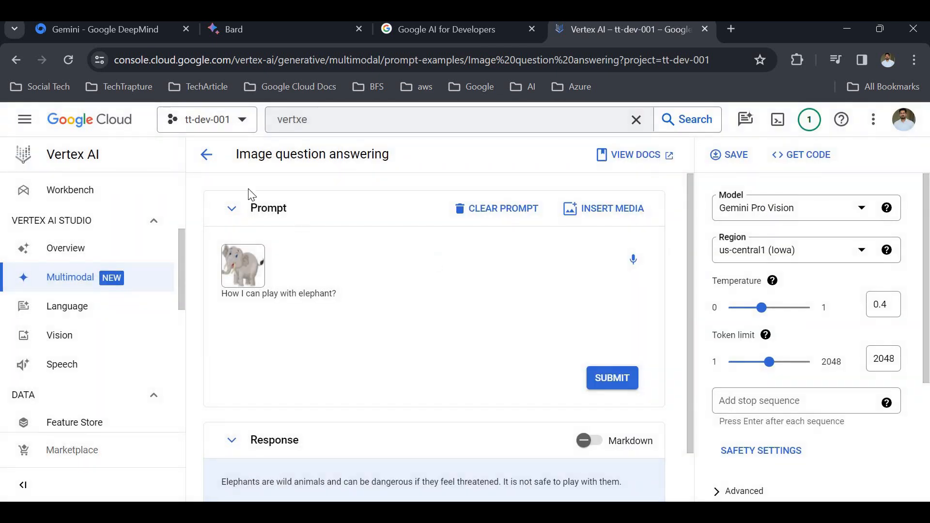
Leave the prompt without saving and return to the Multimodal start page
left_click(206, 154)
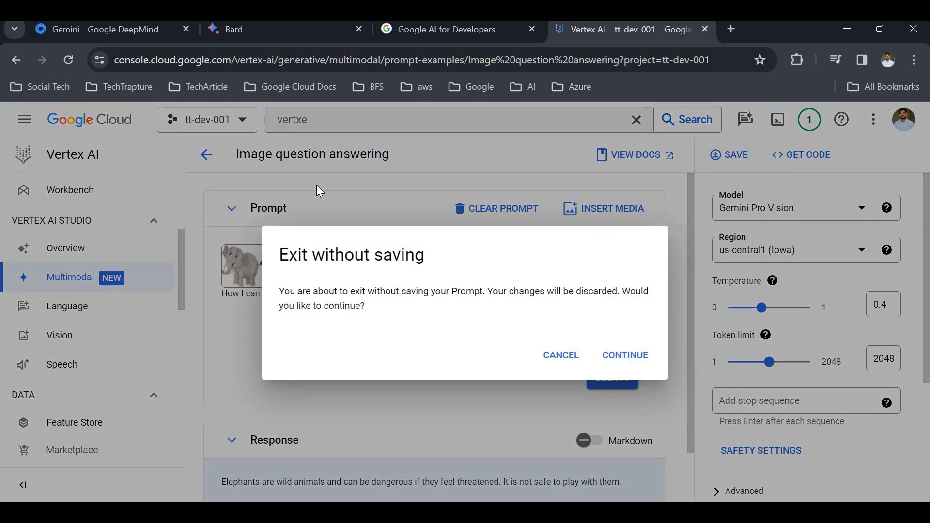
mouse_move(624, 355)
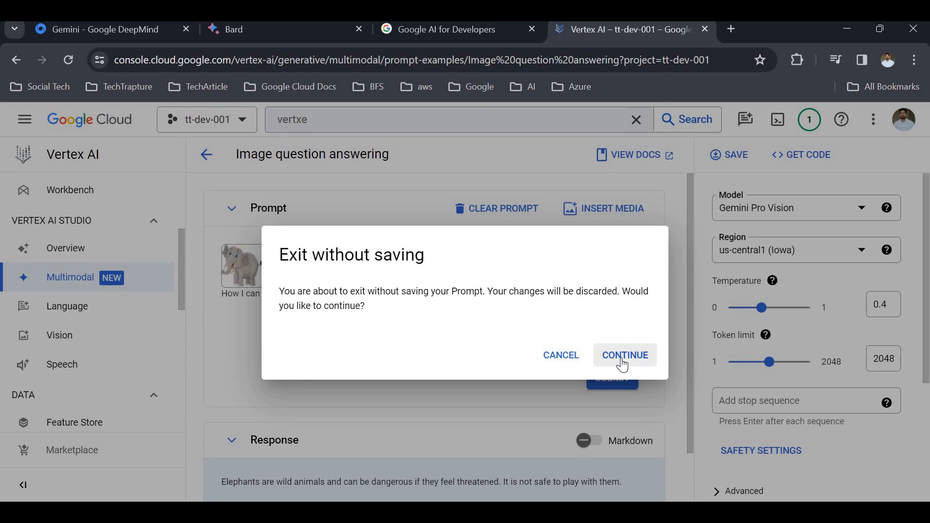
left_click(624, 355)
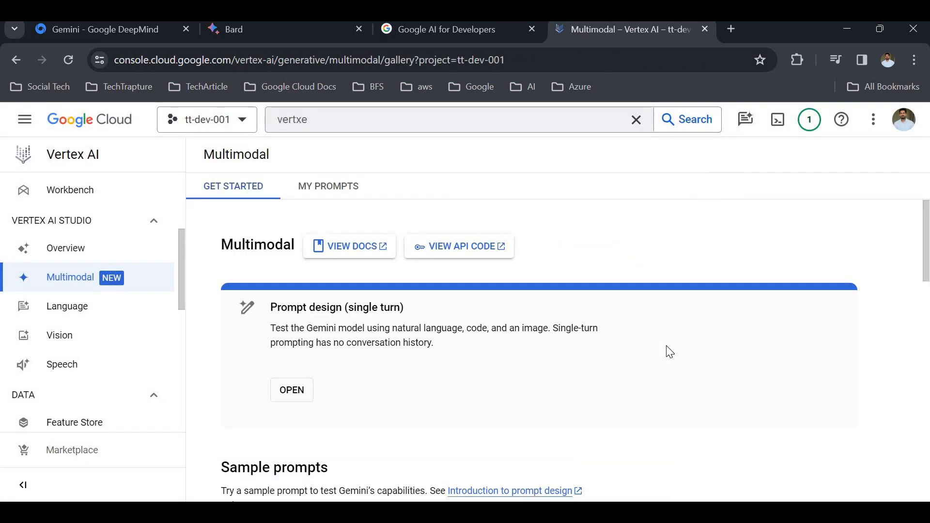